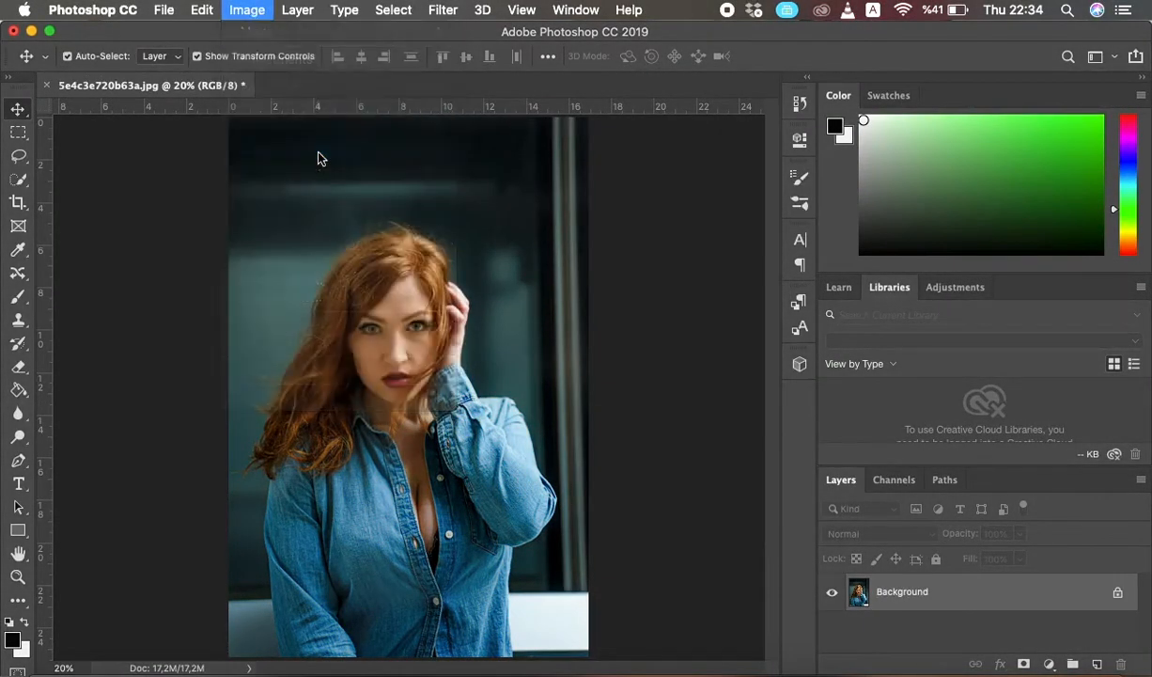
# Confirm the image is 2000 × 2998 px at 300 ppi, then duplicate the Background layer.
pyautogui.click(247, 9)
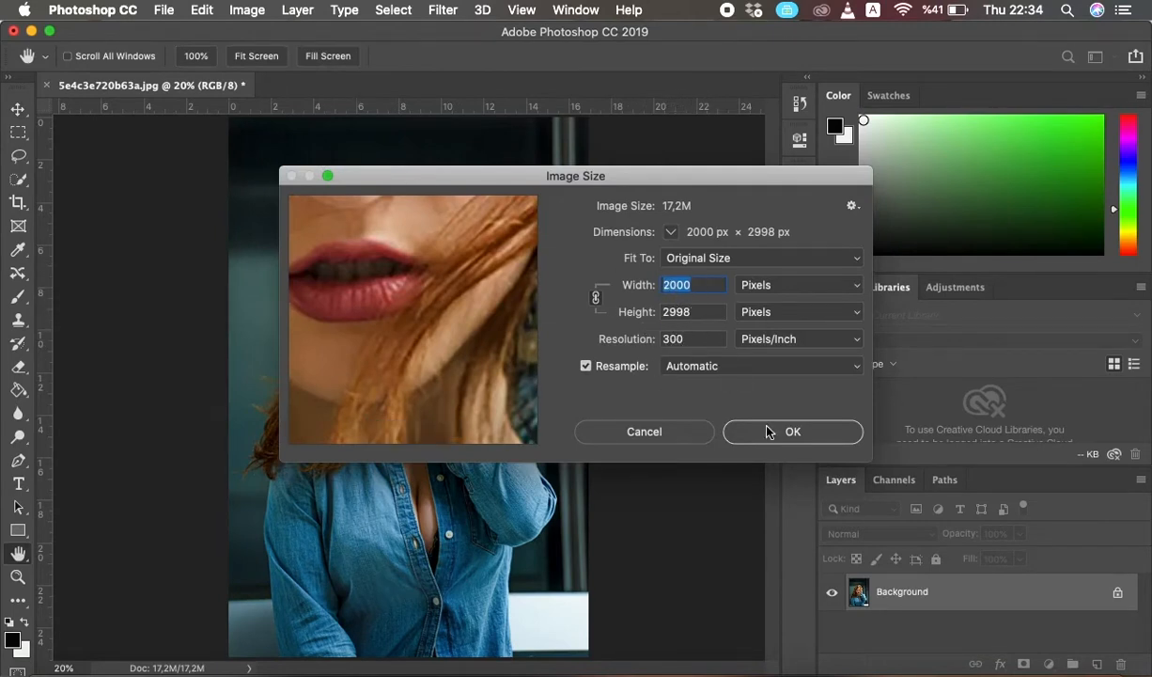
pyautogui.click(792, 431)
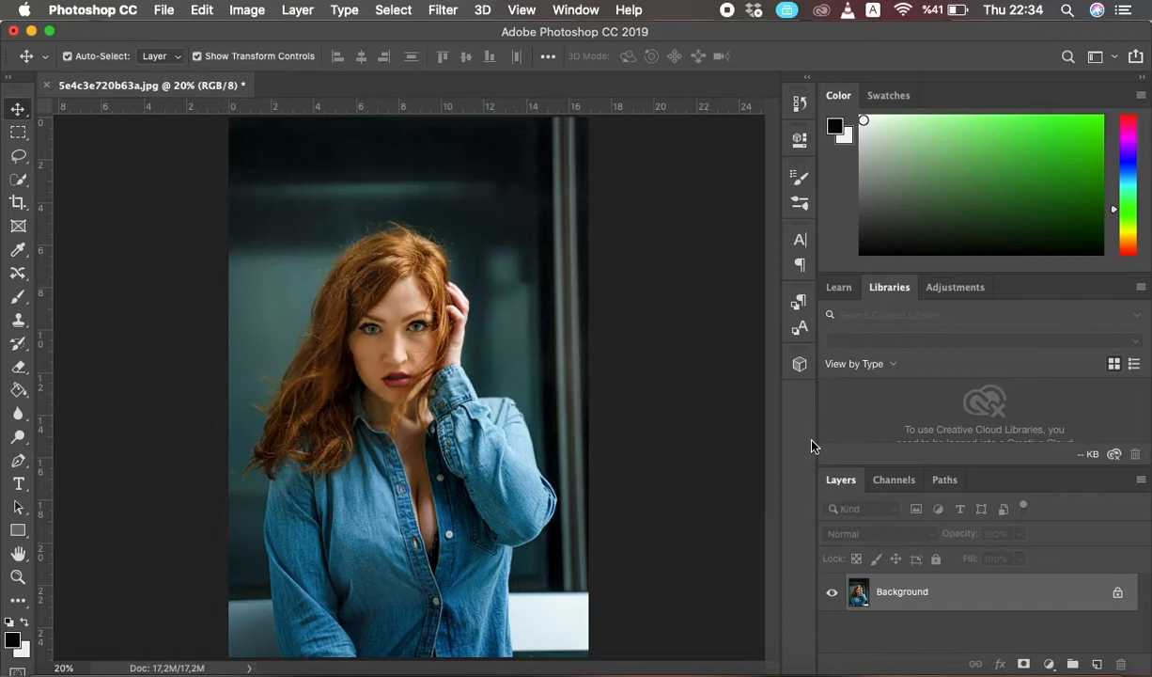
pyautogui.moveTo(399, 380)
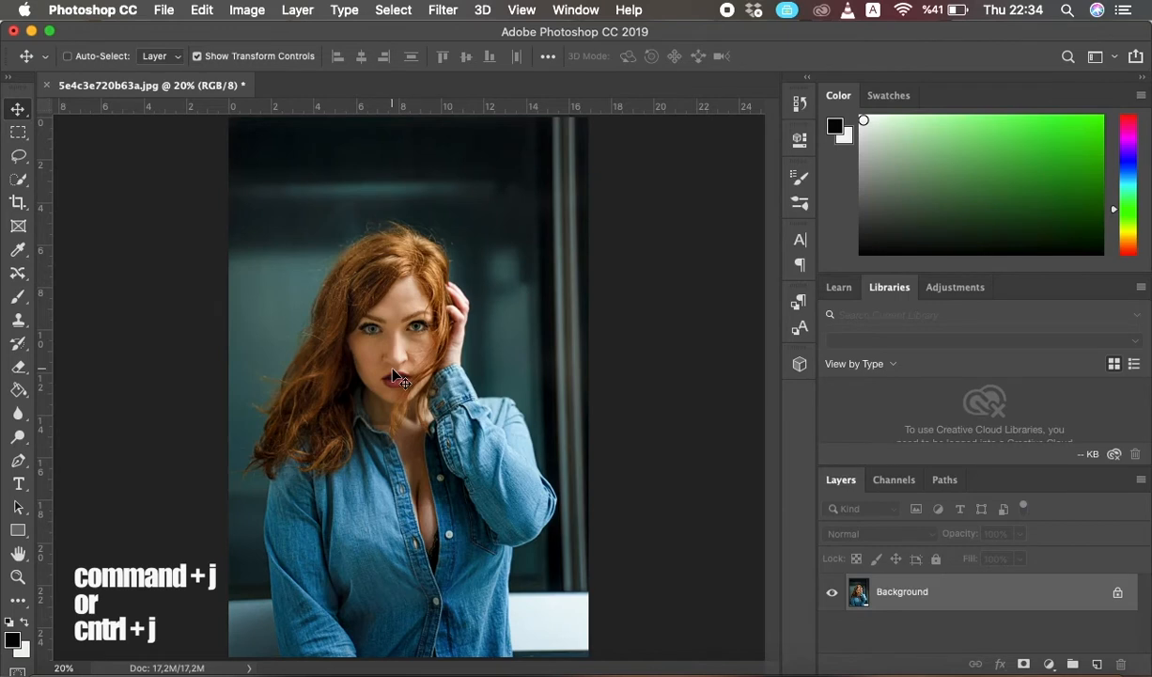
pyautogui.press('cmd+j')
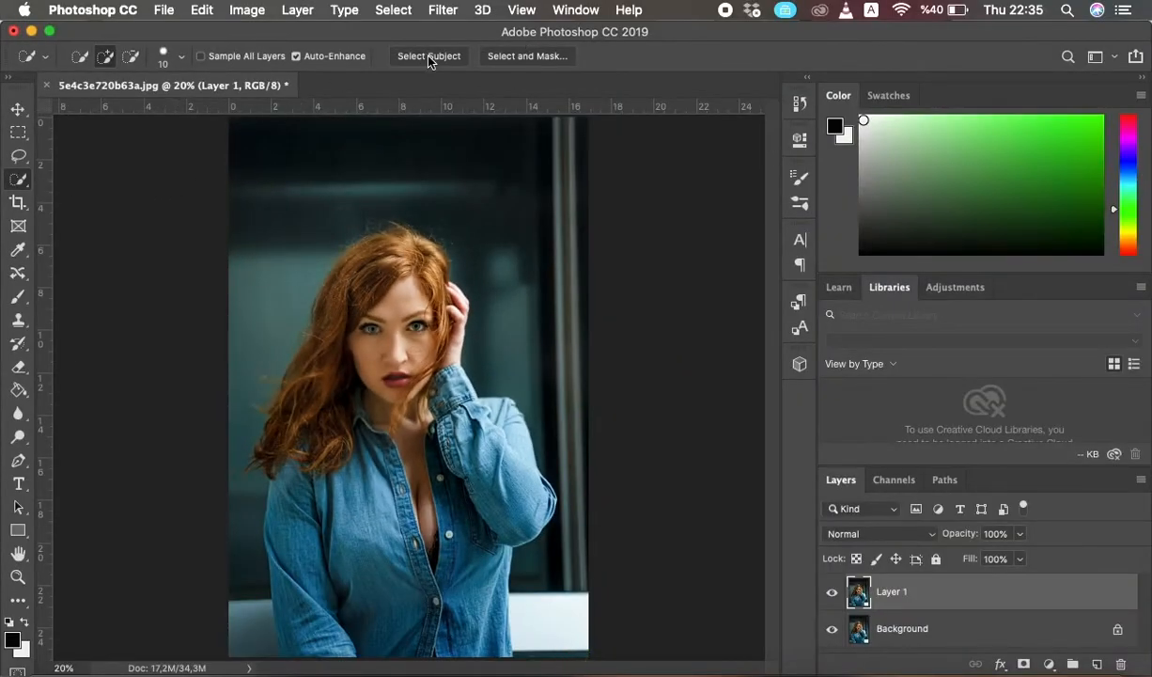
# Select the woman with Select Subject, mask Layer 1 to her, and hide the Background.
pyautogui.click(429, 56)
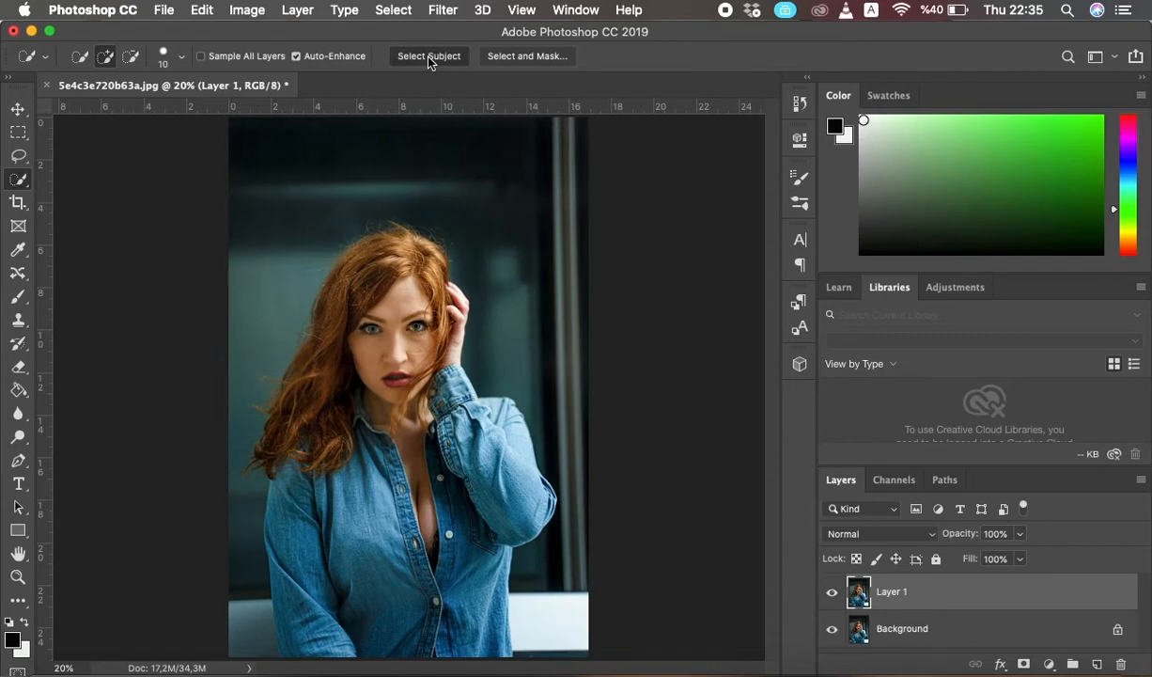
pyautogui.click(428, 56)
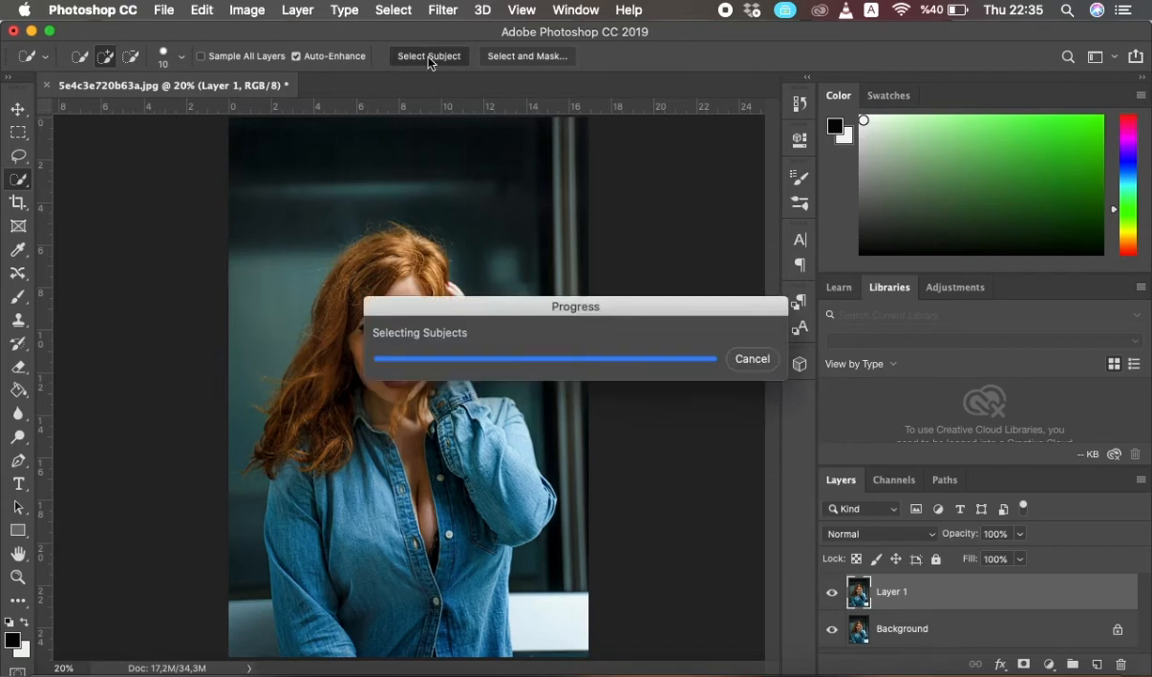
pyautogui.click(428, 55)
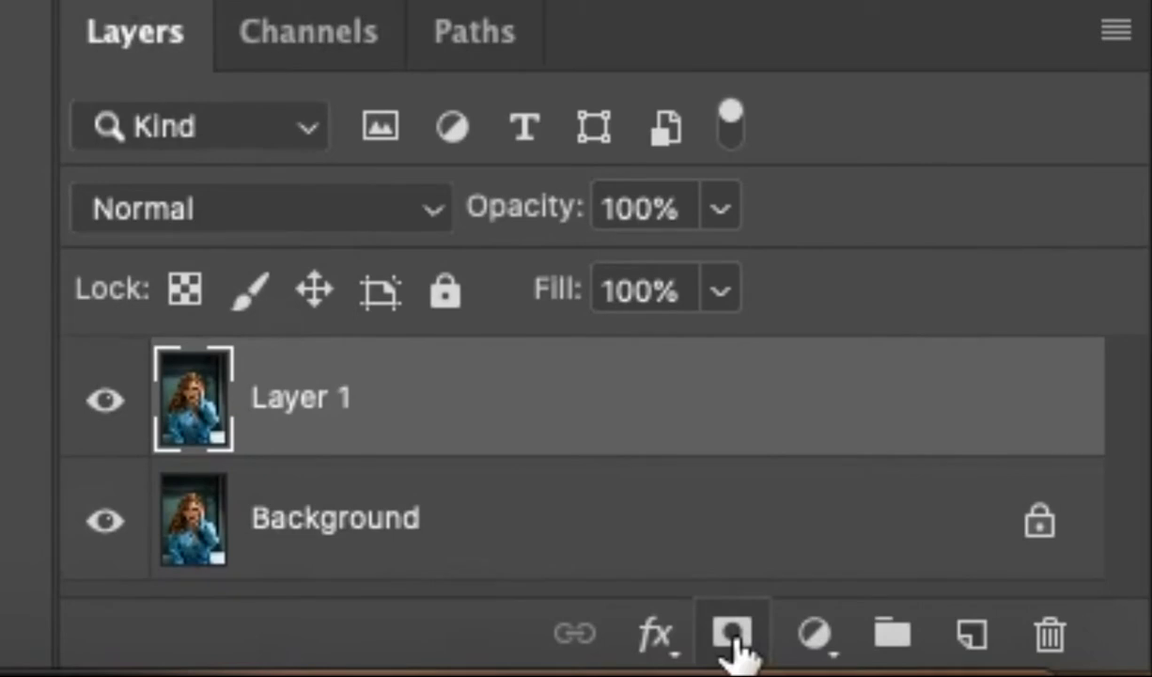
pyautogui.click(731, 634)
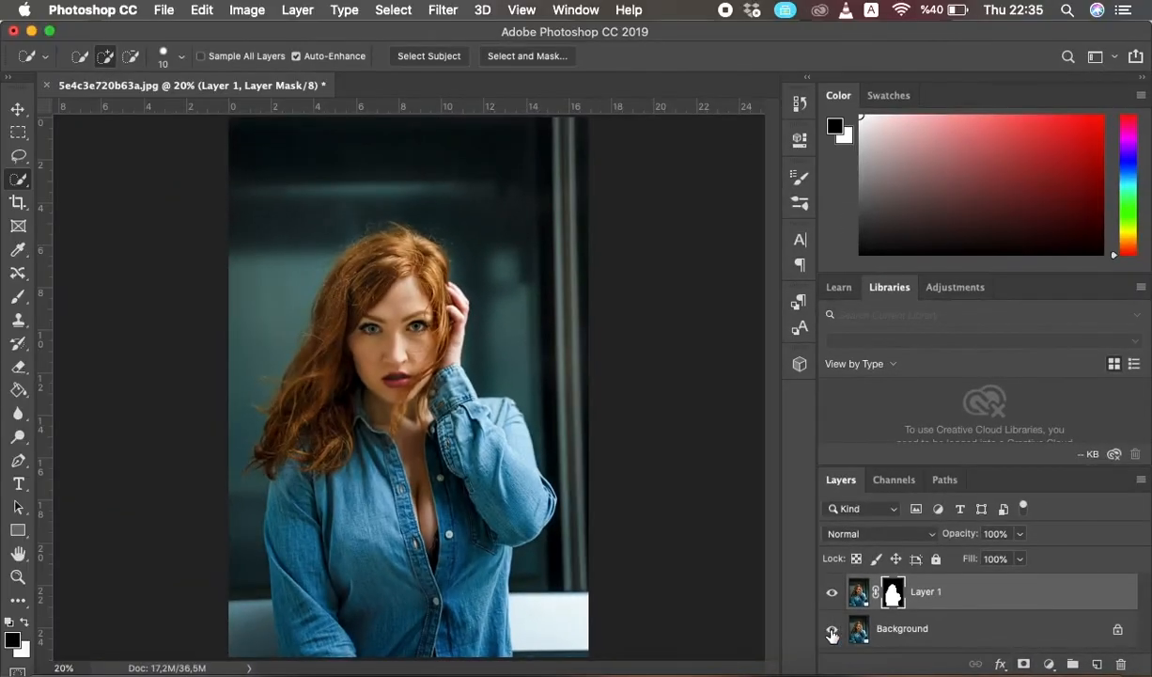
pyautogui.click(831, 630)
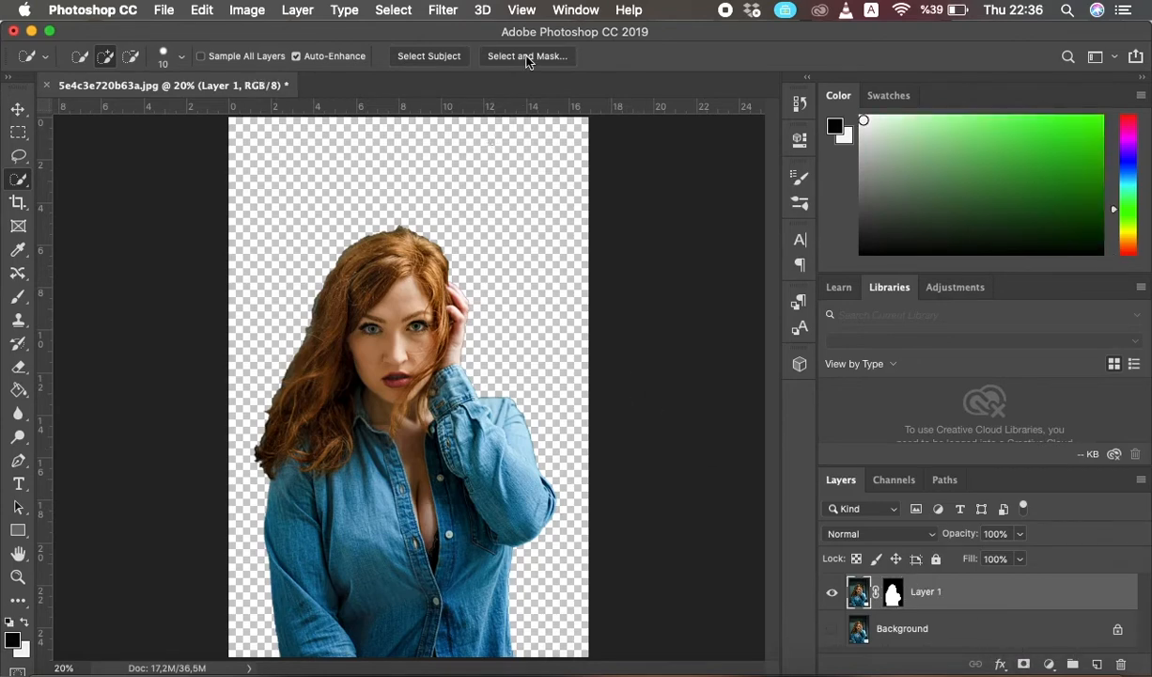
# In Select and Mask, set Radius 2 px, Smooth 36 and Contrast 34, then apply.
pyautogui.click(526, 55)
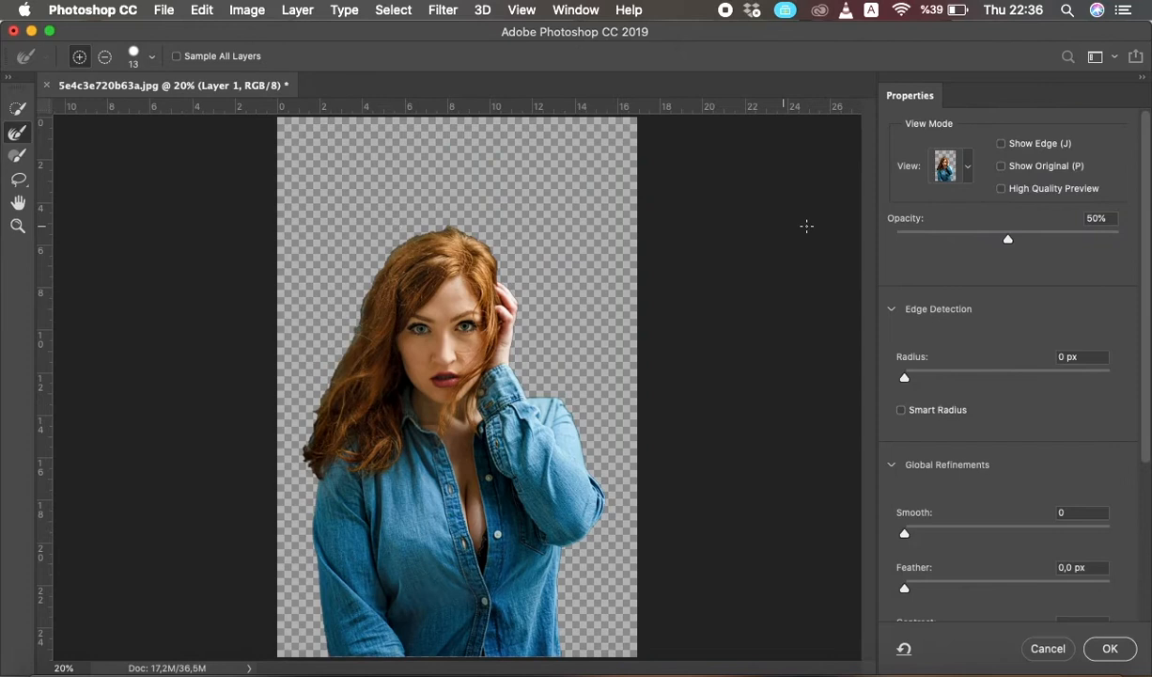
pyautogui.click(949, 166)
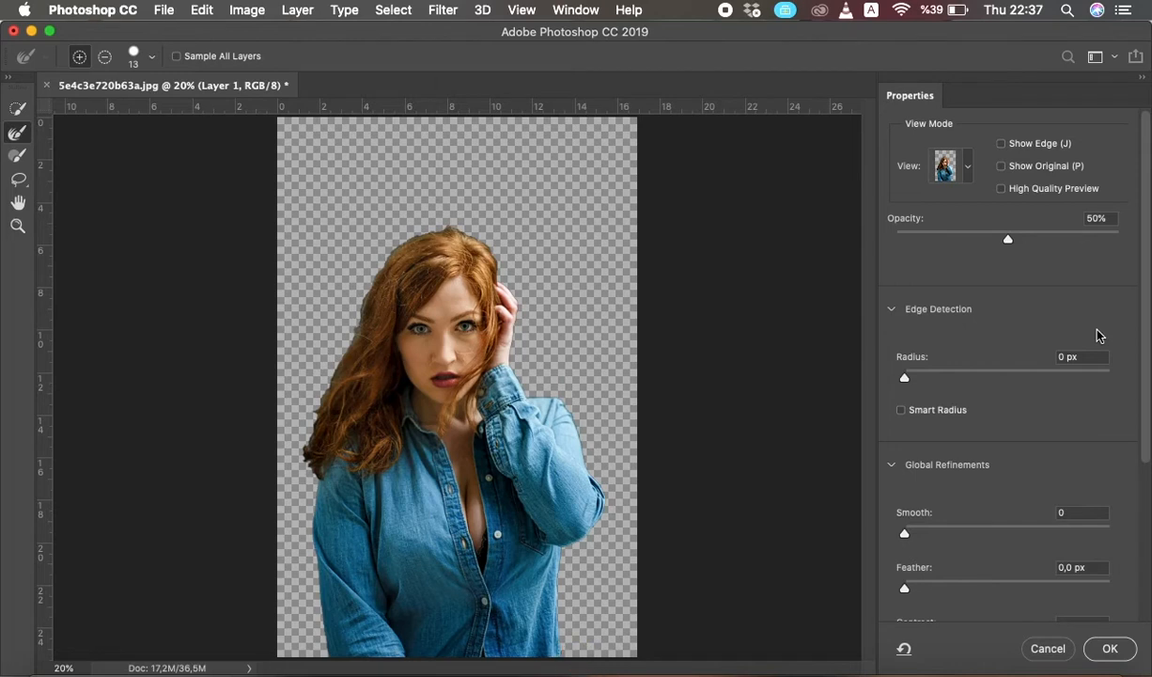
pyautogui.moveTo(923, 380)
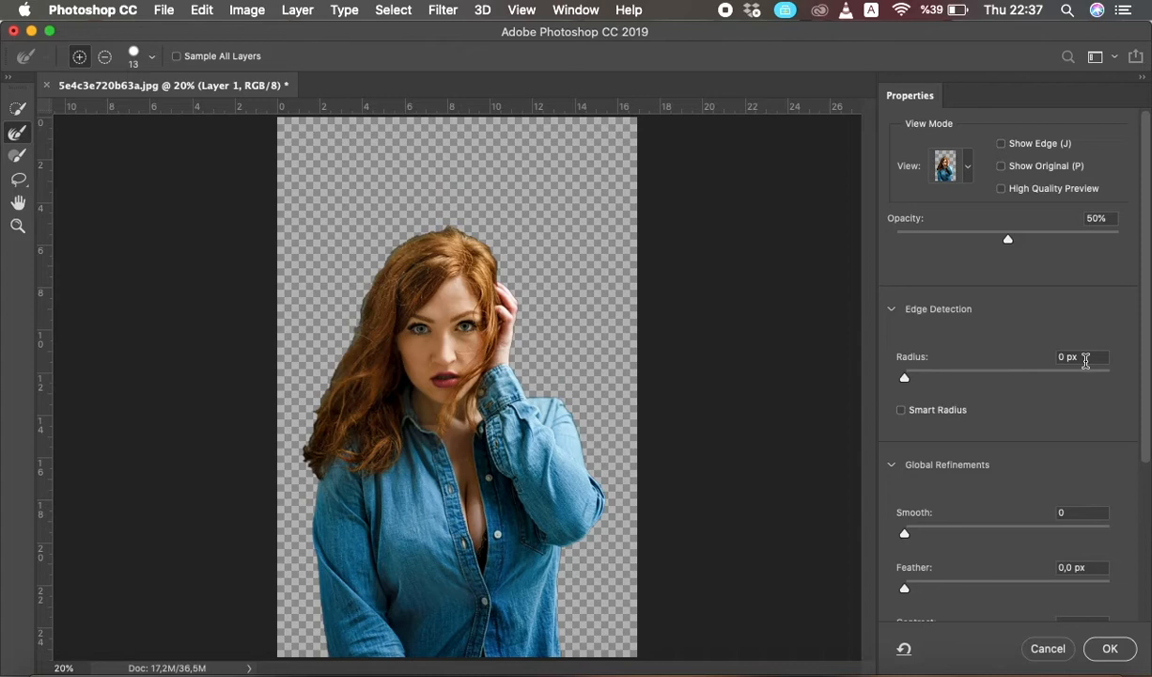
pyautogui.click(1080, 357)
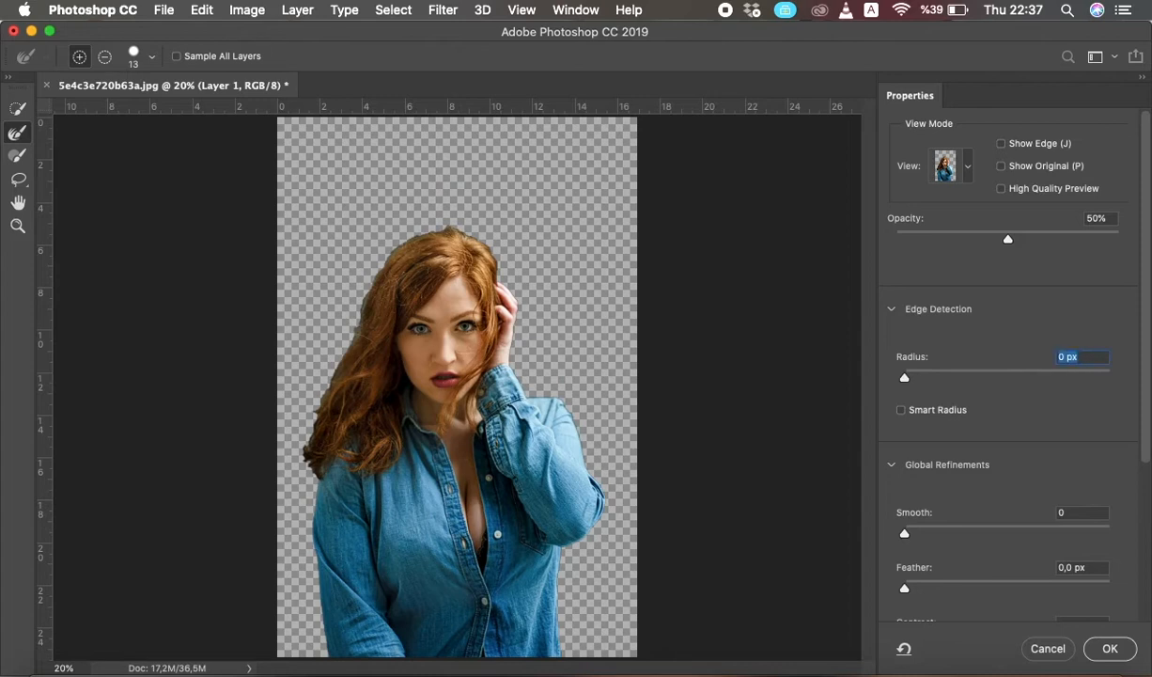
pyautogui.moveTo(904, 377); pyautogui.dragTo(927, 377)
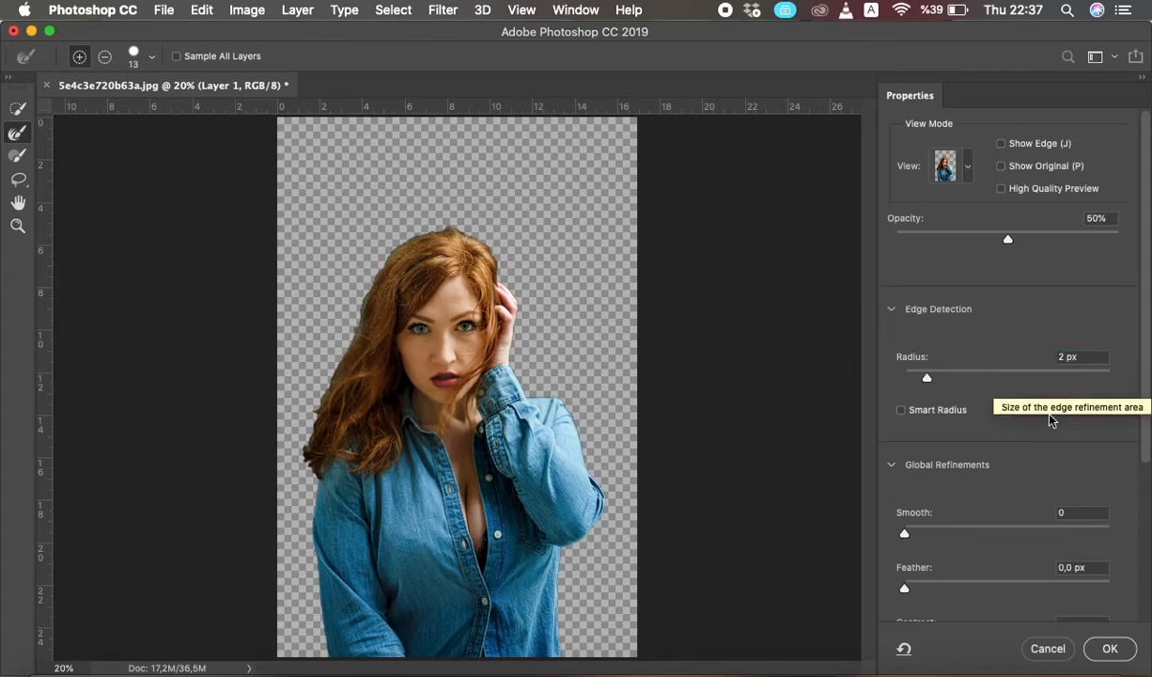
pyautogui.click(1080, 512)
pyautogui.write('36')
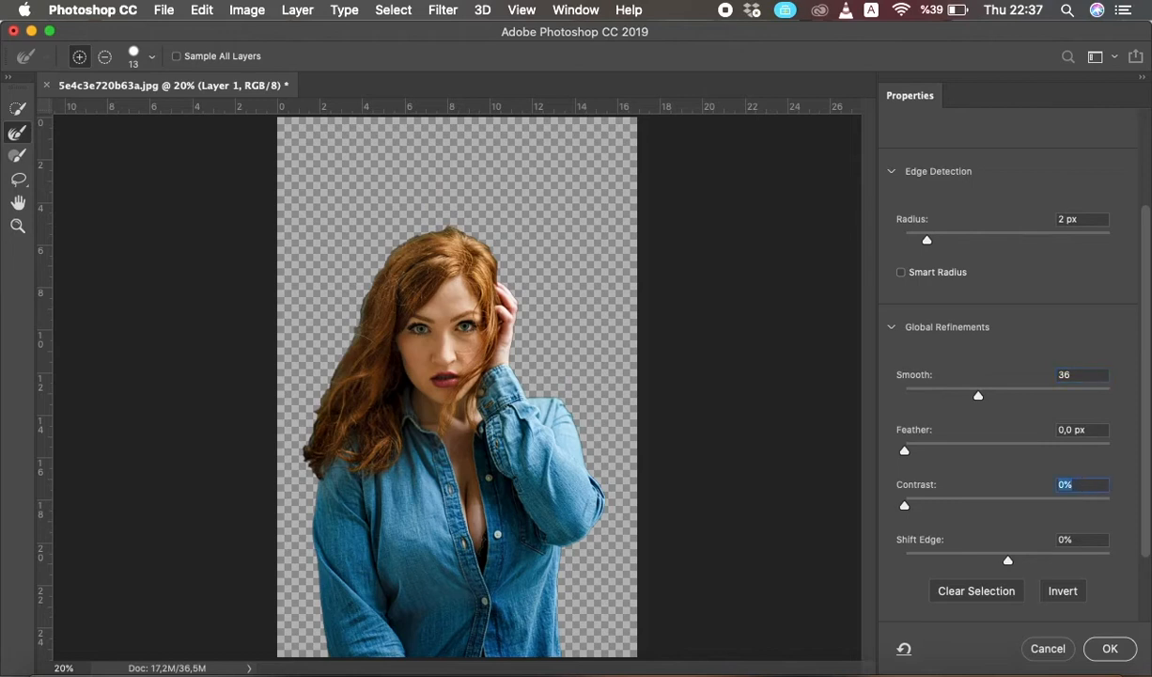
pyautogui.moveTo(904, 505); pyautogui.dragTo(975, 504)
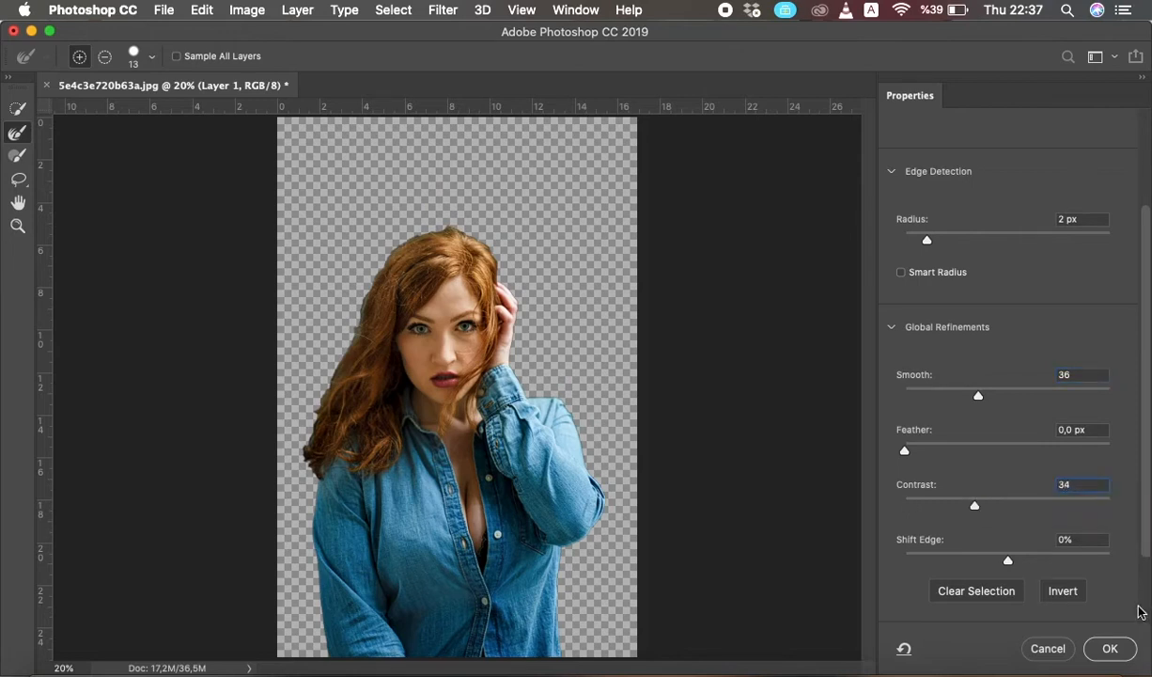
pyautogui.click(1109, 648)
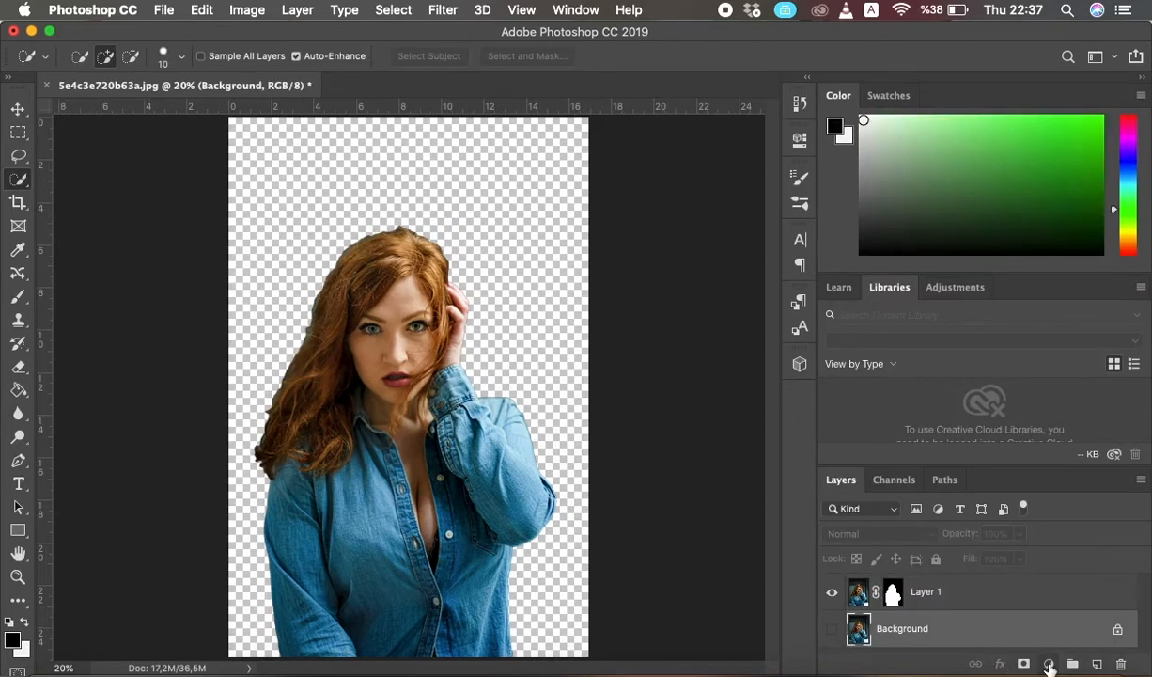
# Add a Solid Color fill layer in #f9f7f7 beneath the cutout.
pyautogui.click(1049, 664)
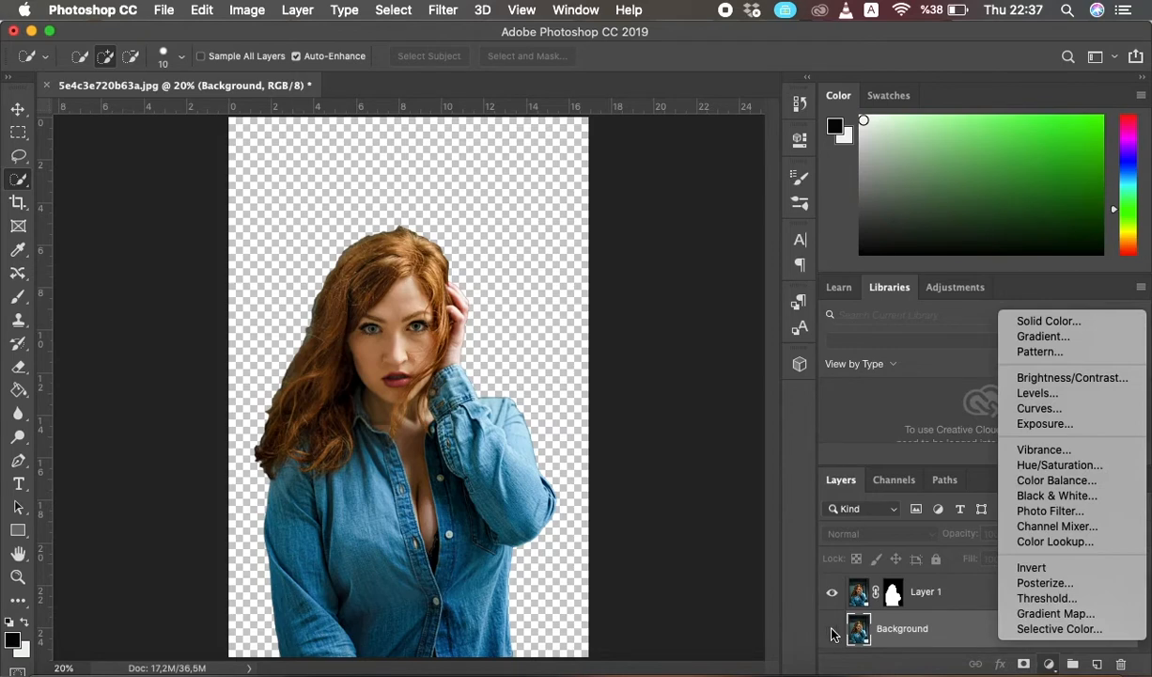
pyautogui.moveTo(1043, 336)
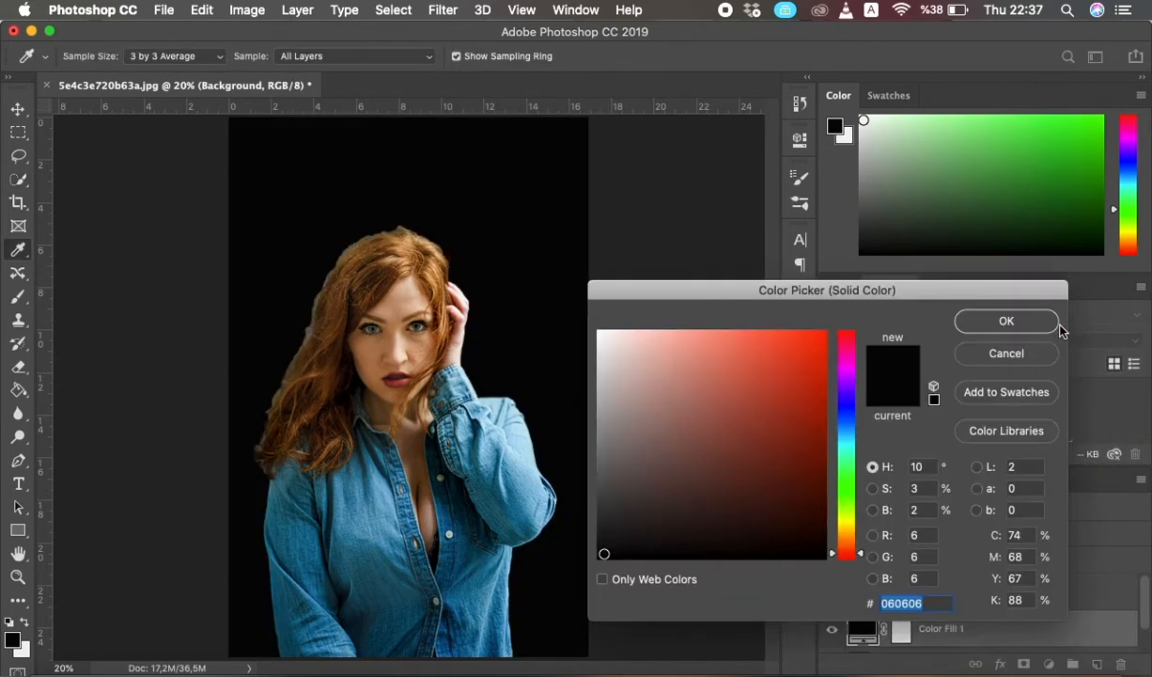
pyautogui.click(607, 333)
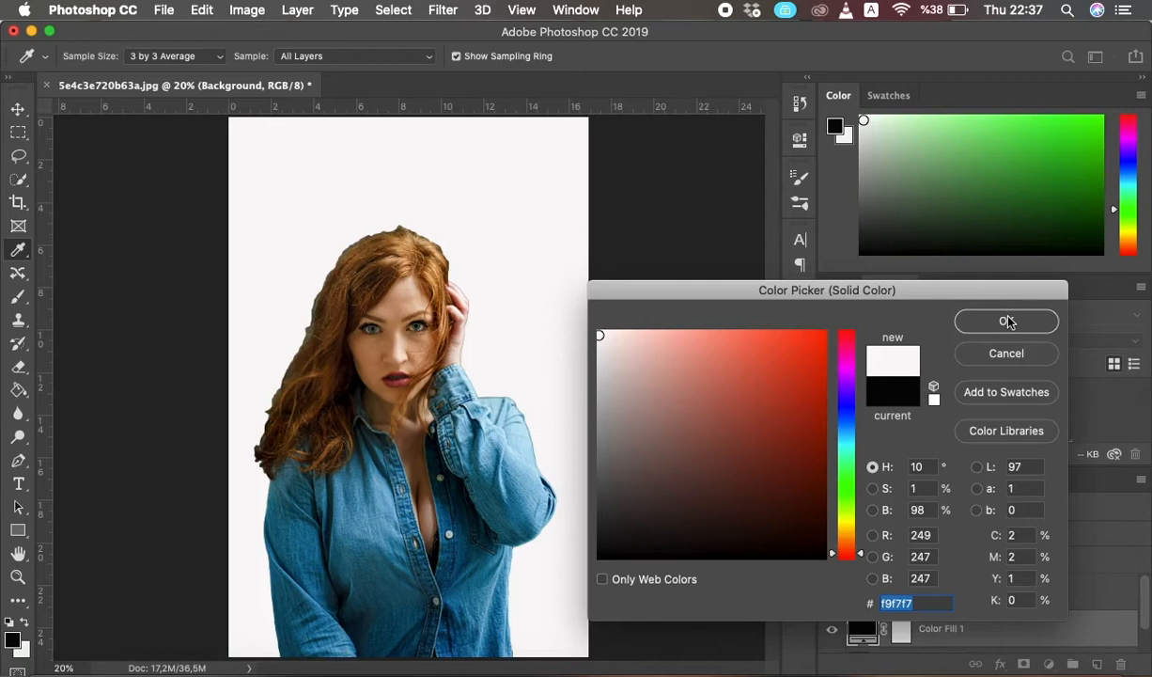
pyautogui.click(1006, 320)
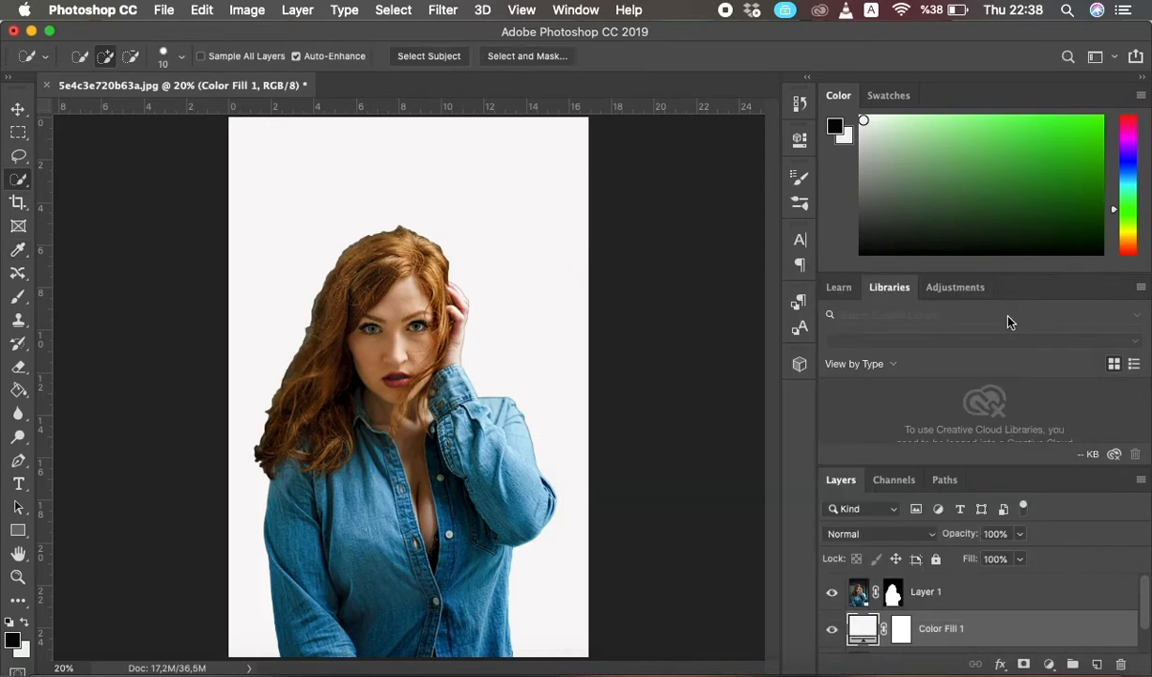
pyautogui.moveTo(42, 357)
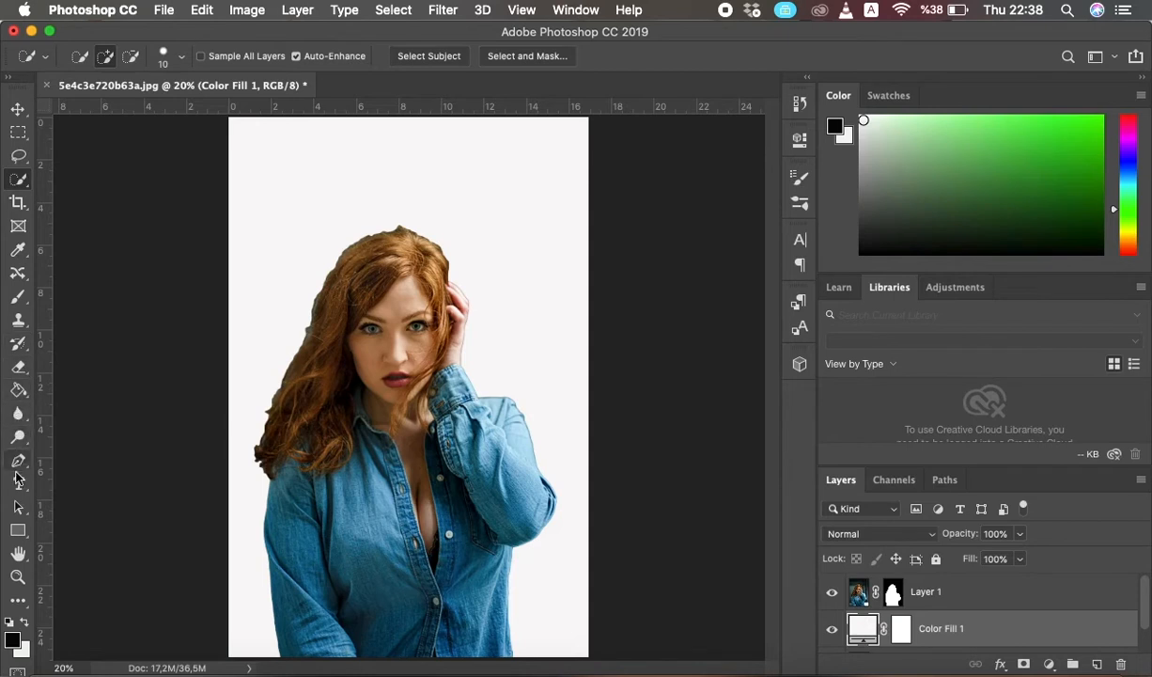
# Draw a yellow Pen-tool shape curving from the top right down to the bottom left.
pyautogui.click(18, 461)
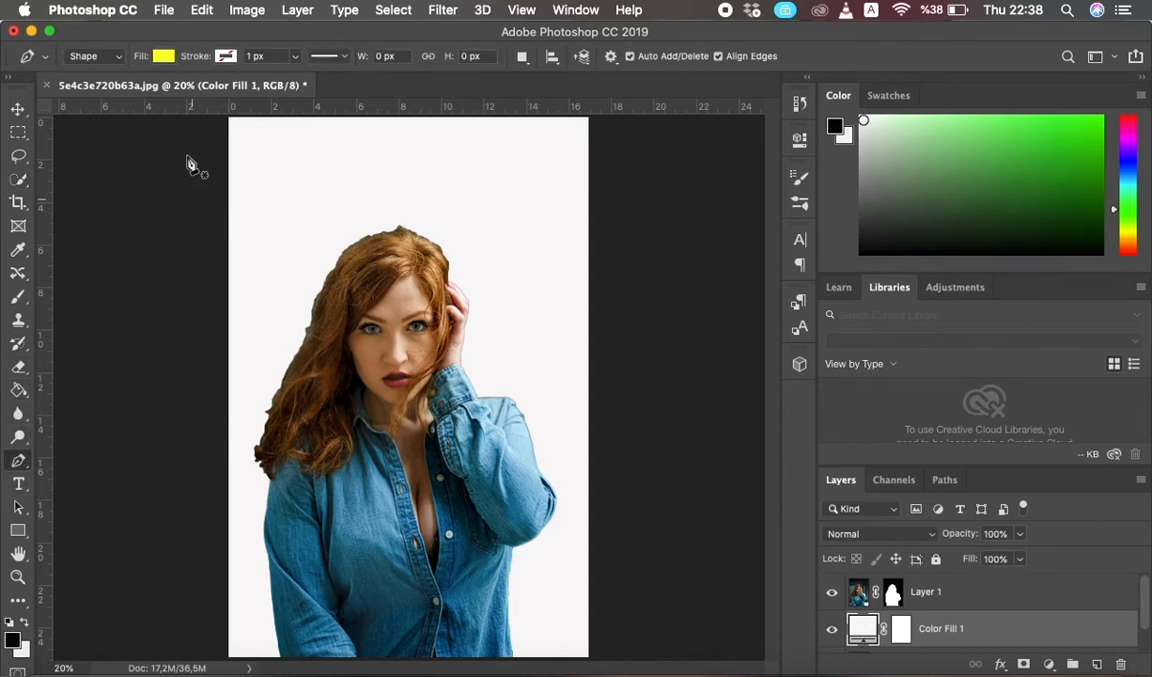
pyautogui.click(163, 55)
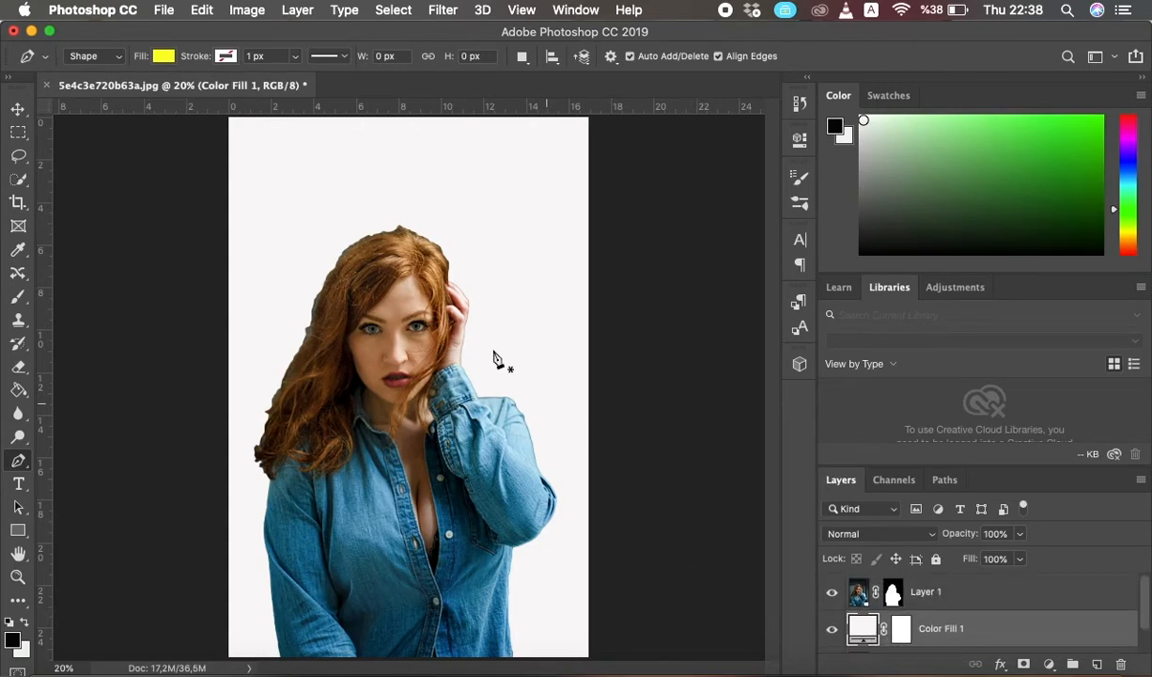
pyautogui.moveTo(591, 290)
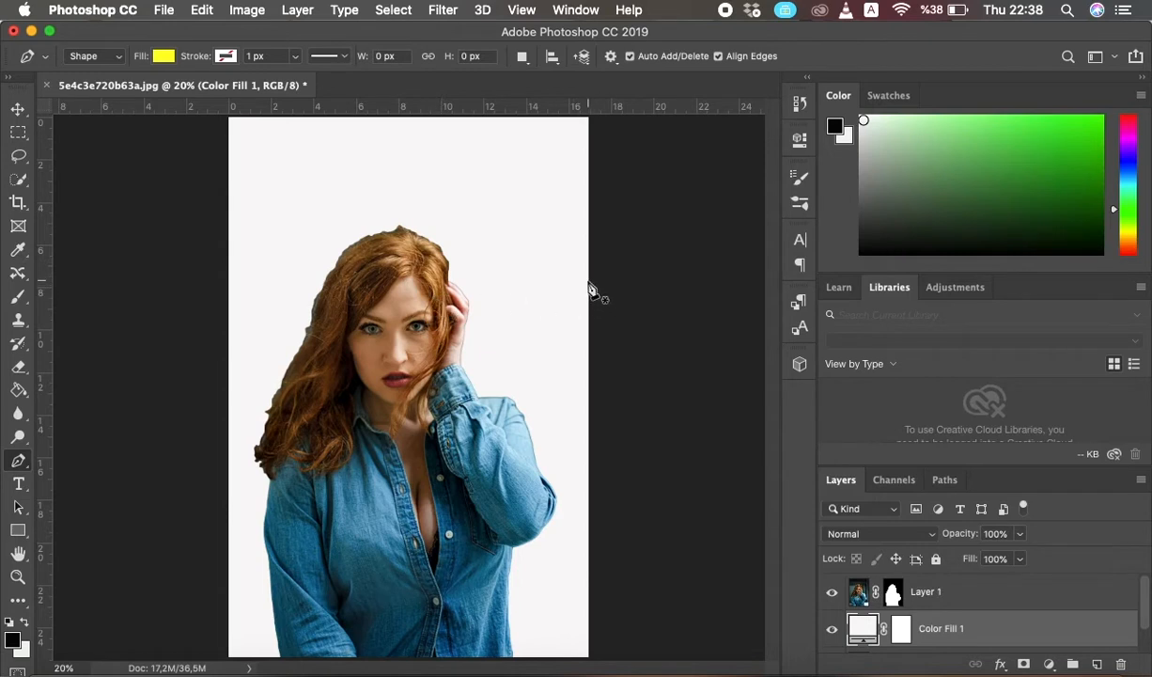
pyautogui.moveTo(601, 136)
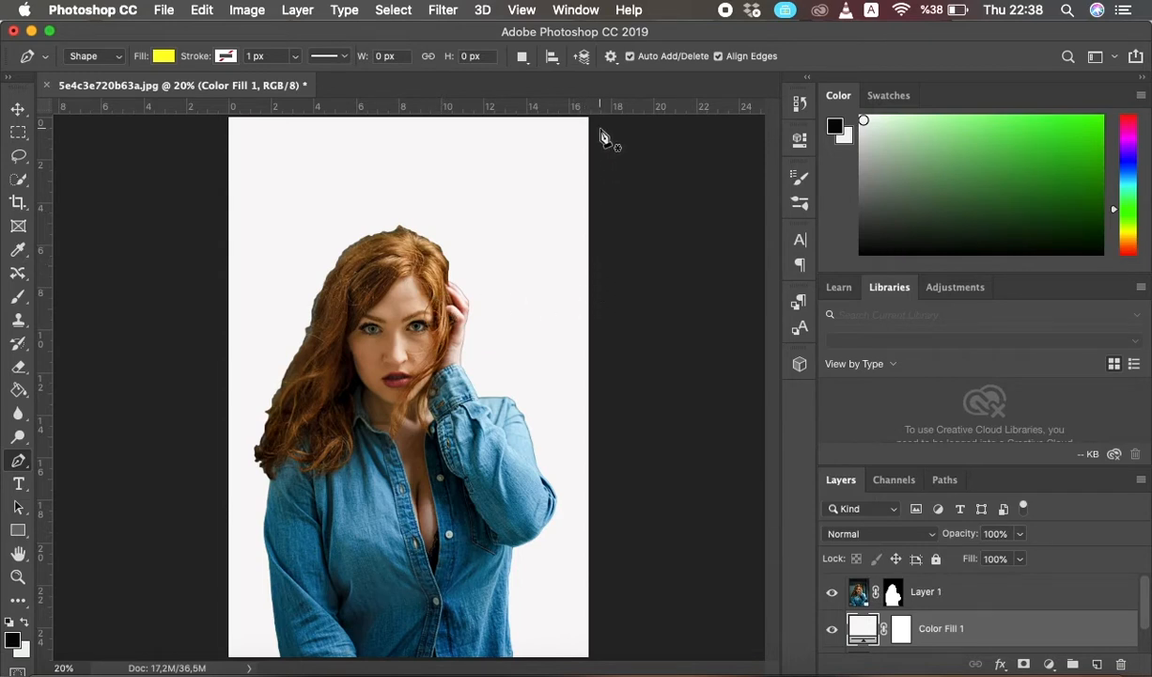
pyautogui.moveTo(611, 129)
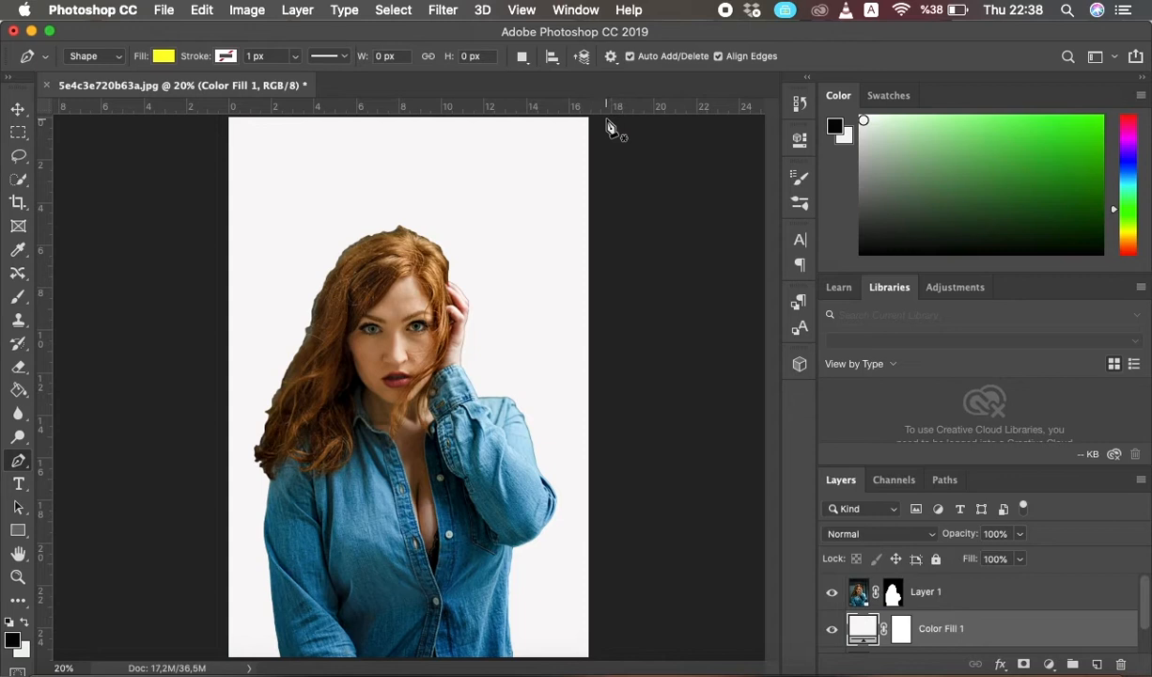
pyautogui.moveTo(606, 120); pyautogui.dragTo(378, 130)
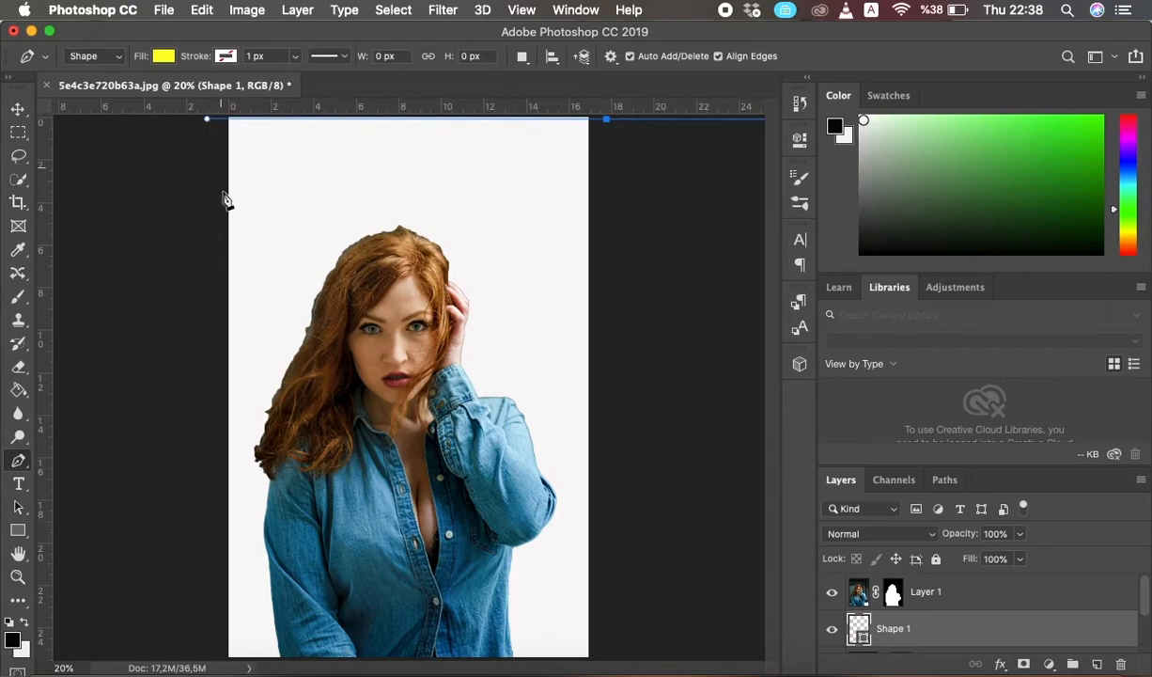
pyautogui.moveTo(606, 120); pyautogui.dragTo(206, 656)
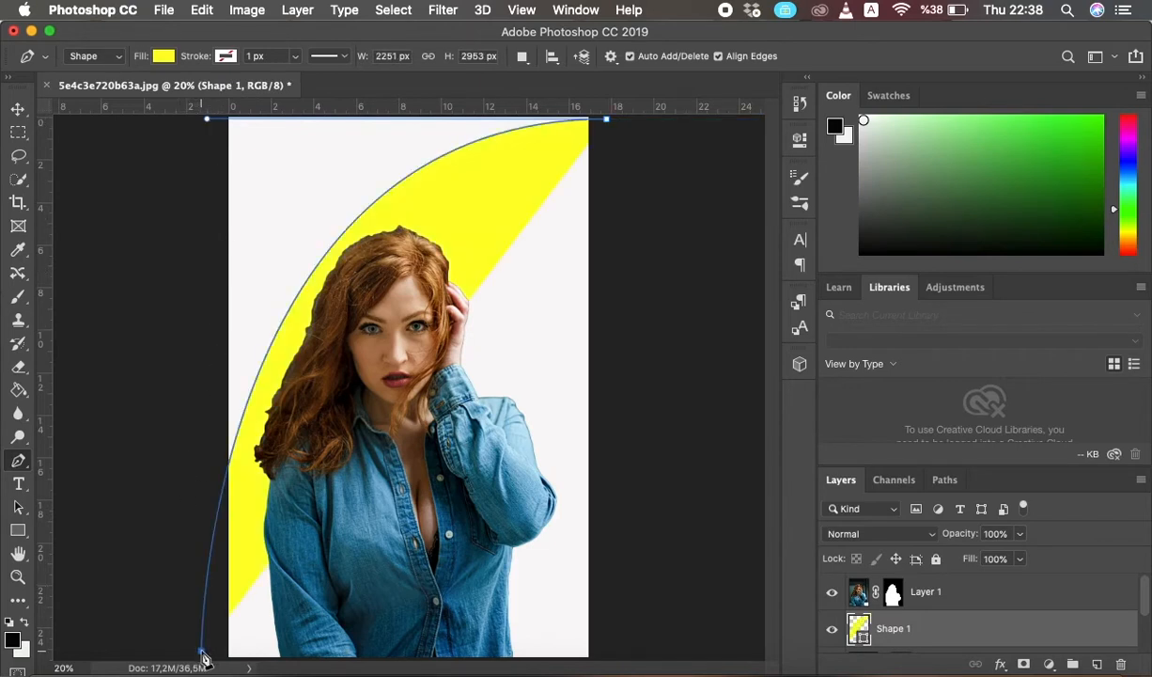
pyautogui.moveTo(623, 379)
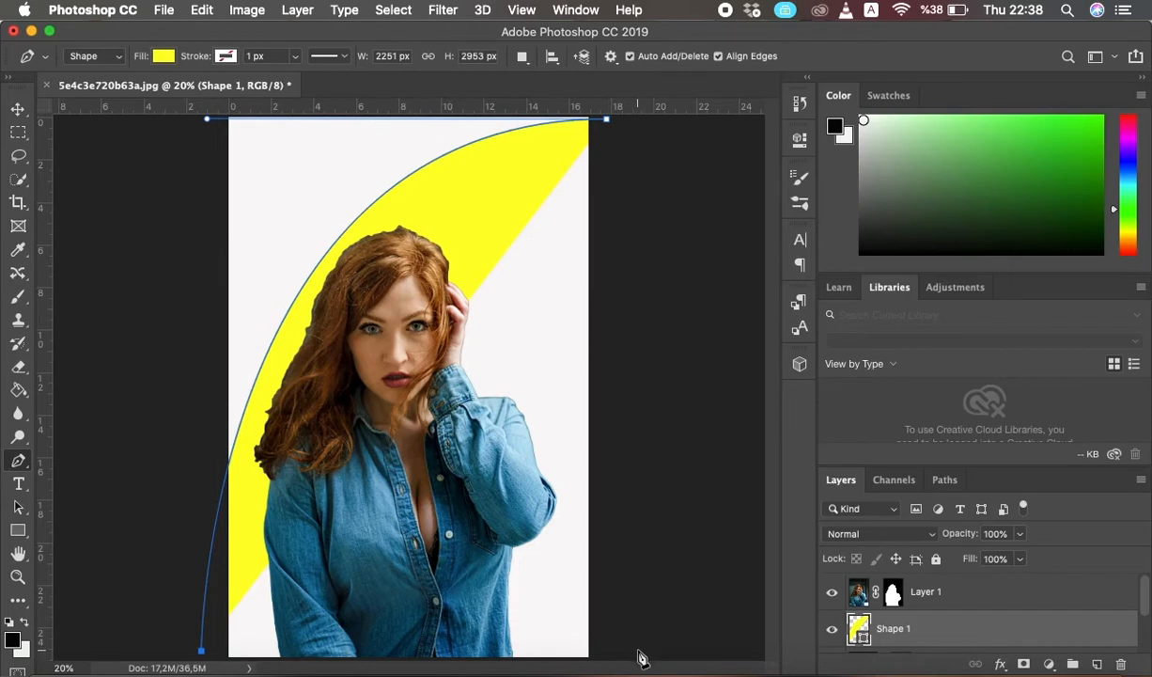
pyautogui.moveTo(606, 117); pyautogui.dragTo(639, 650)
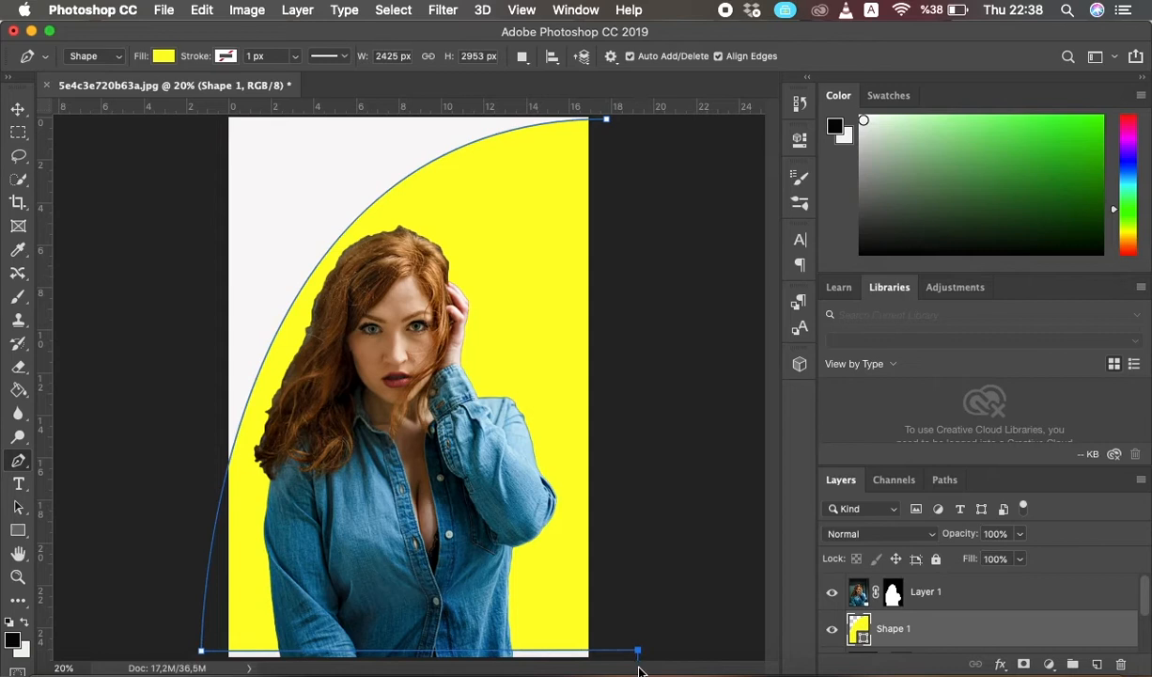
pyautogui.moveTo(214, 641)
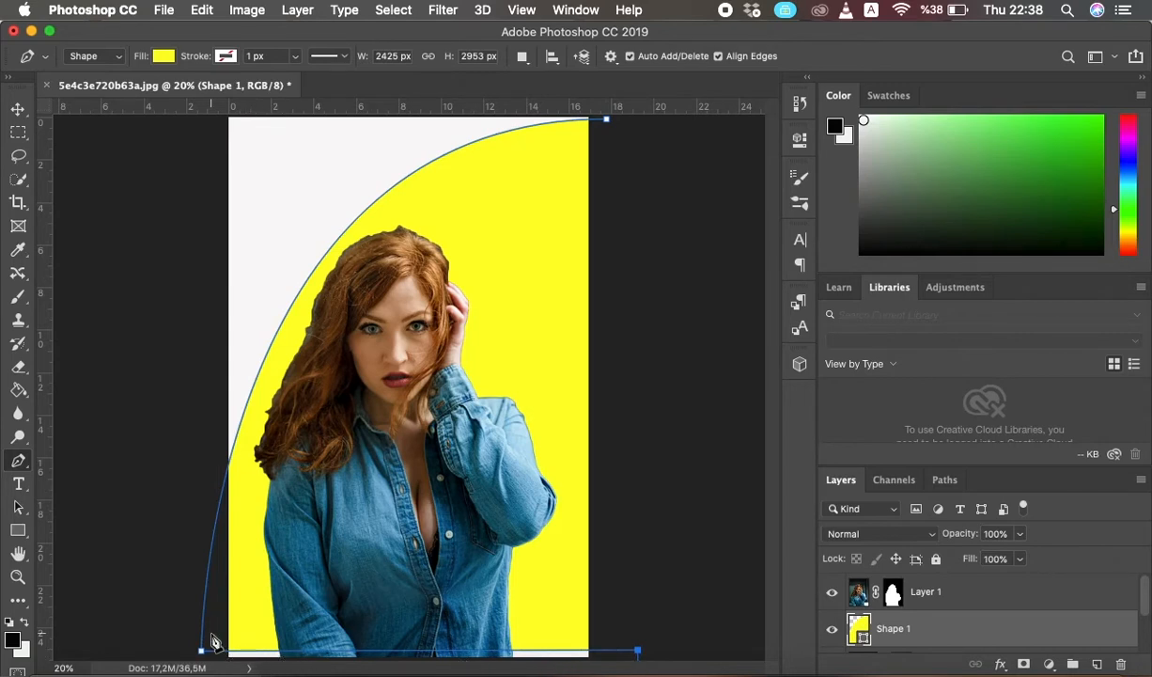
pyautogui.moveTo(111, 262)
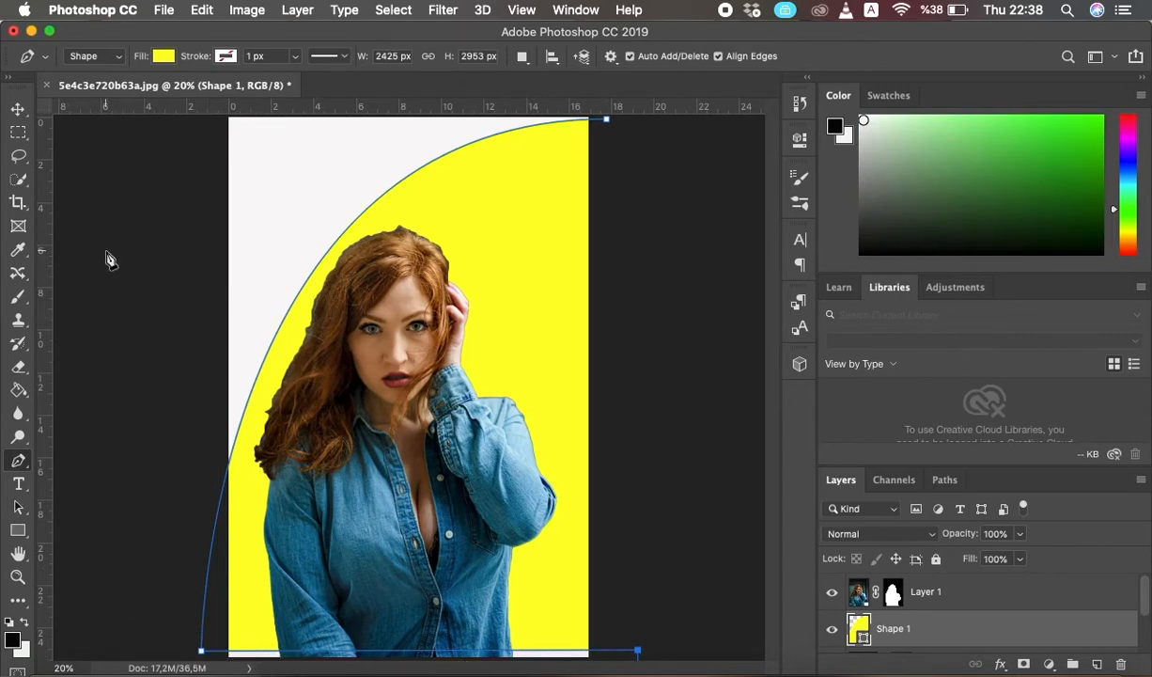
pyautogui.moveTo(760, 411)
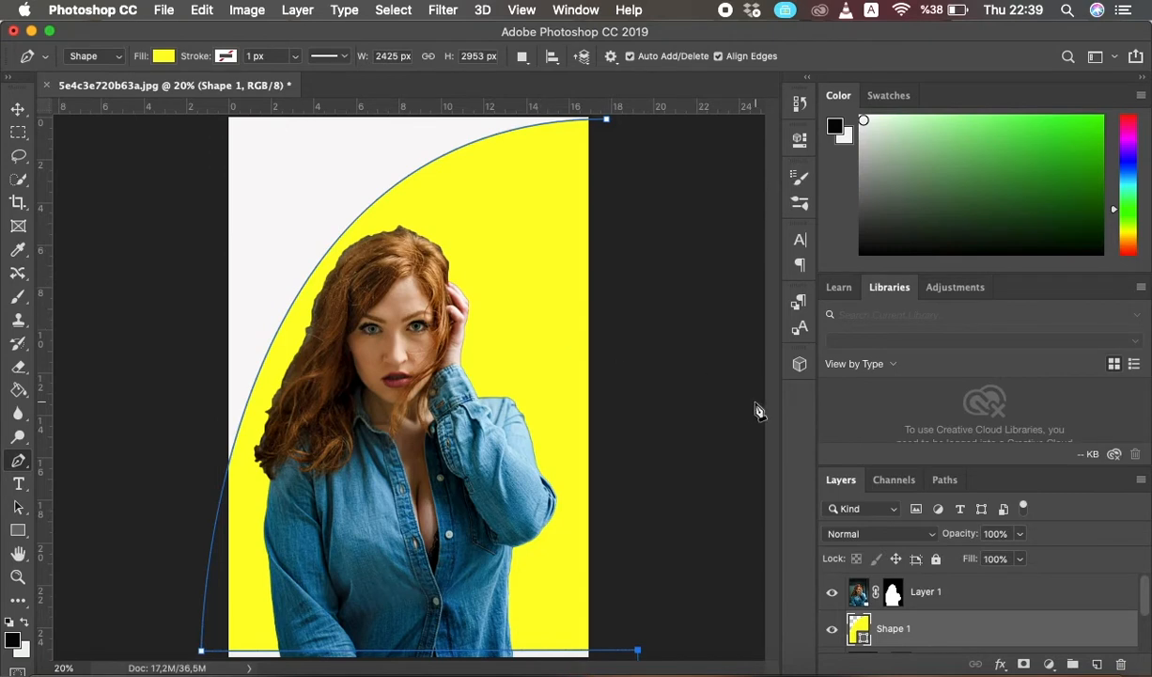
pyautogui.click(17, 109)
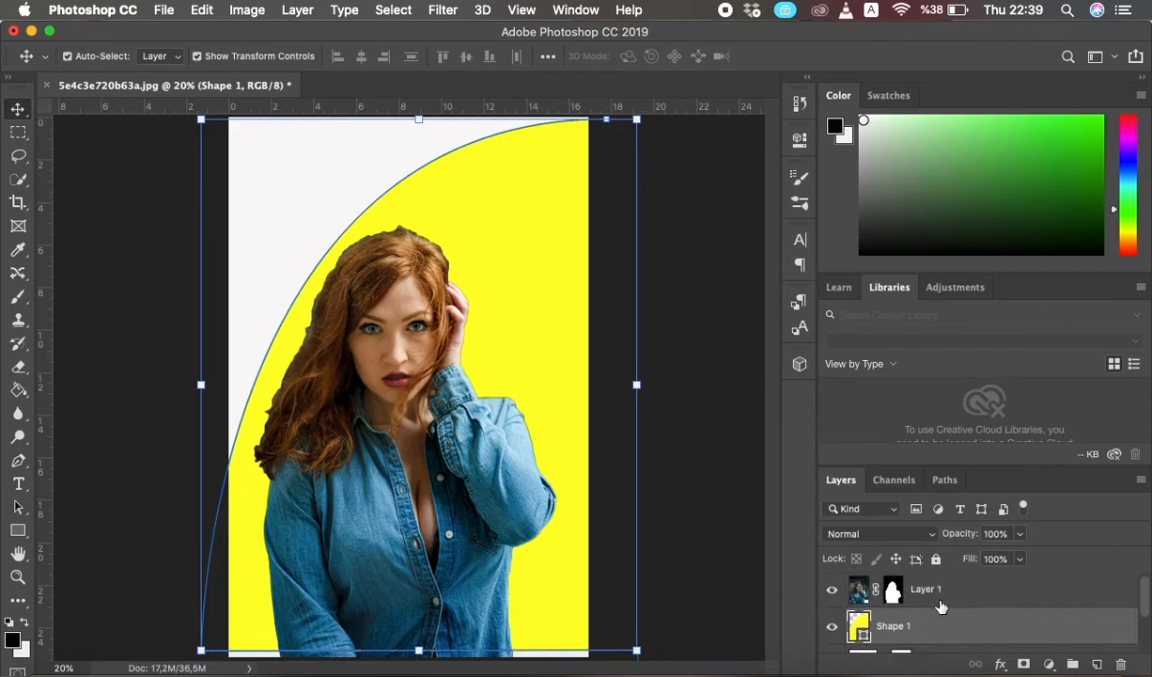
# Convert Layer 1, Shape 1 and Color Fill 1 into one smart object.
pyautogui.click(926, 588)
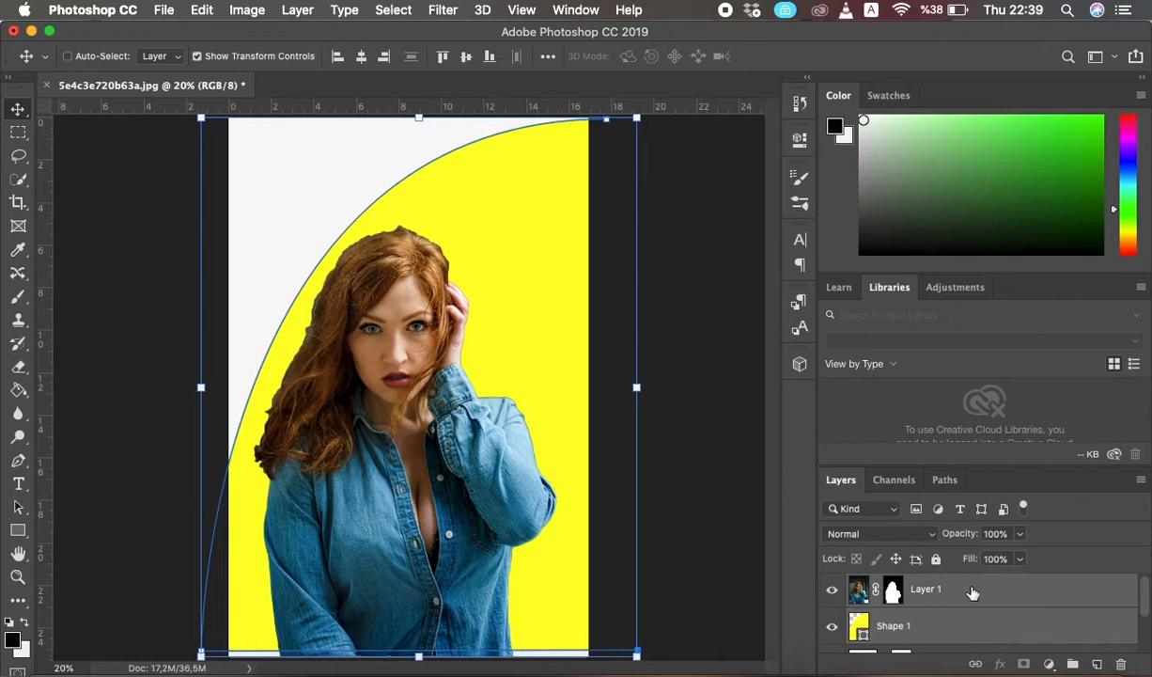
pyautogui.moveTo(976, 631)
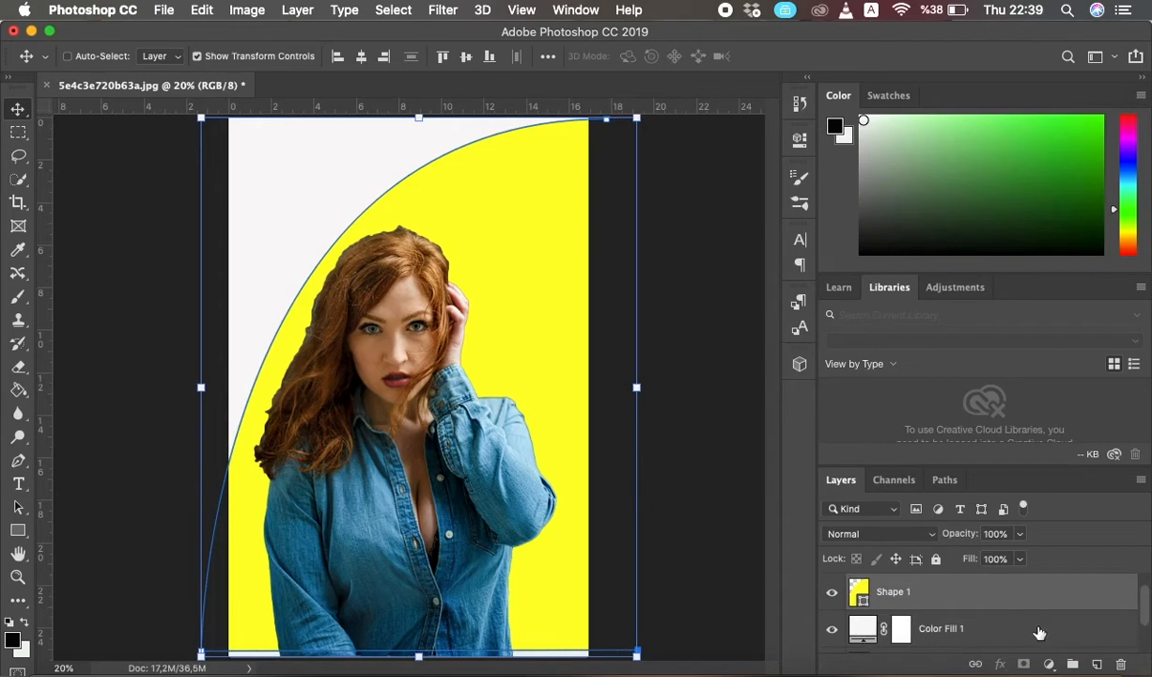
pyautogui.moveTo(1037, 632)
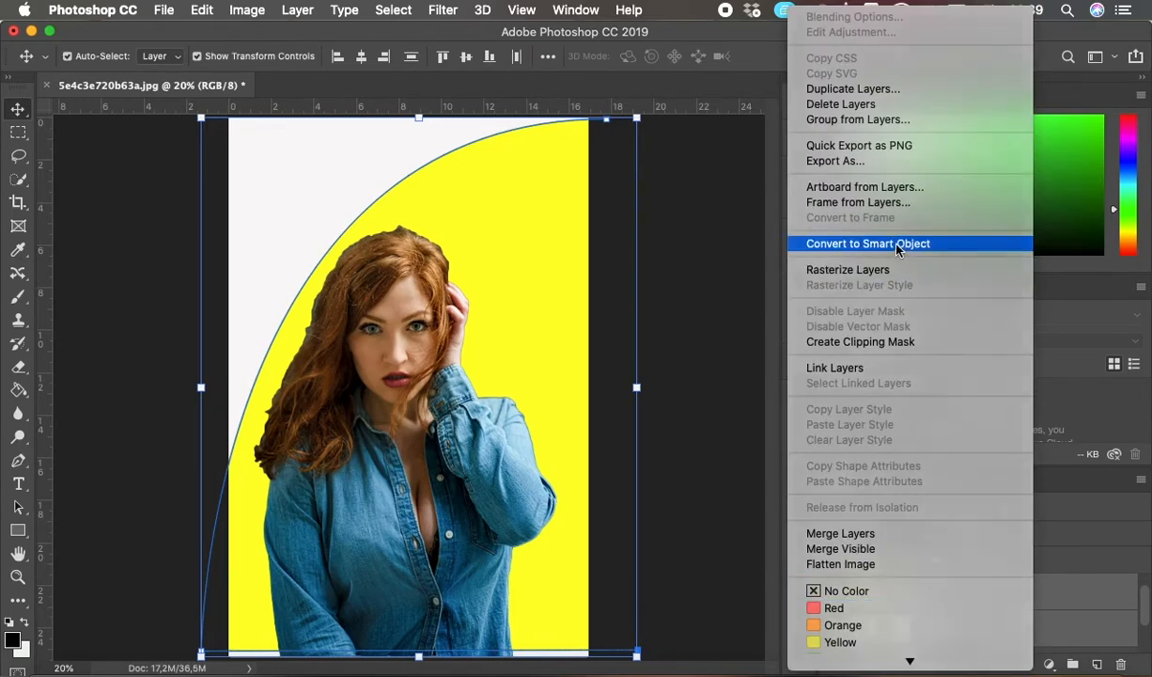
pyautogui.click(867, 244)
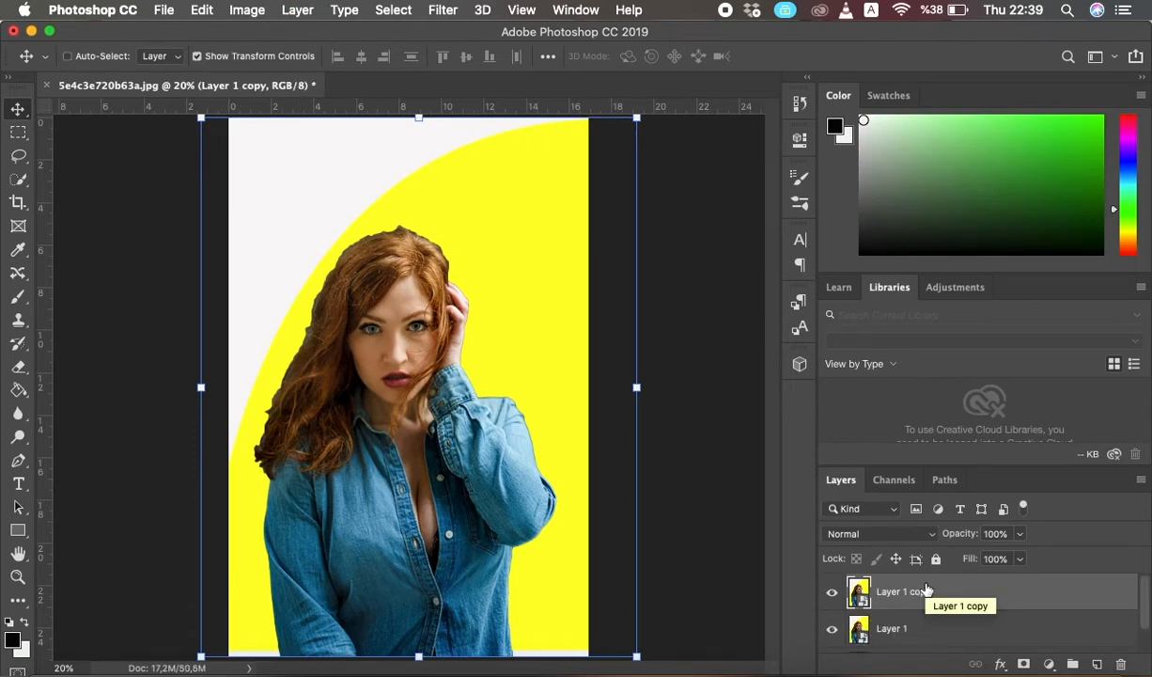
# Duplicate the smart object layer twice and reselect the original Layer 1.
pyautogui.press('cmd+j')
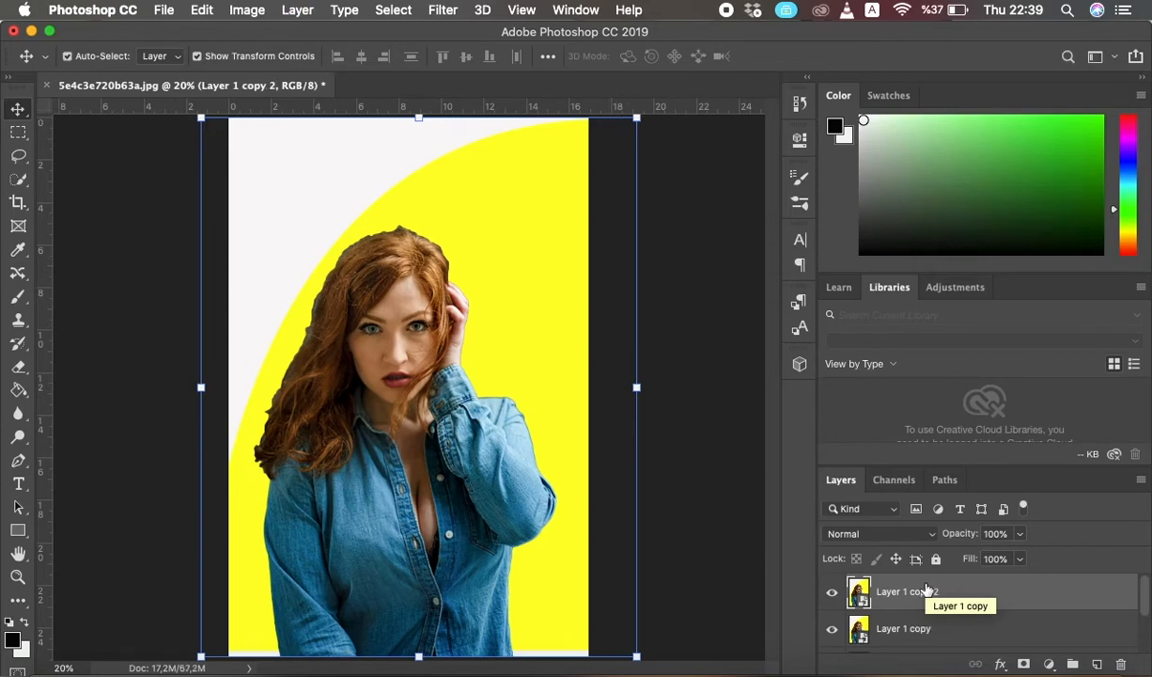
pyautogui.moveTo(931, 591)
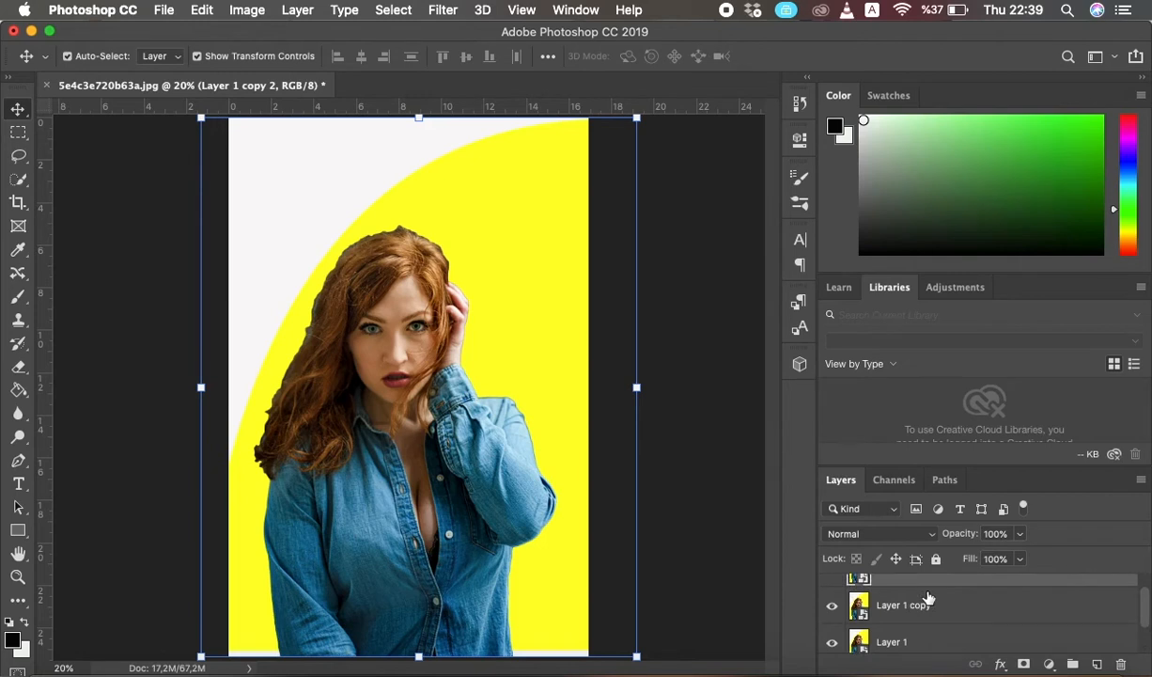
pyautogui.moveTo(916, 602)
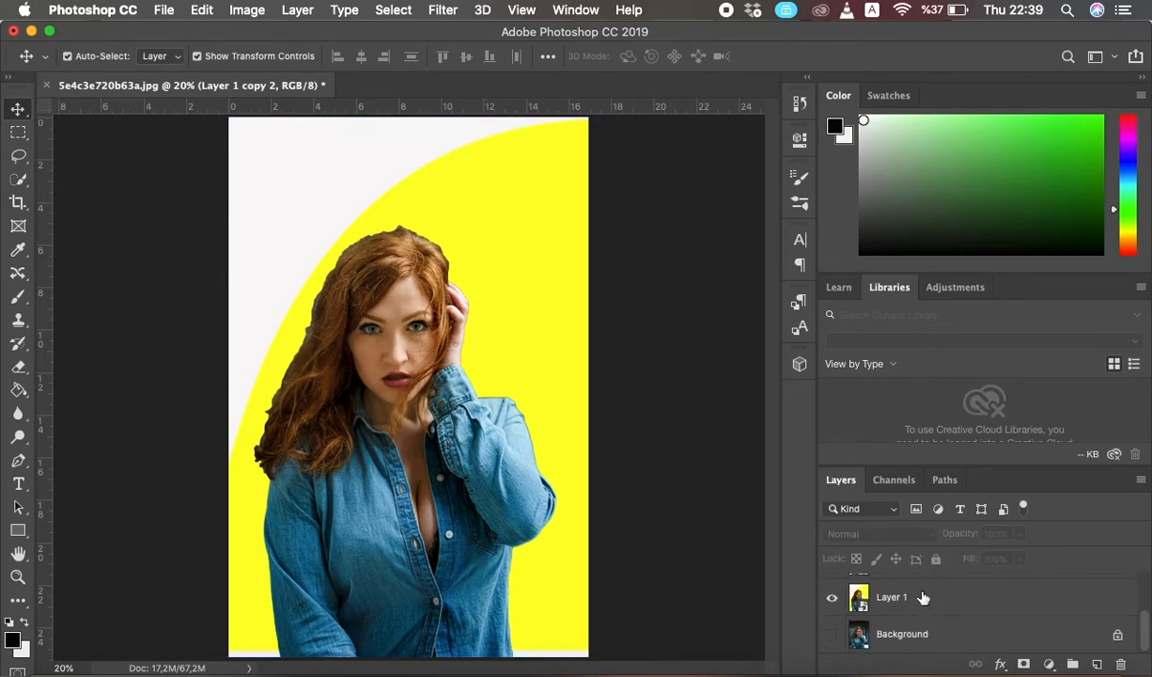
pyautogui.click(891, 597)
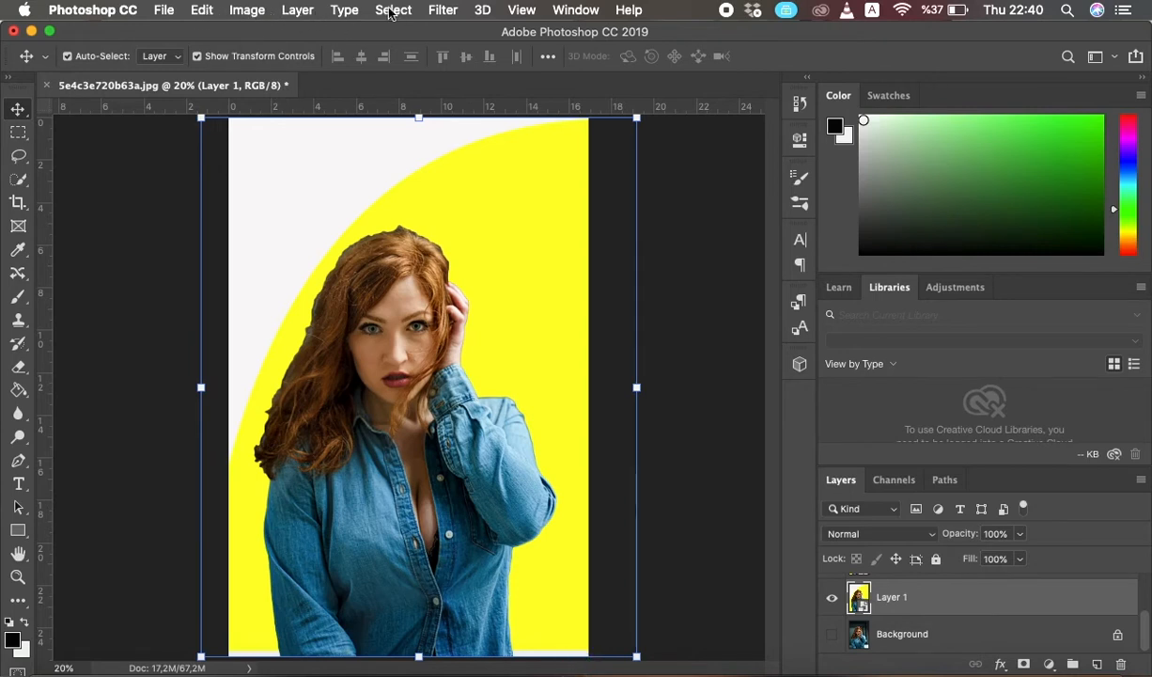
# Apply Poster Edges with edge thickness 0, edge intensity 0 and posterization 2.
pyautogui.click(442, 10)
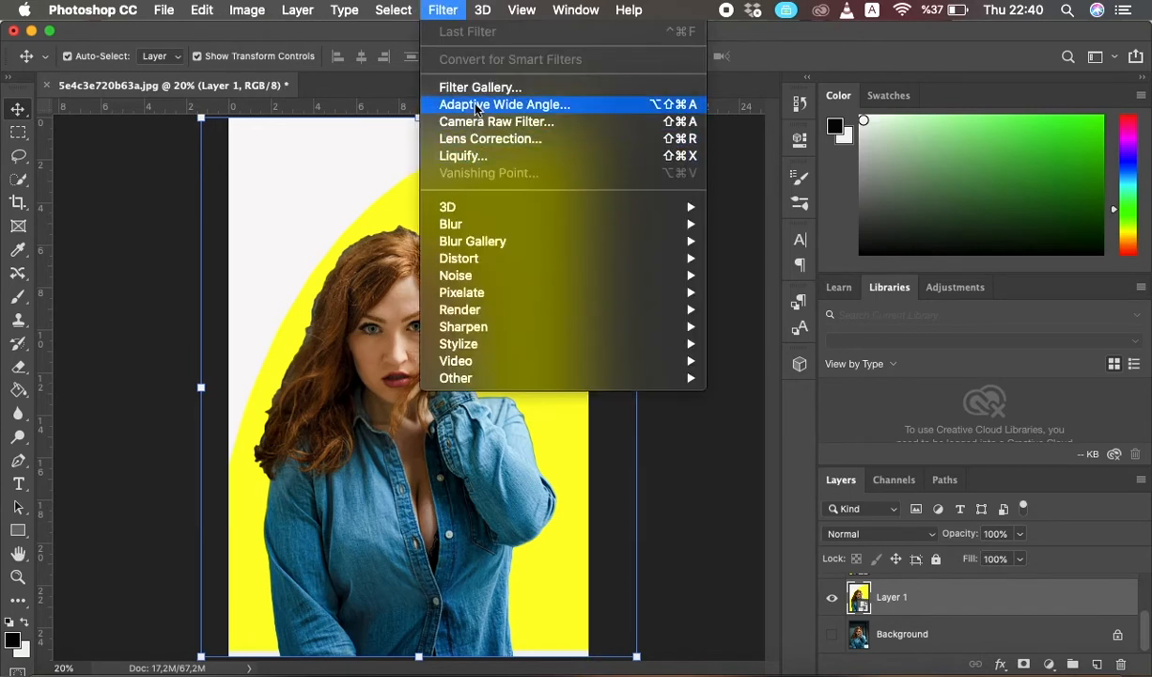
pyautogui.moveTo(480, 87)
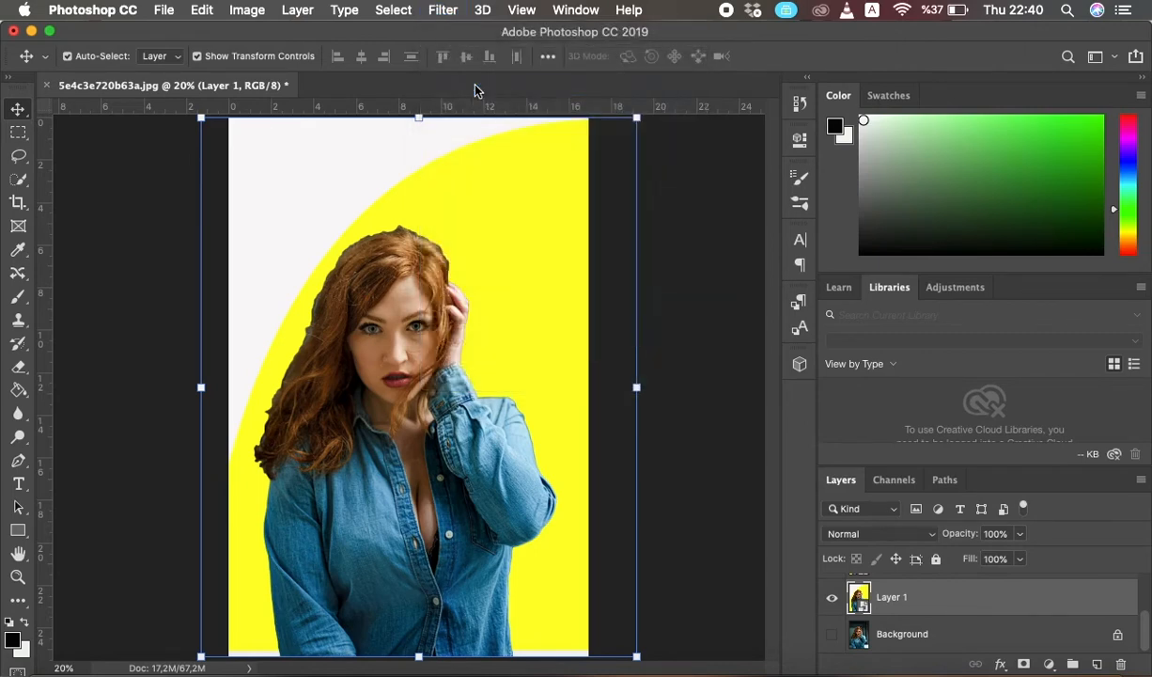
pyautogui.click(443, 9)
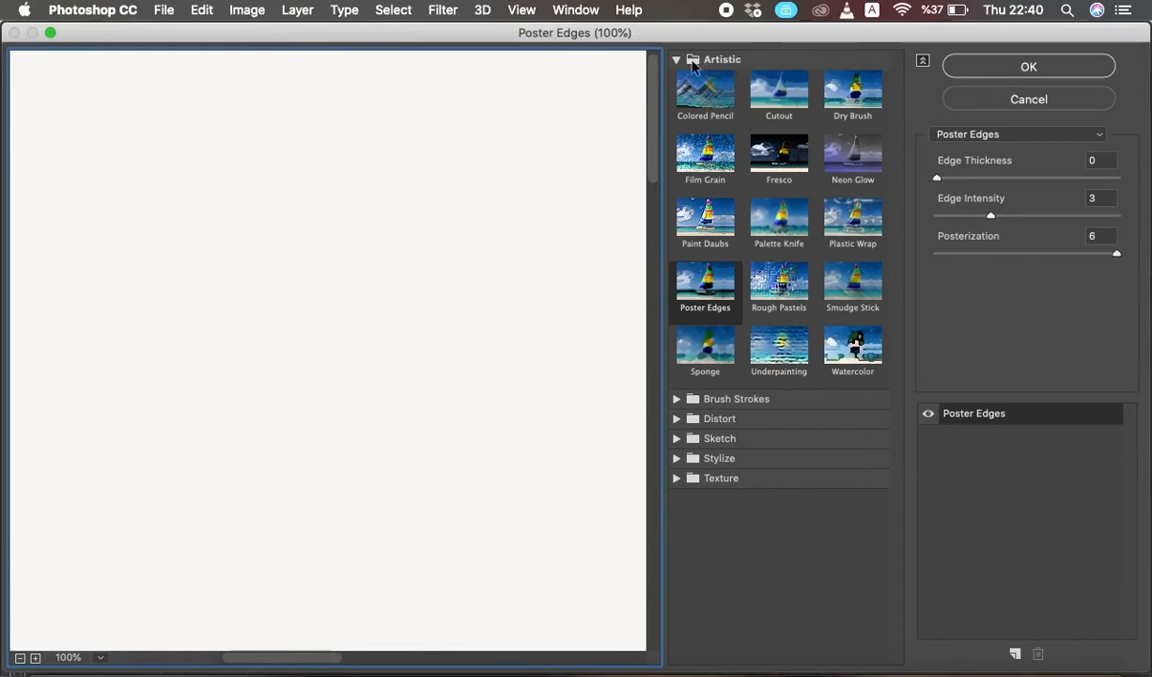
pyautogui.moveTo(724, 74)
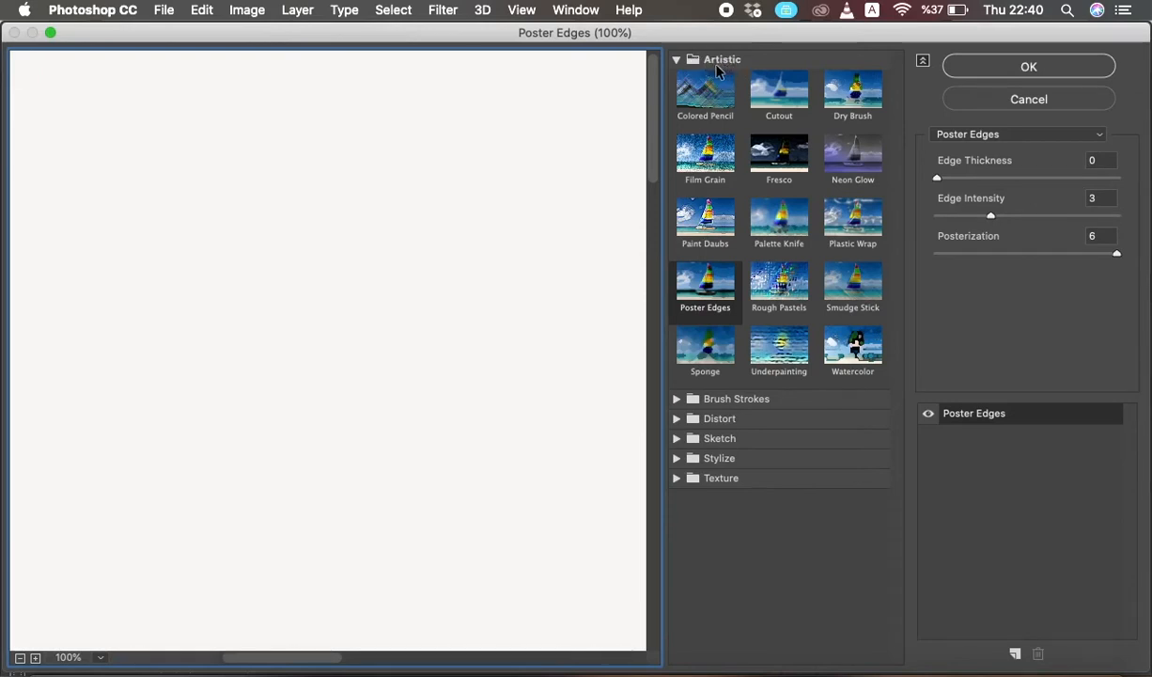
pyautogui.moveTo(704, 296)
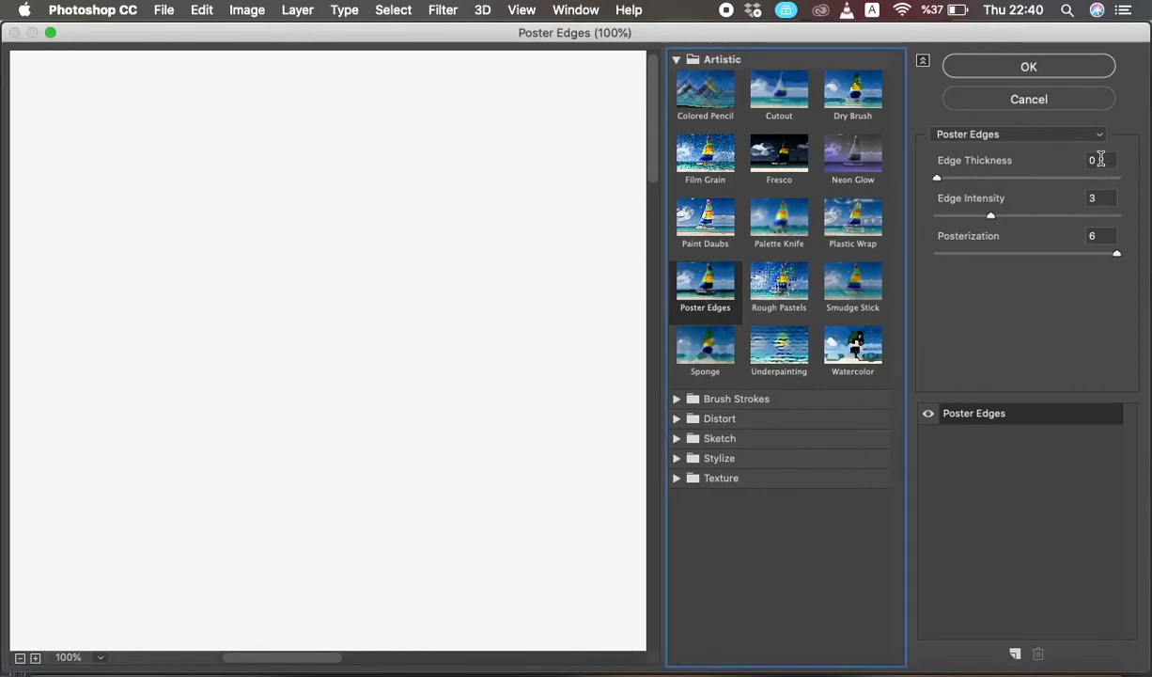
pyautogui.click(1099, 197)
pyautogui.write('0')
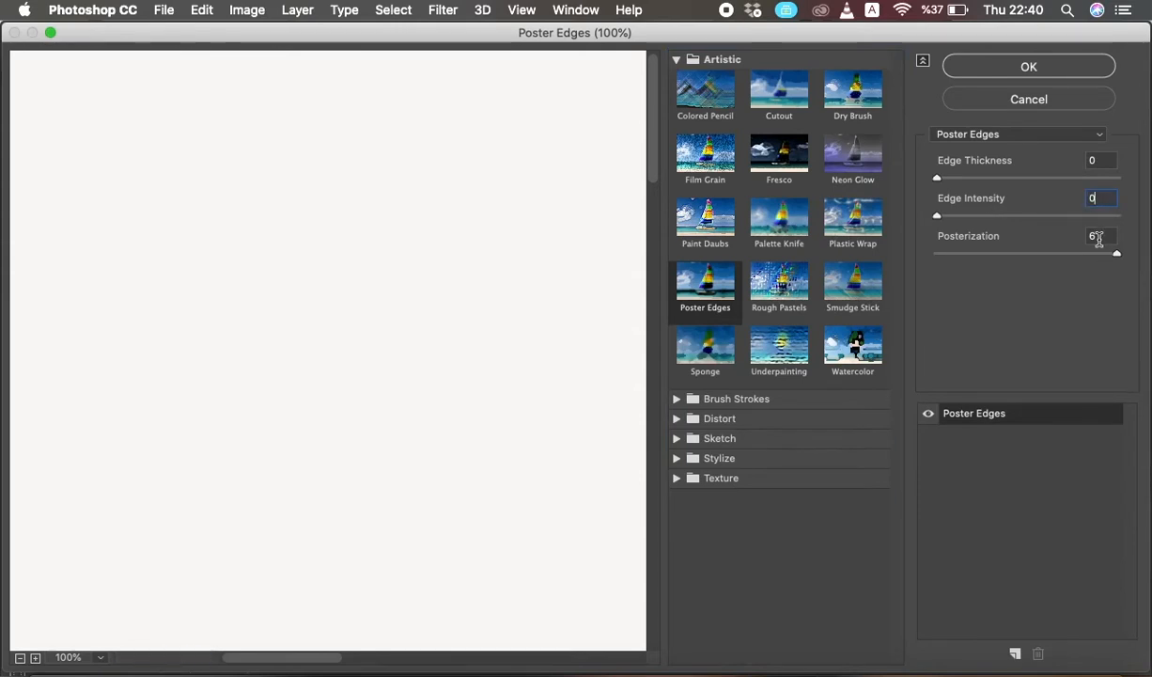
pyautogui.moveTo(1118, 253); pyautogui.dragTo(997, 252)
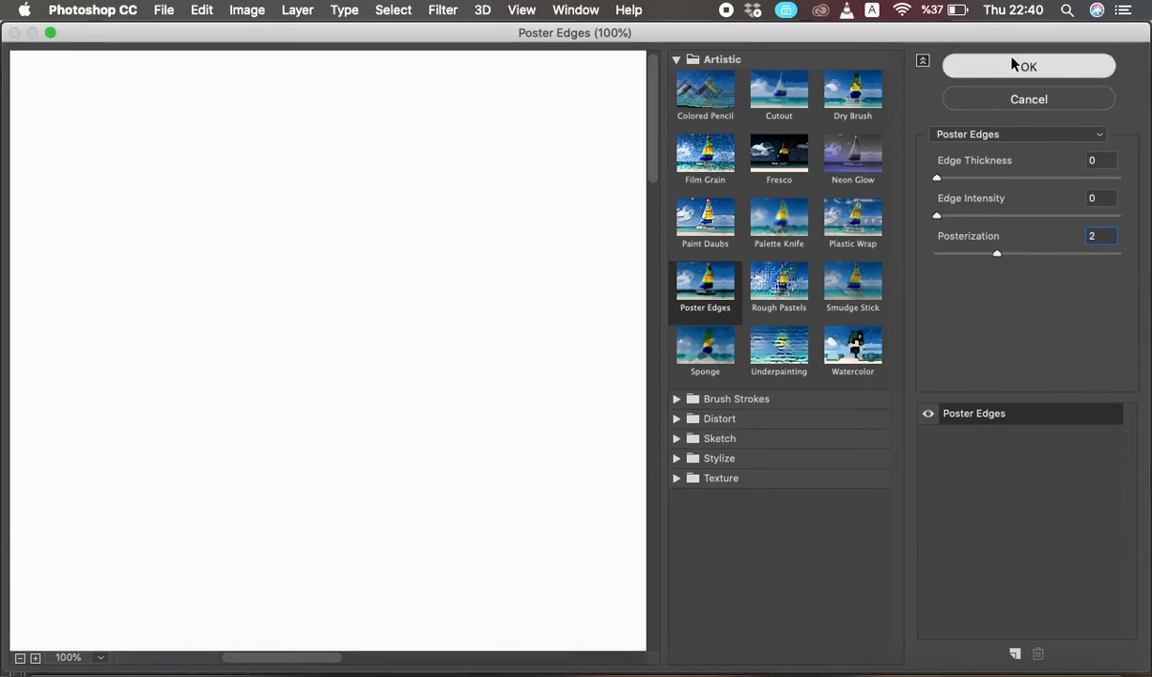
pyautogui.click(1028, 66)
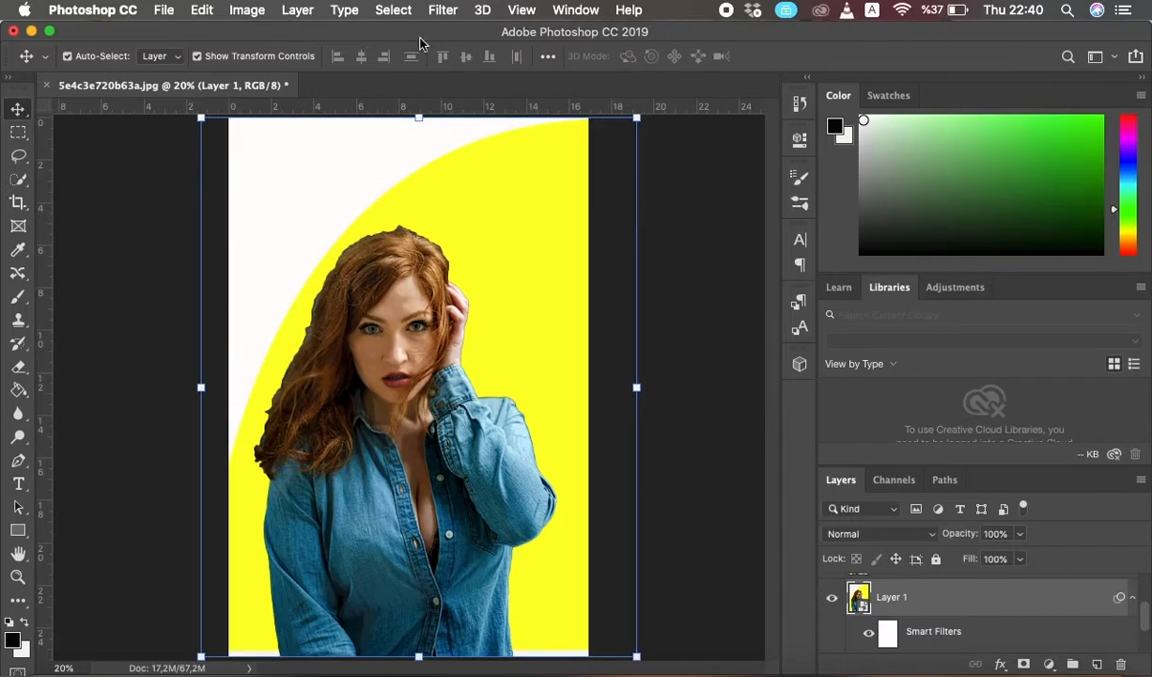
pyautogui.moveTo(365, 17)
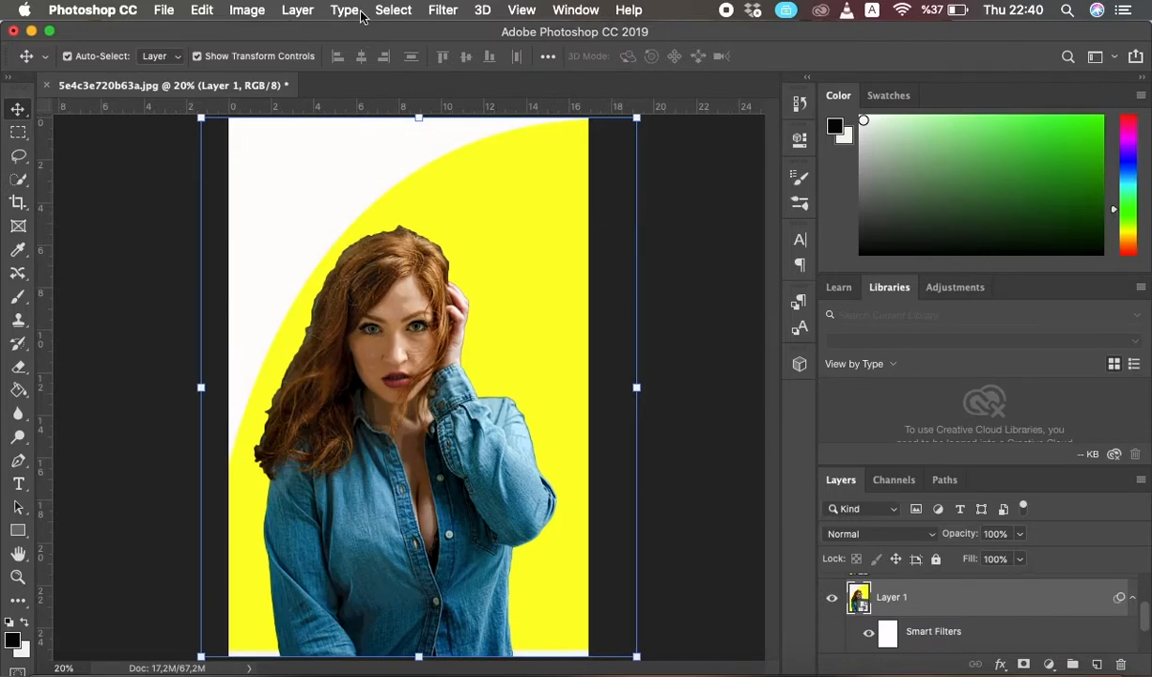
# Apply Unsharp Mask with amount 90%, radius 5 px and threshold 10 levels.
pyautogui.click(442, 10)
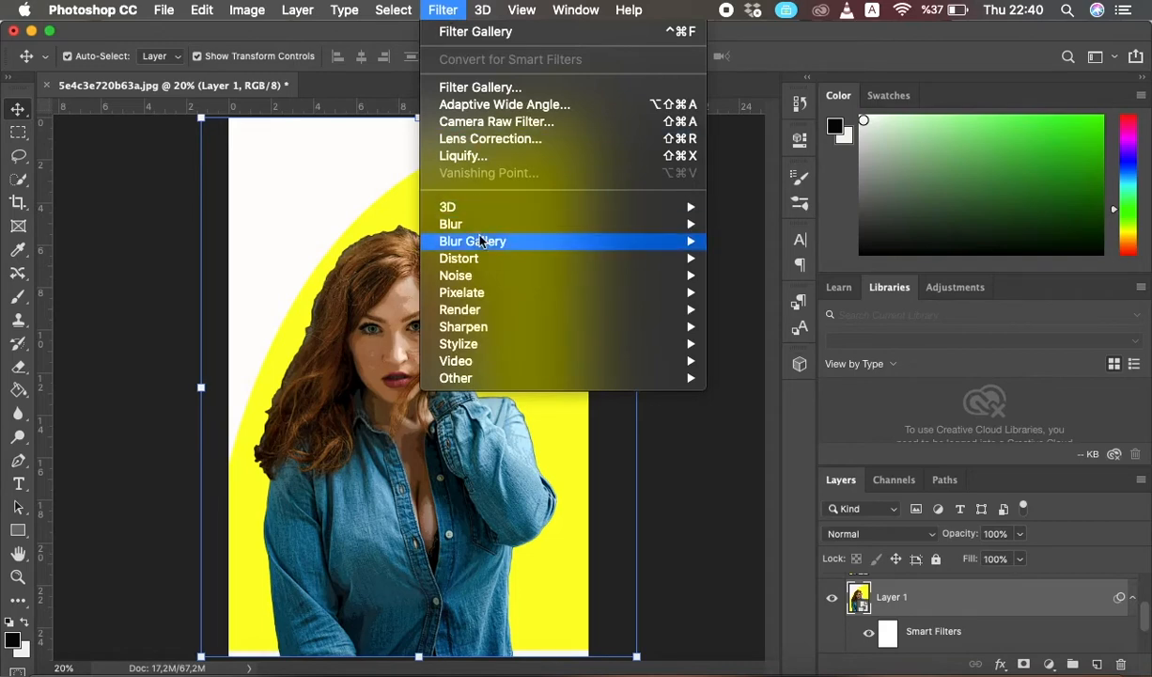
pyautogui.moveTo(464, 326)
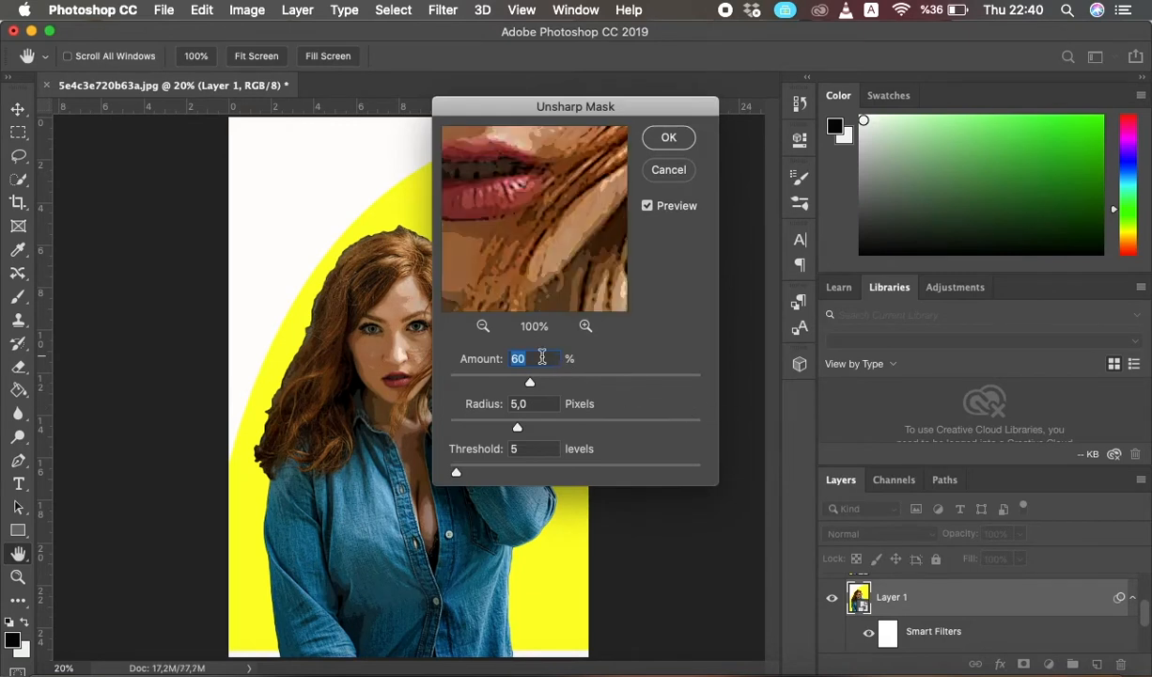
pyautogui.write('90')
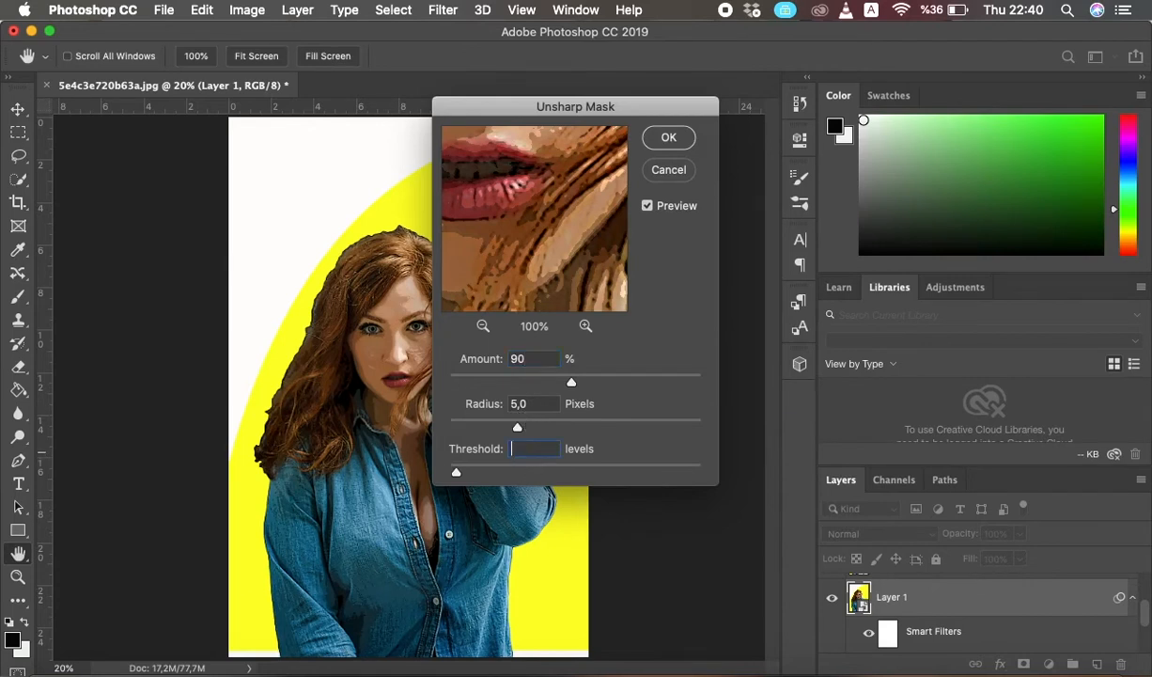
pyautogui.write('10')
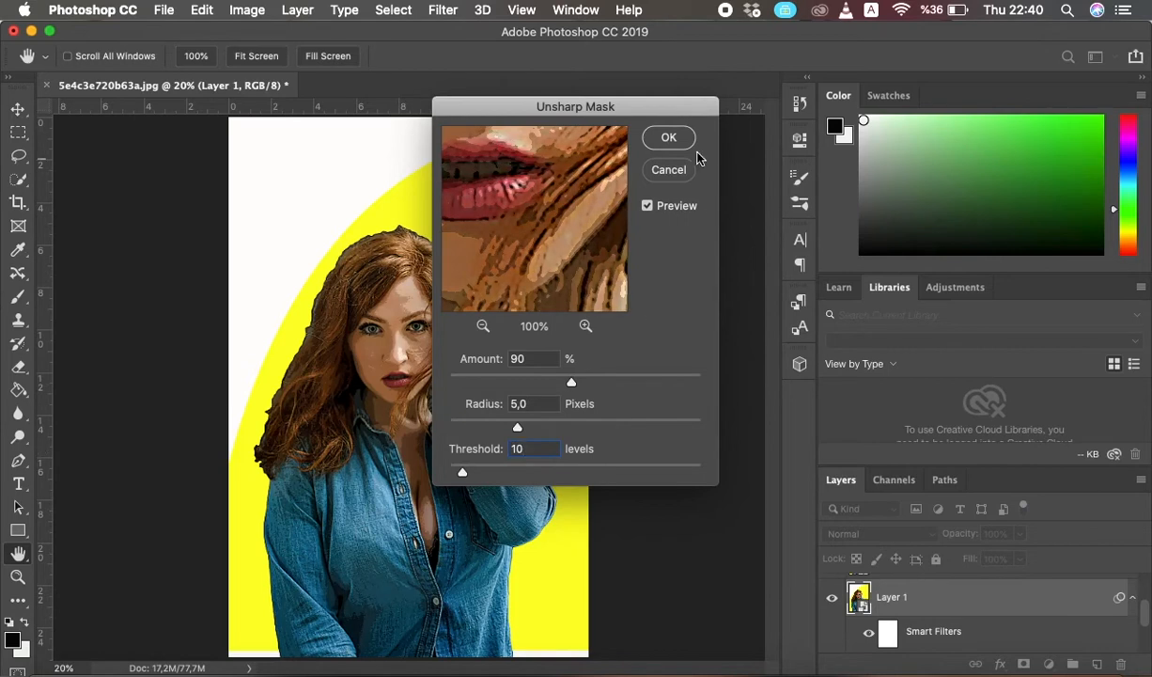
pyautogui.click(668, 137)
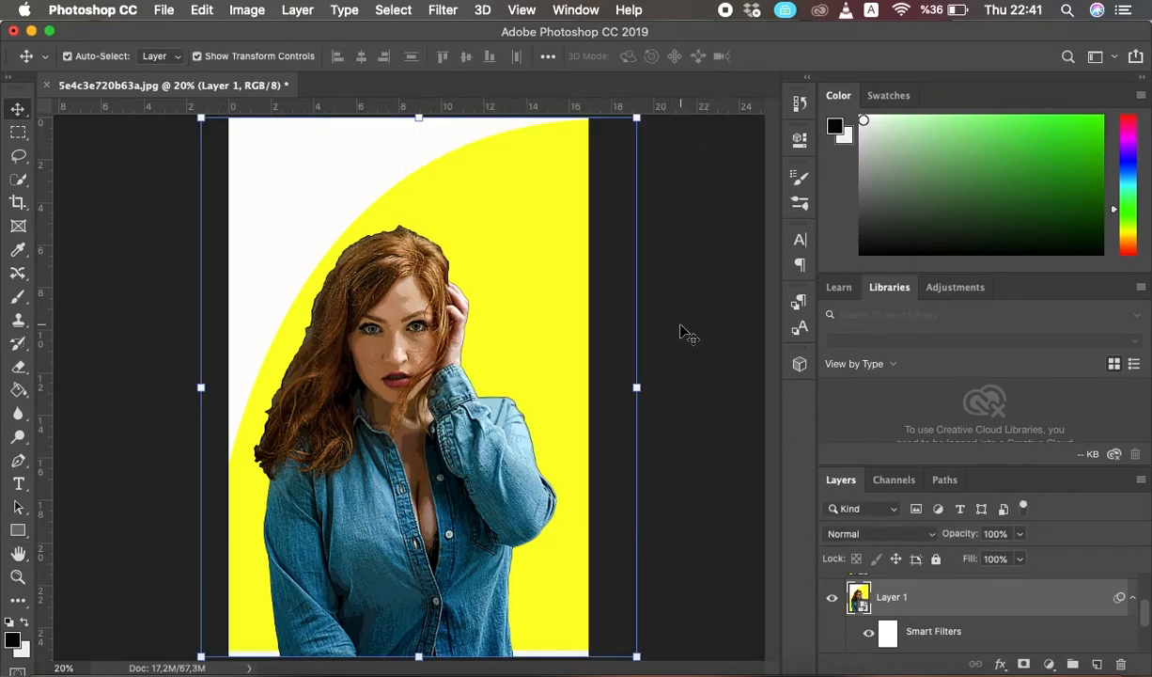
# Apply Oil Paint with stylization 4, cleanliness 3, scale 0.1 and shine 0.
pyautogui.click(442, 9)
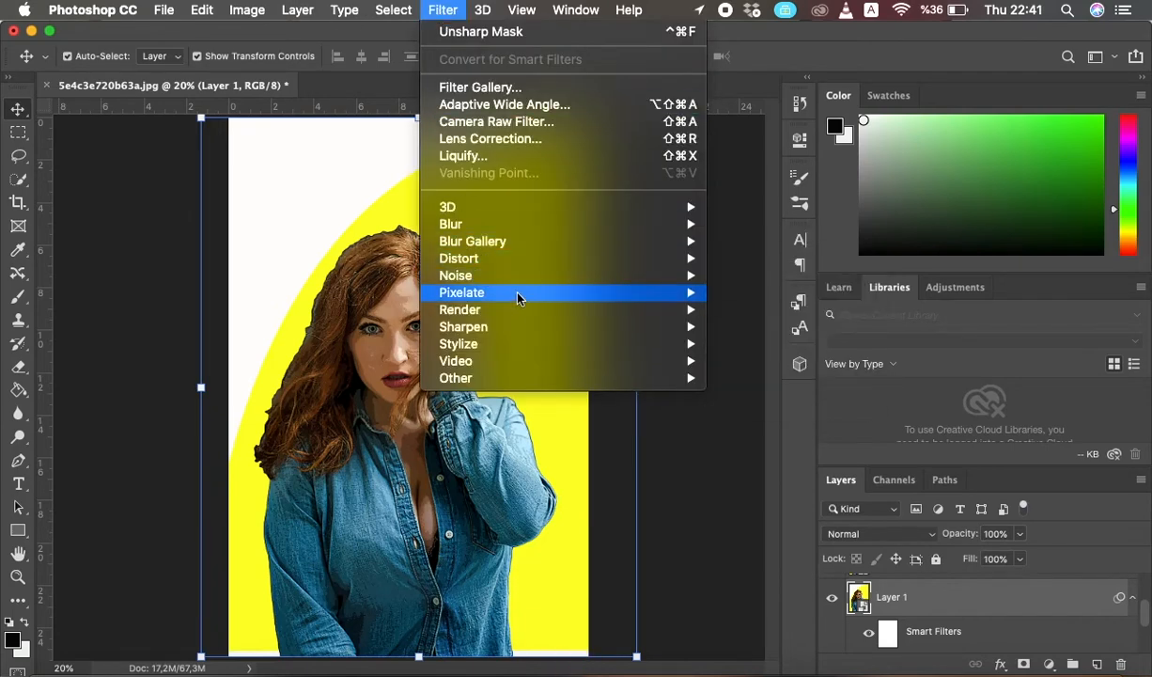
pyautogui.moveTo(459, 343)
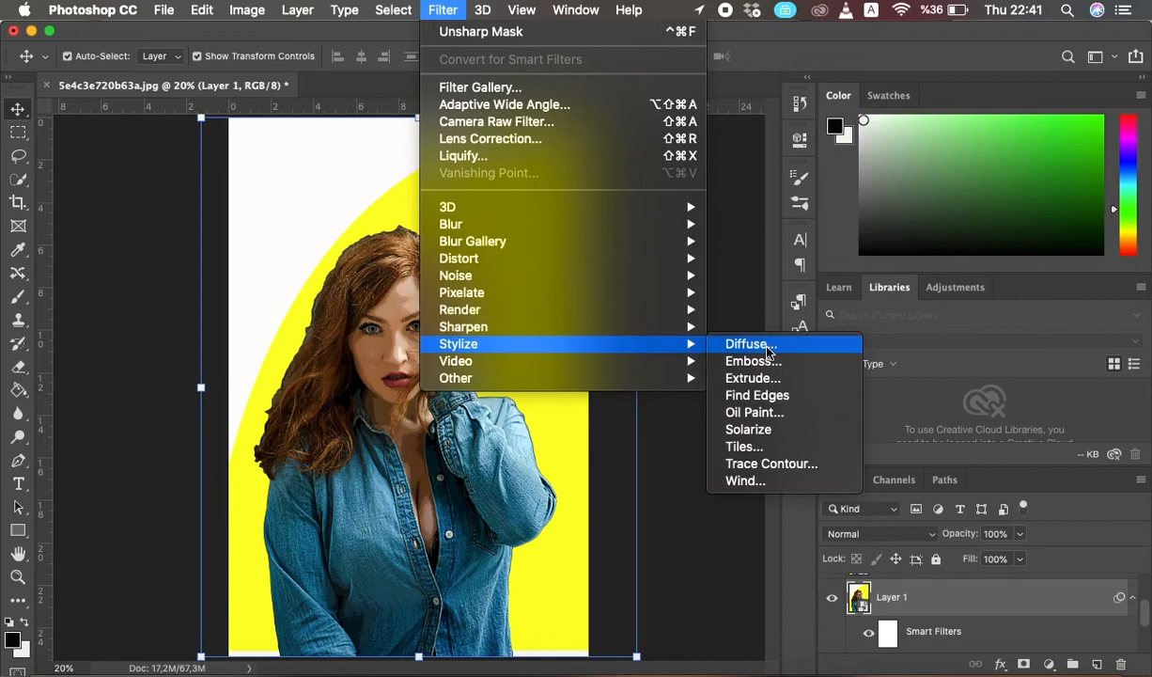
pyautogui.click(780, 416)
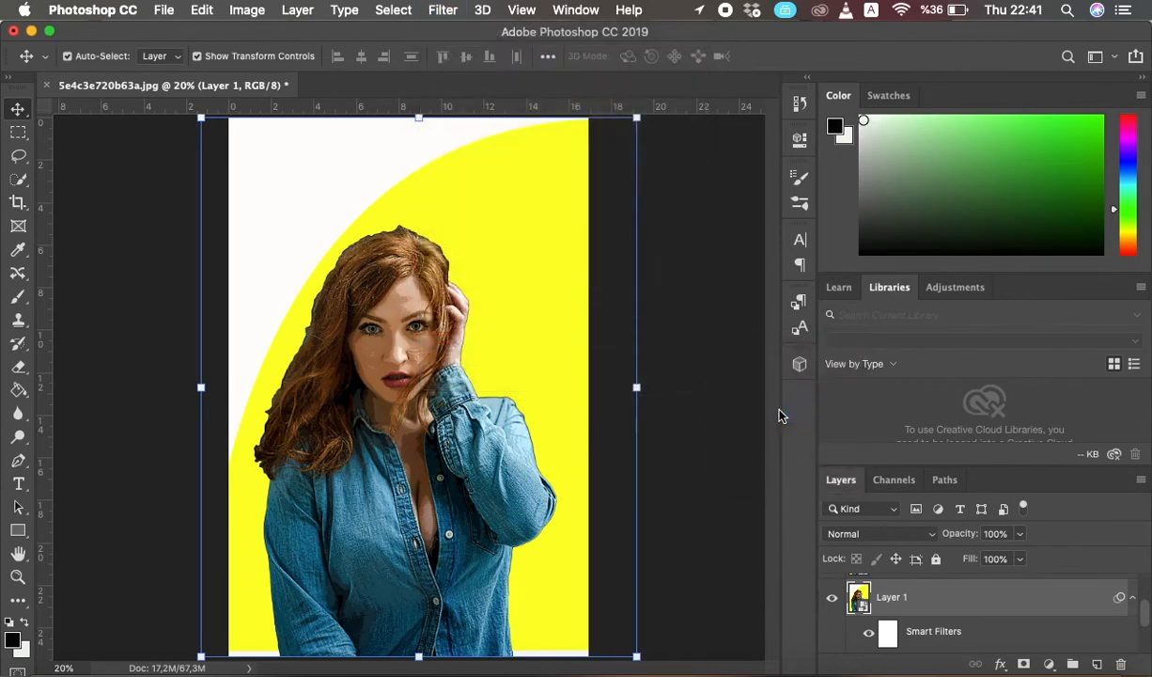
pyautogui.click(443, 9)
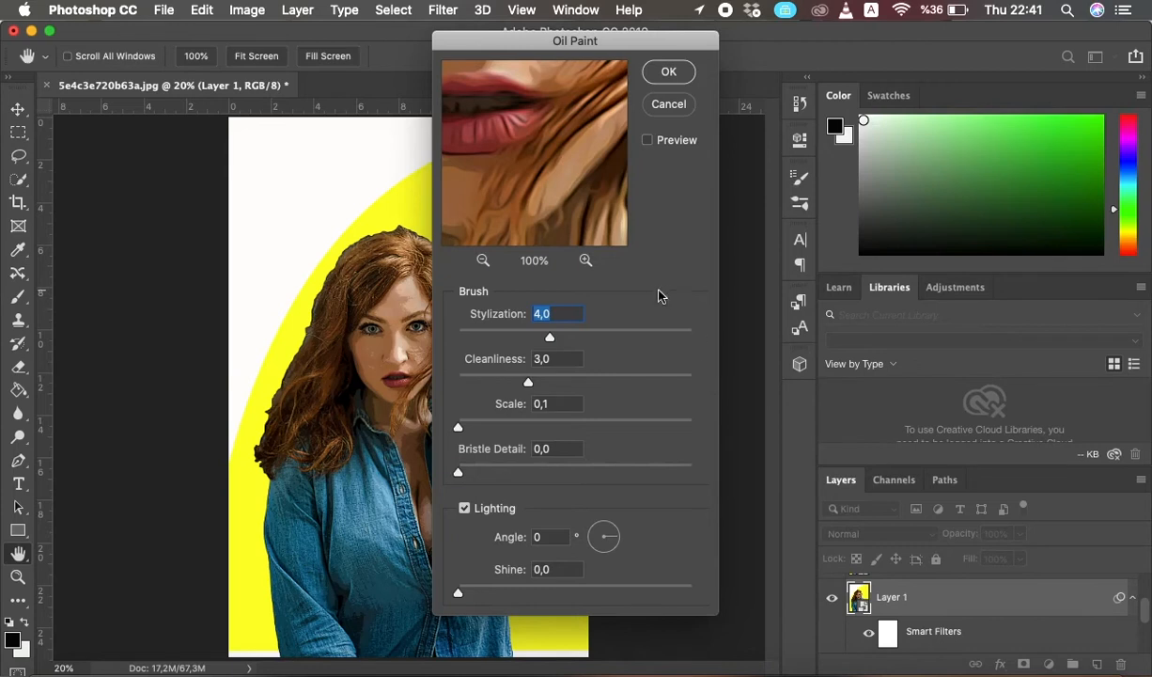
pyautogui.moveTo(498, 340)
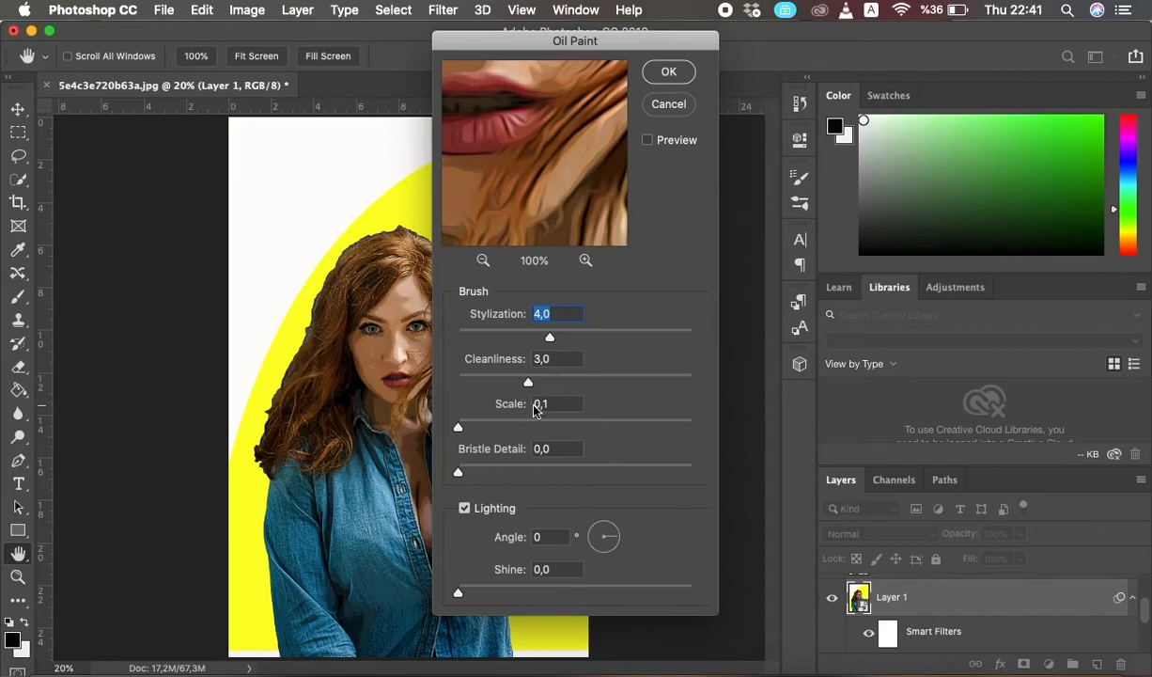
pyautogui.moveTo(552, 425)
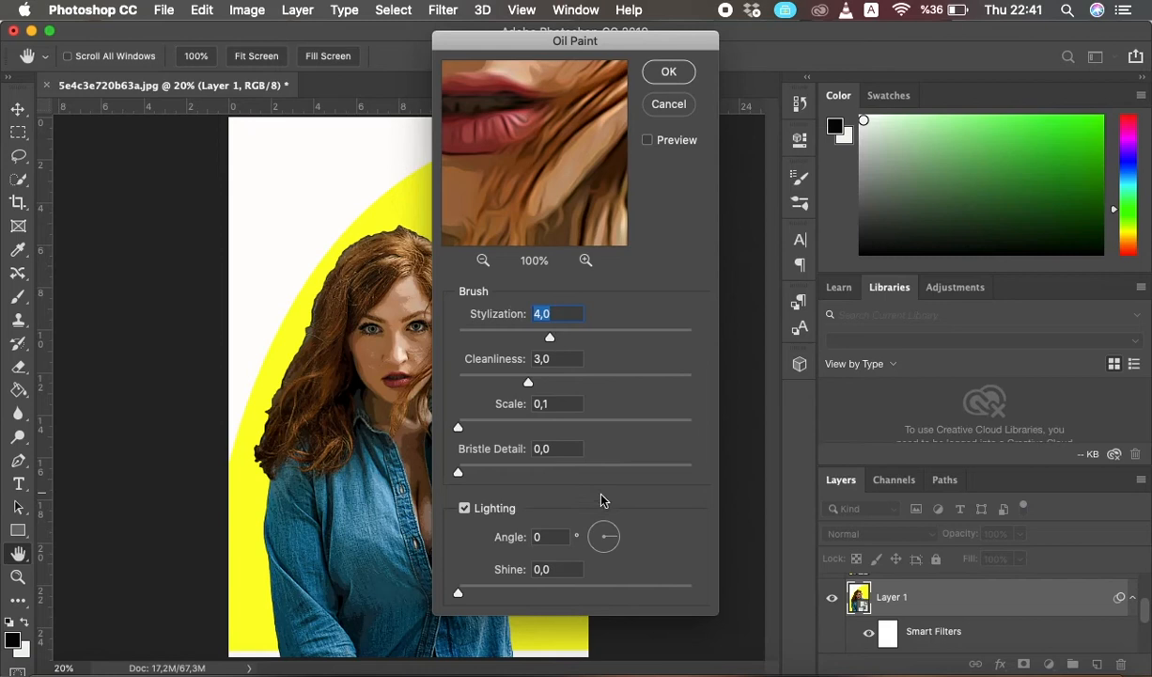
pyautogui.moveTo(637, 286)
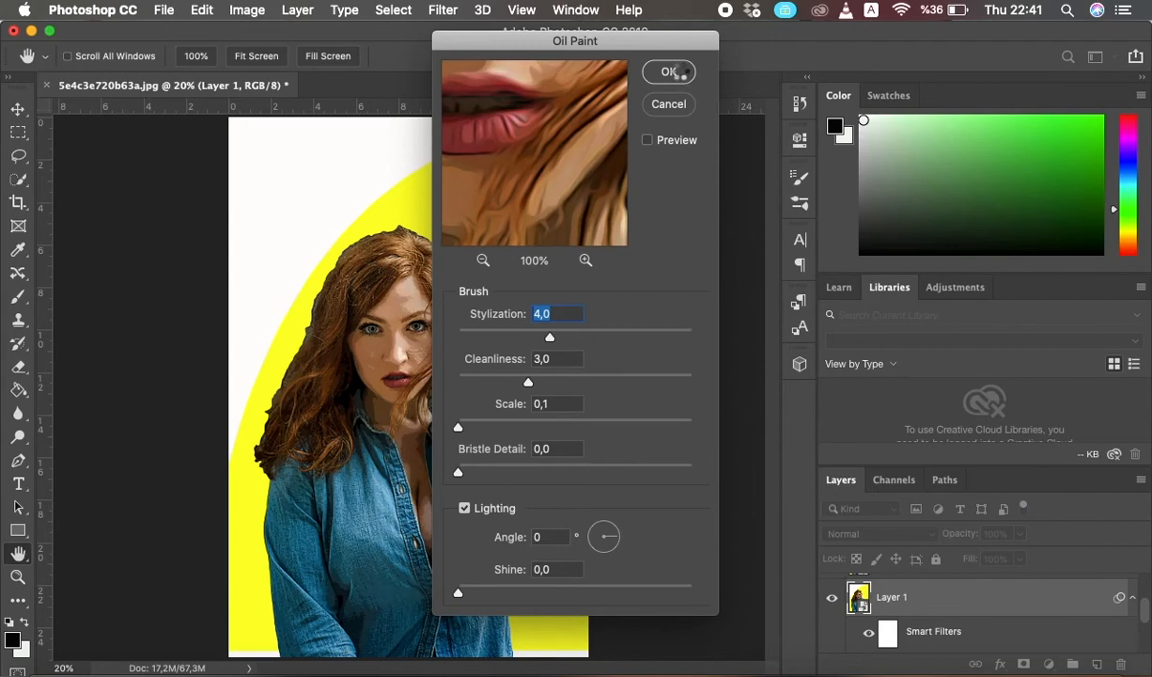
pyautogui.click(668, 71)
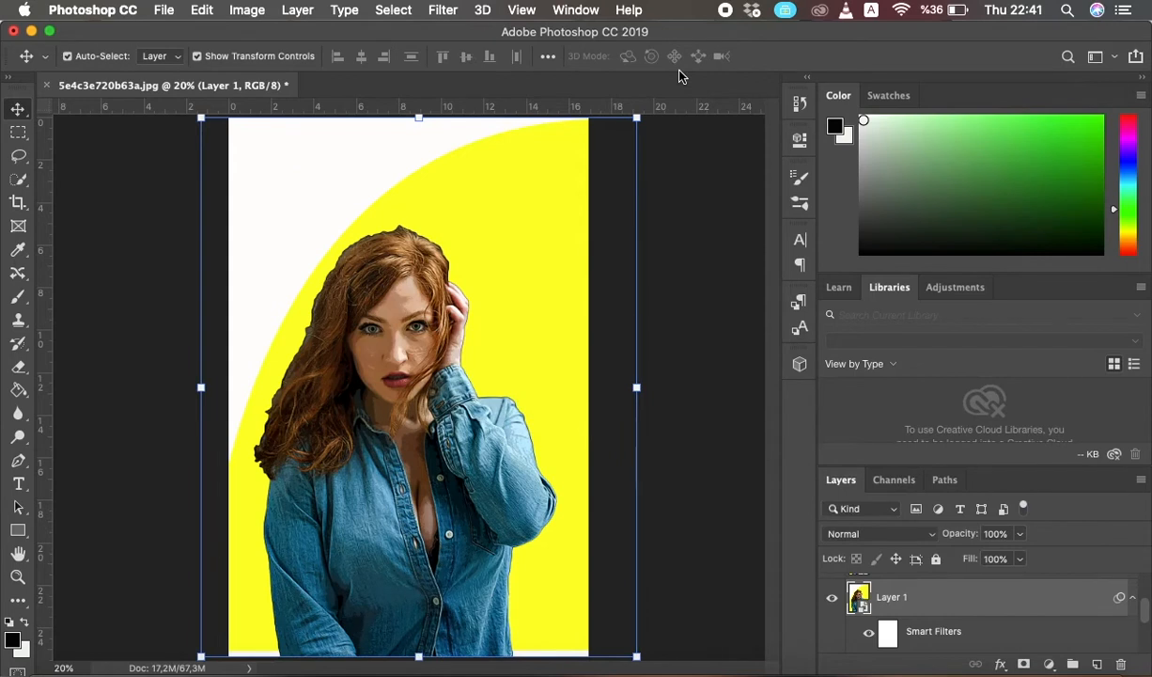
pyautogui.moveTo(442, 9)
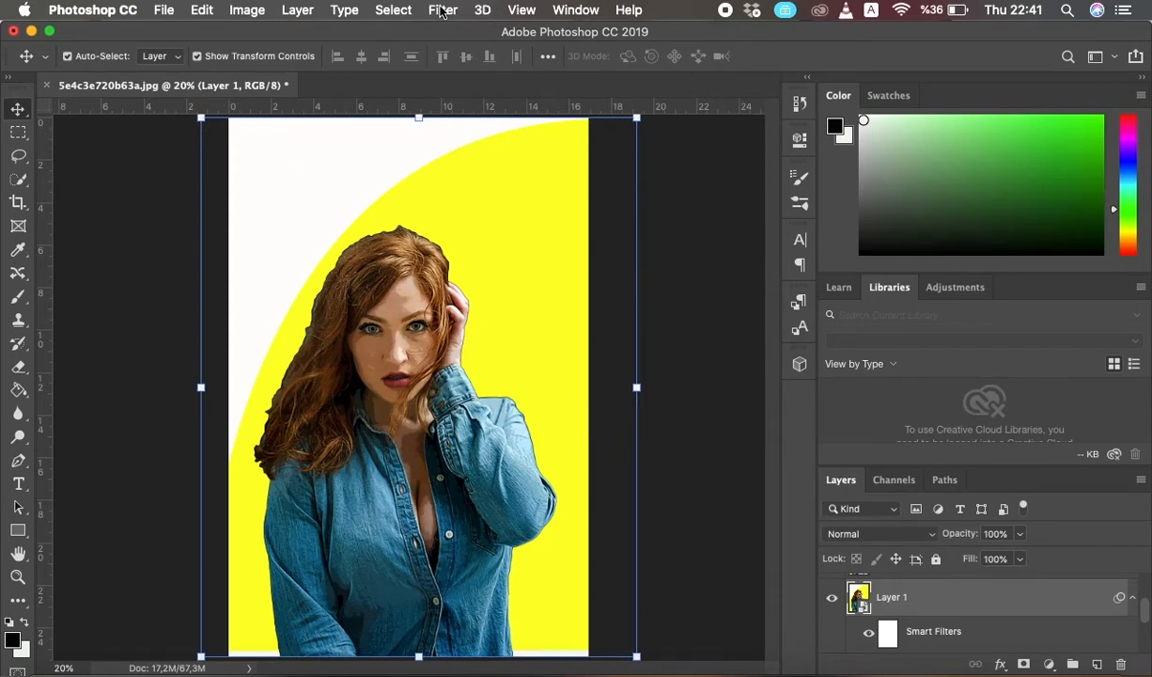
# Apply a second Unsharp Mask to Layer 1: amount 60, radius 5 px, threshold 5.
pyautogui.click(443, 11)
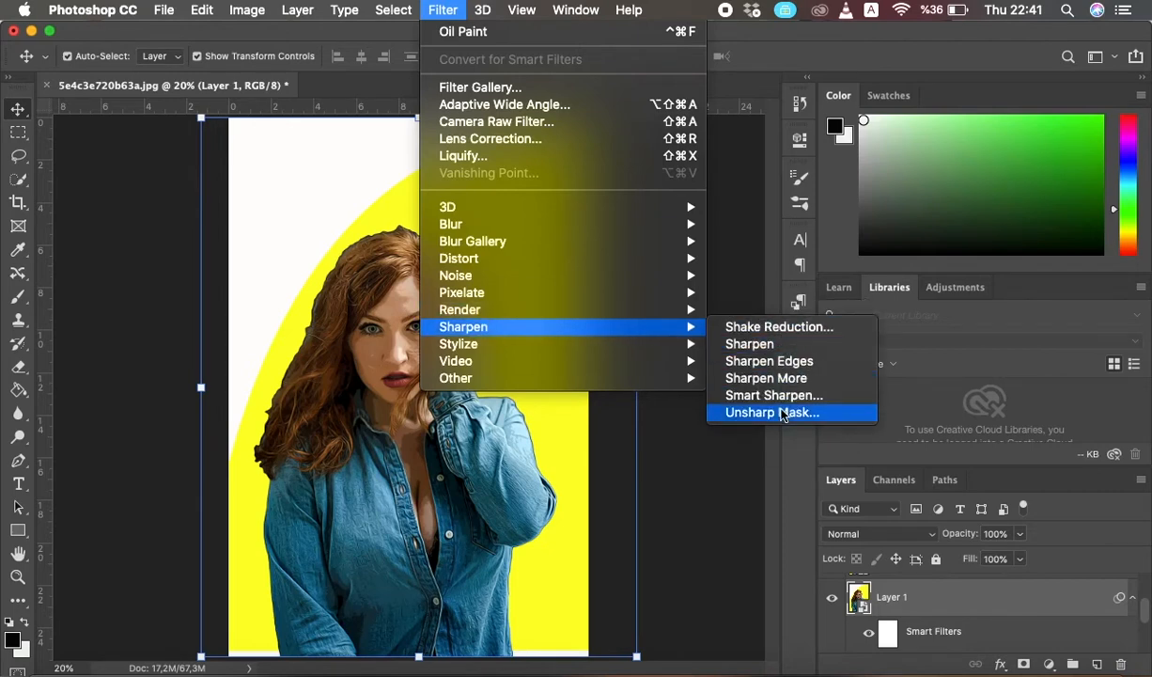
pyautogui.click(771, 412)
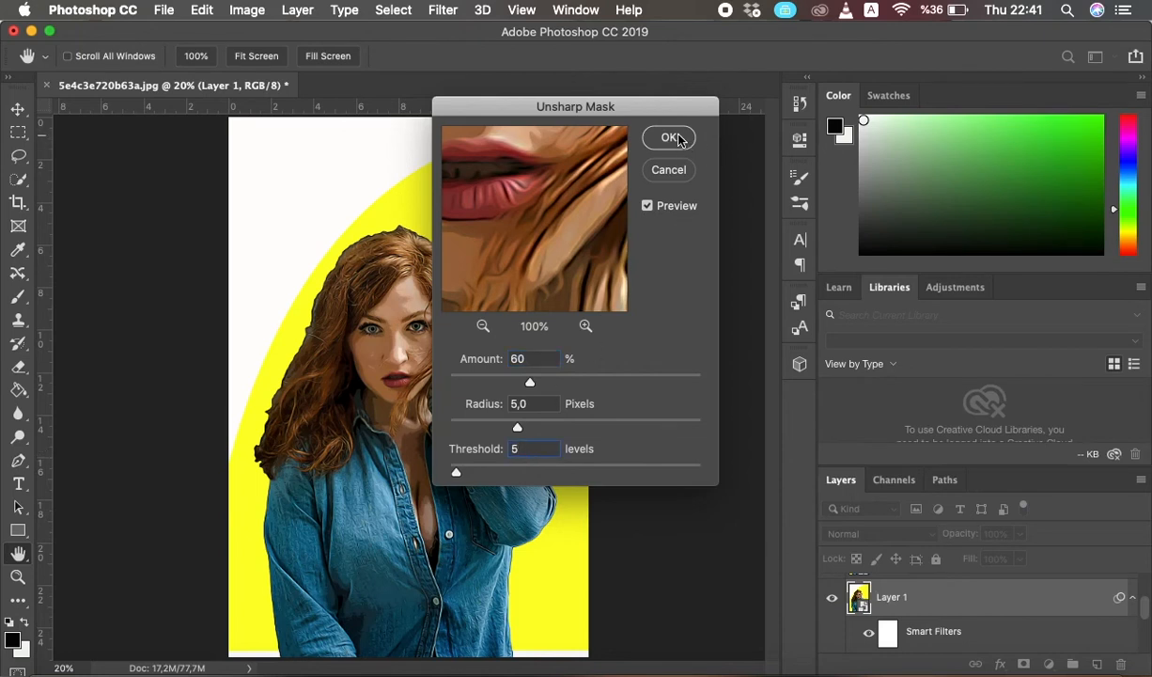
pyautogui.click(670, 137)
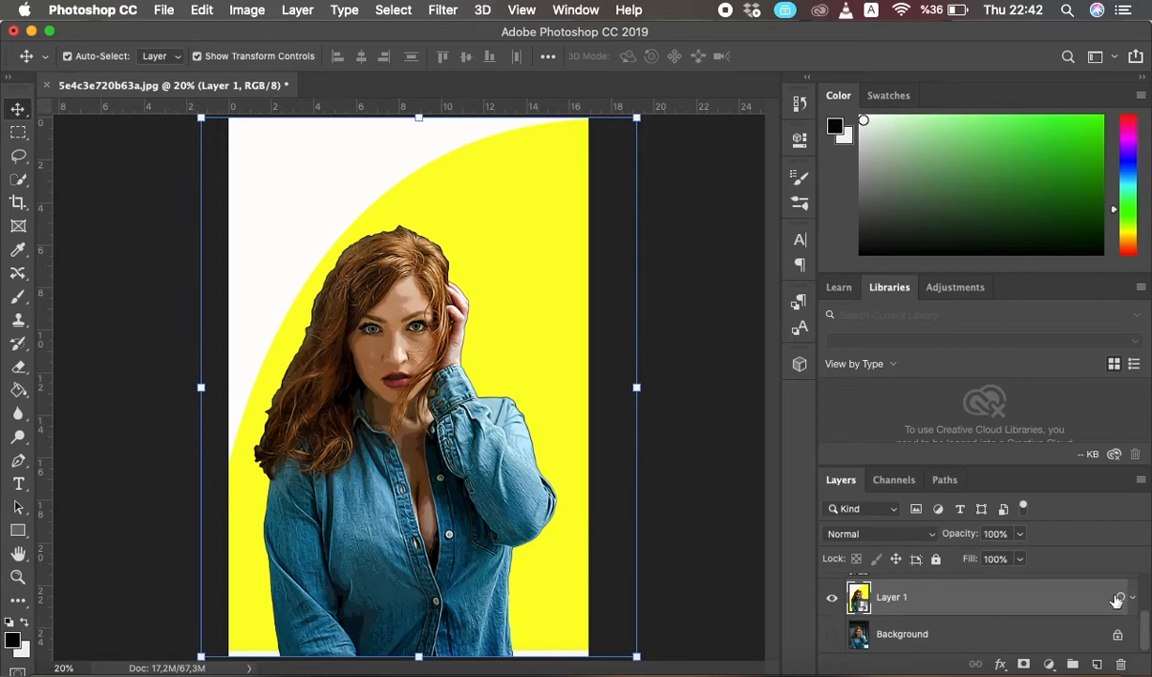
pyautogui.moveTo(897, 599)
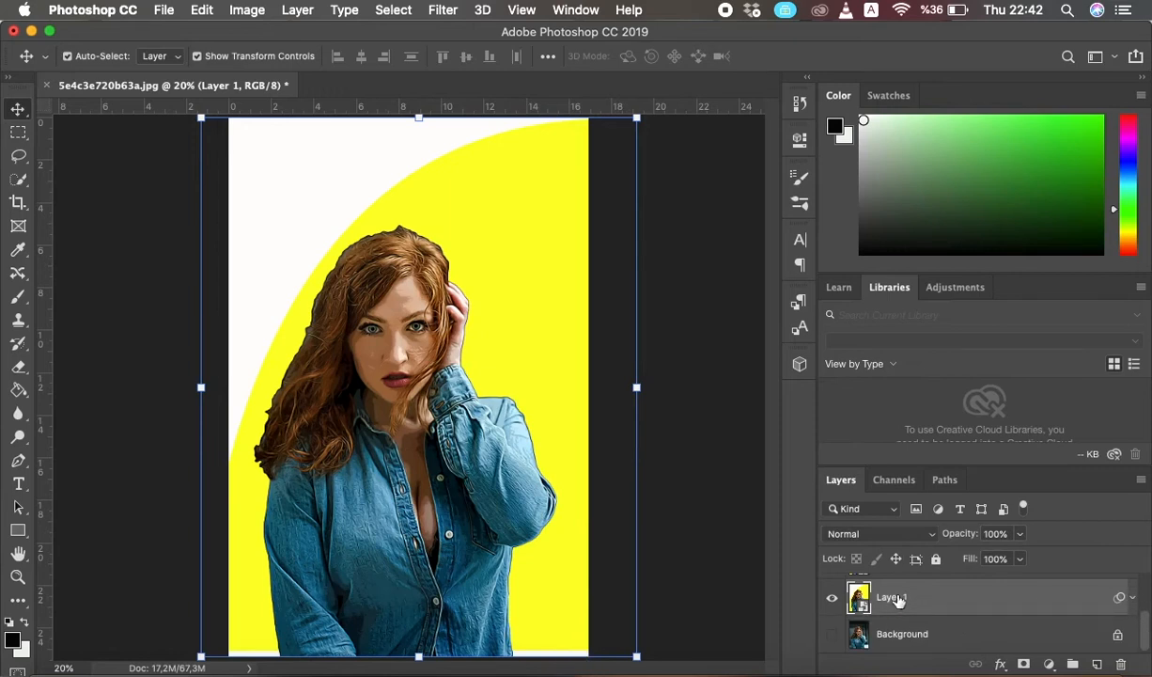
# Rename the filtered layer to '1' and make Layer 1 copy visible and active.
pyautogui.doubleClick(889, 596)
pyautogui.write('1')
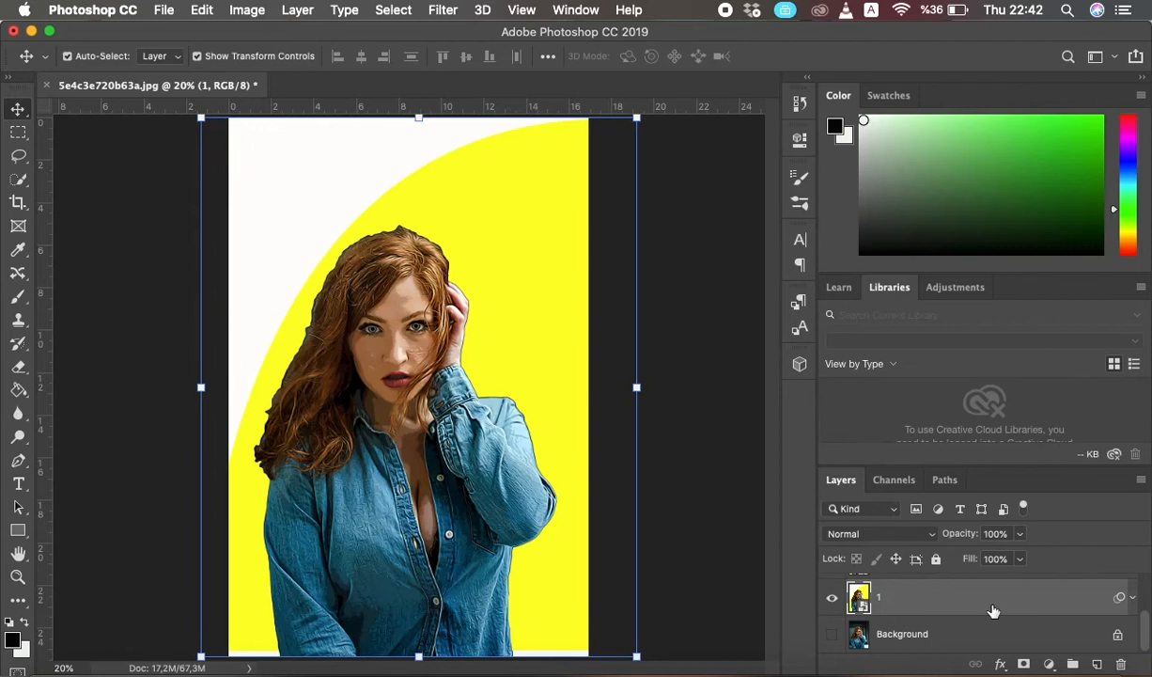
pyautogui.press('cmd+j')
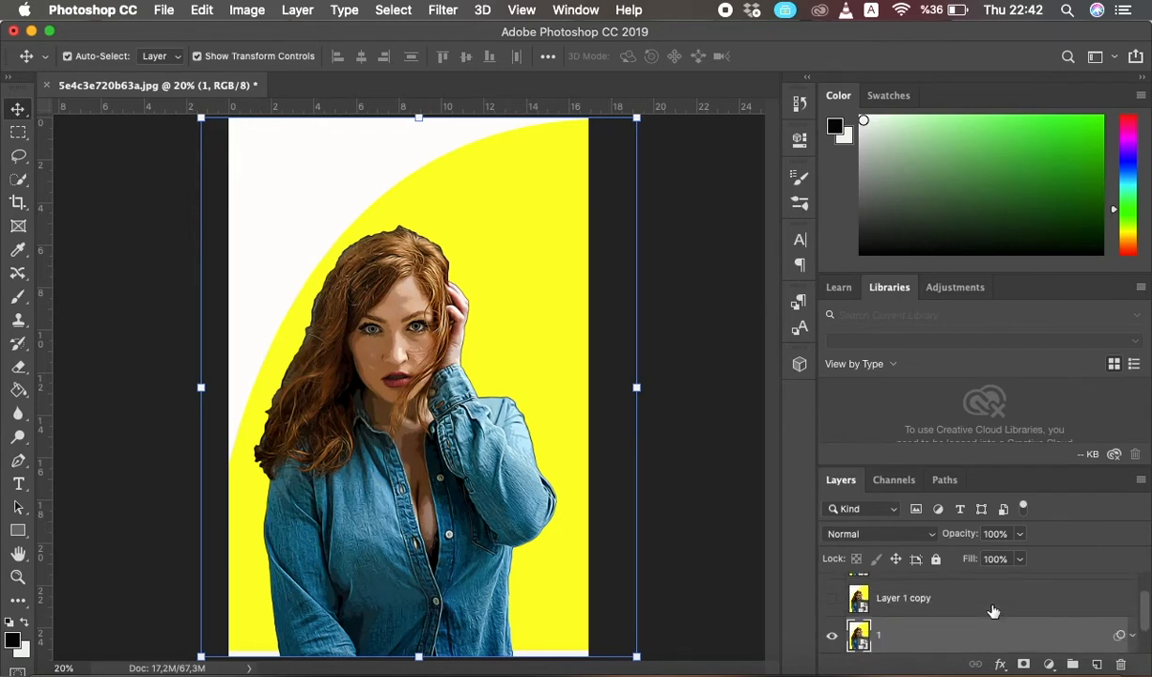
pyautogui.moveTo(921, 607)
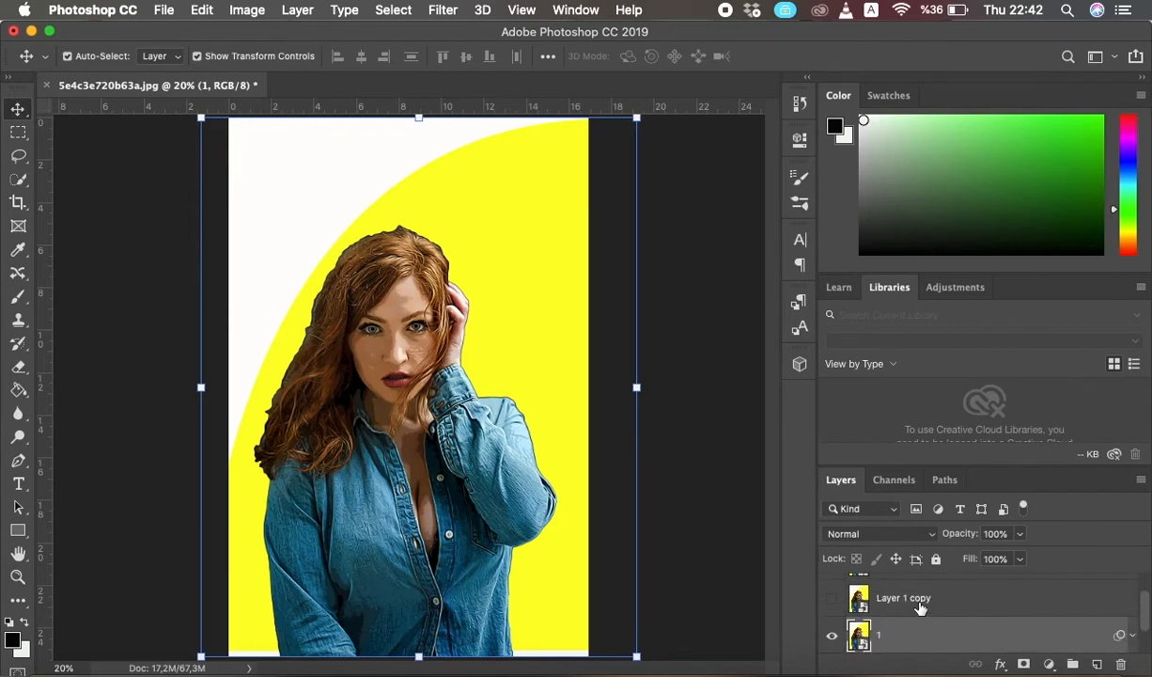
pyautogui.moveTo(920, 606)
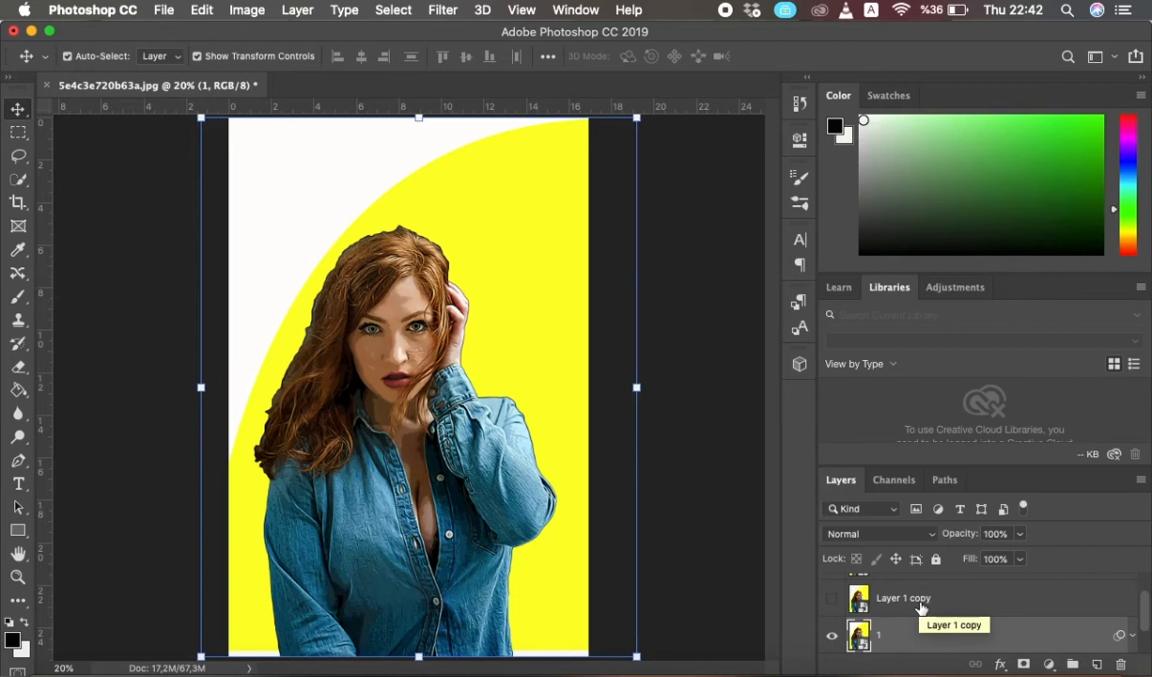
pyautogui.click(902, 598)
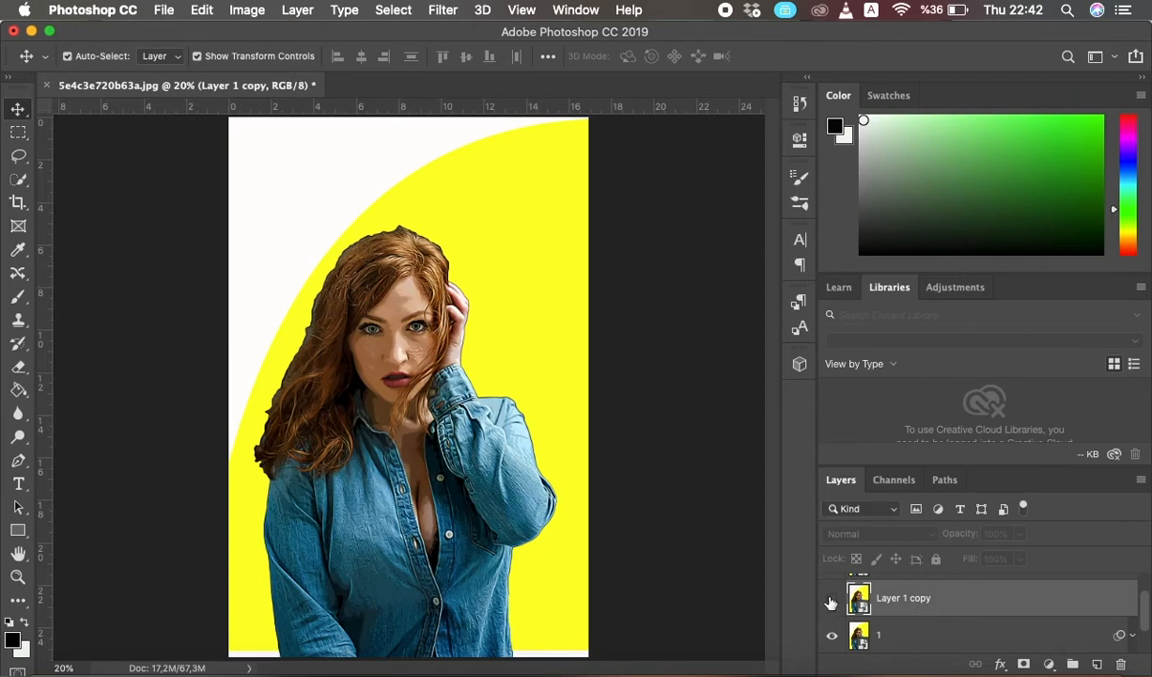
pyautogui.click(903, 598)
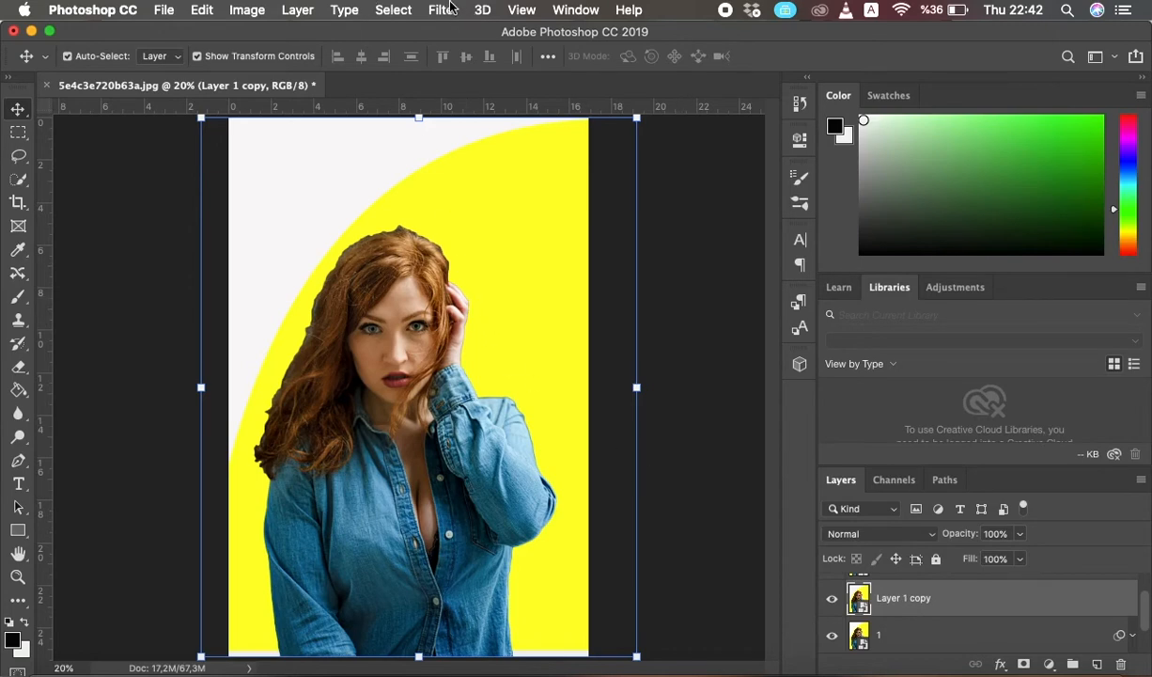
# Apply Poster Edges to Layer 1 copy with edge intensity 3 and posterization 6.
pyautogui.click(442, 9)
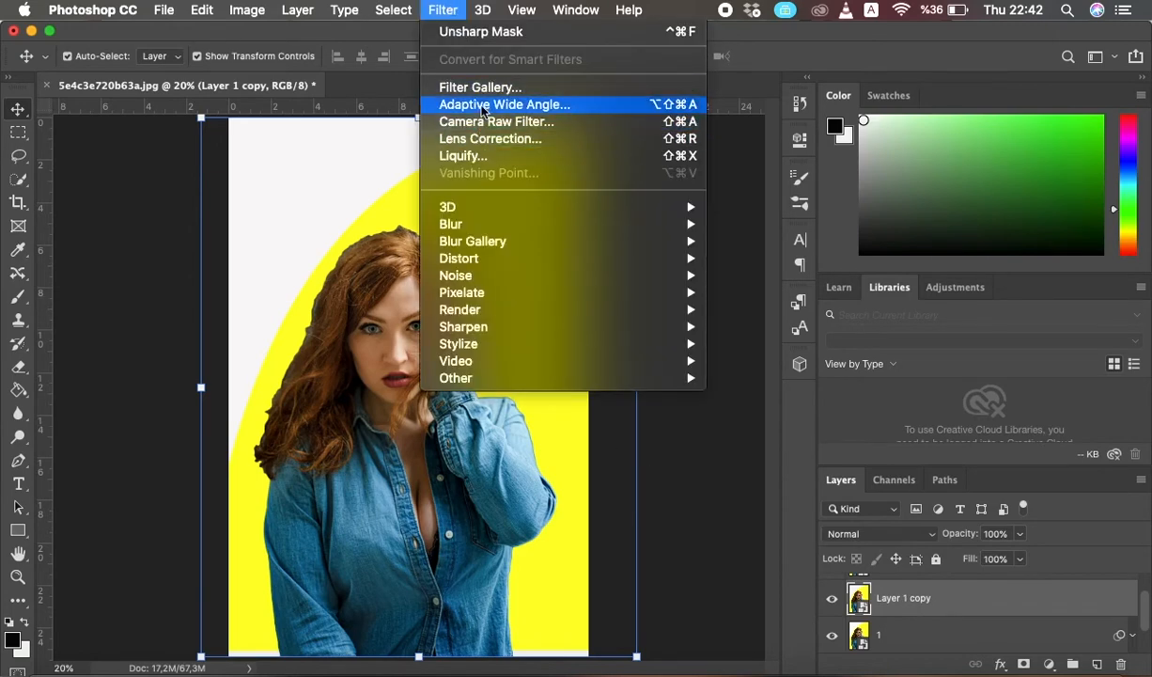
pyautogui.click(479, 87)
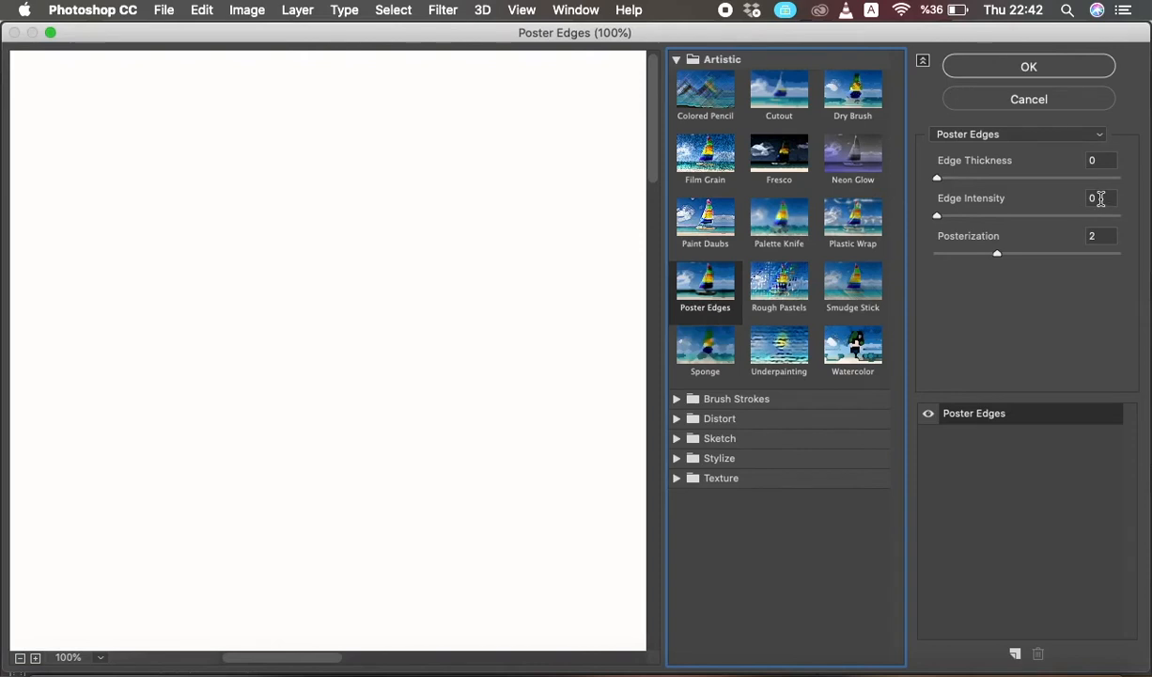
pyautogui.write('03')
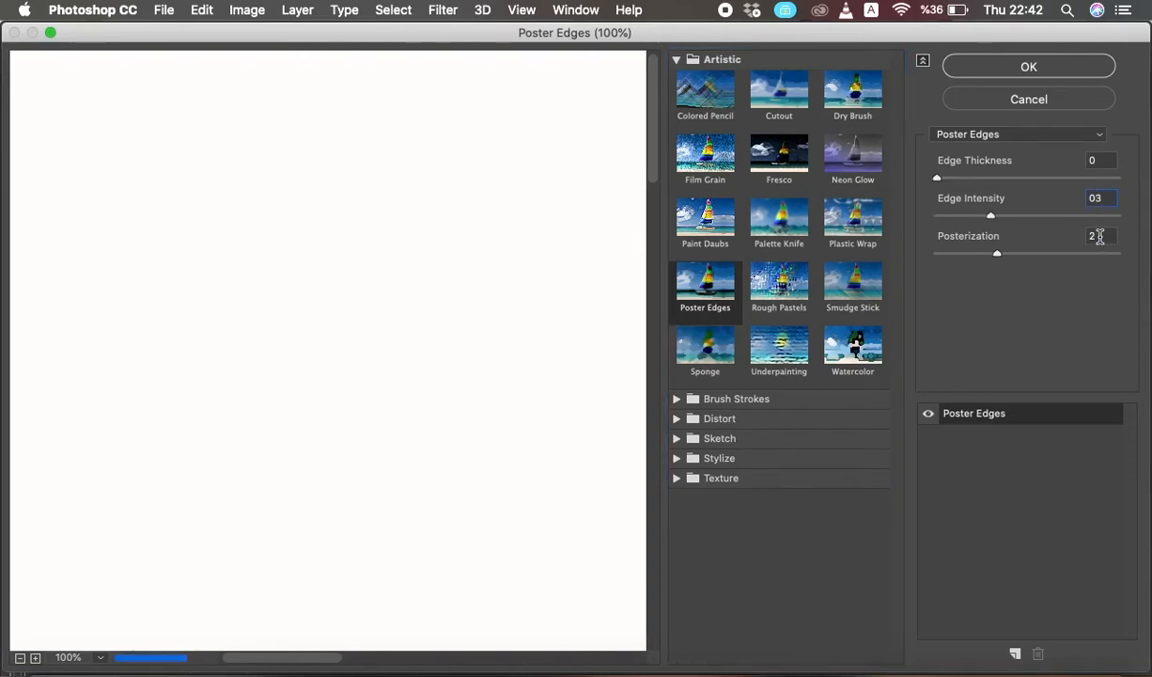
pyautogui.moveTo(996, 253); pyautogui.dragTo(1116, 252)
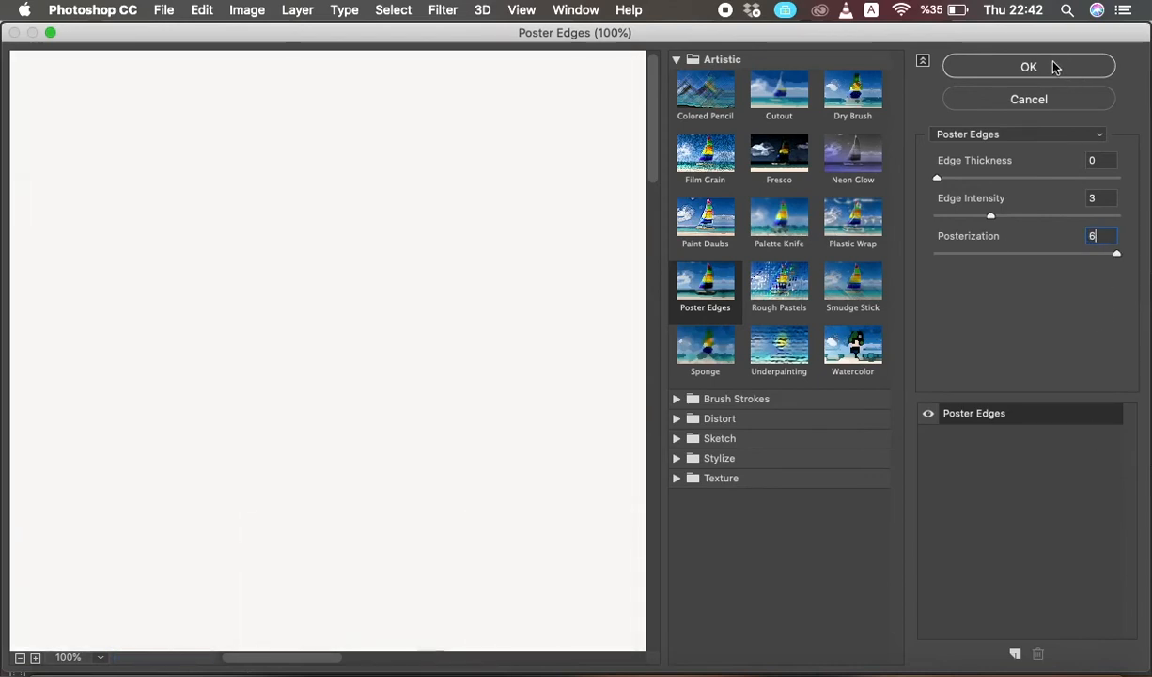
pyautogui.click(1028, 66)
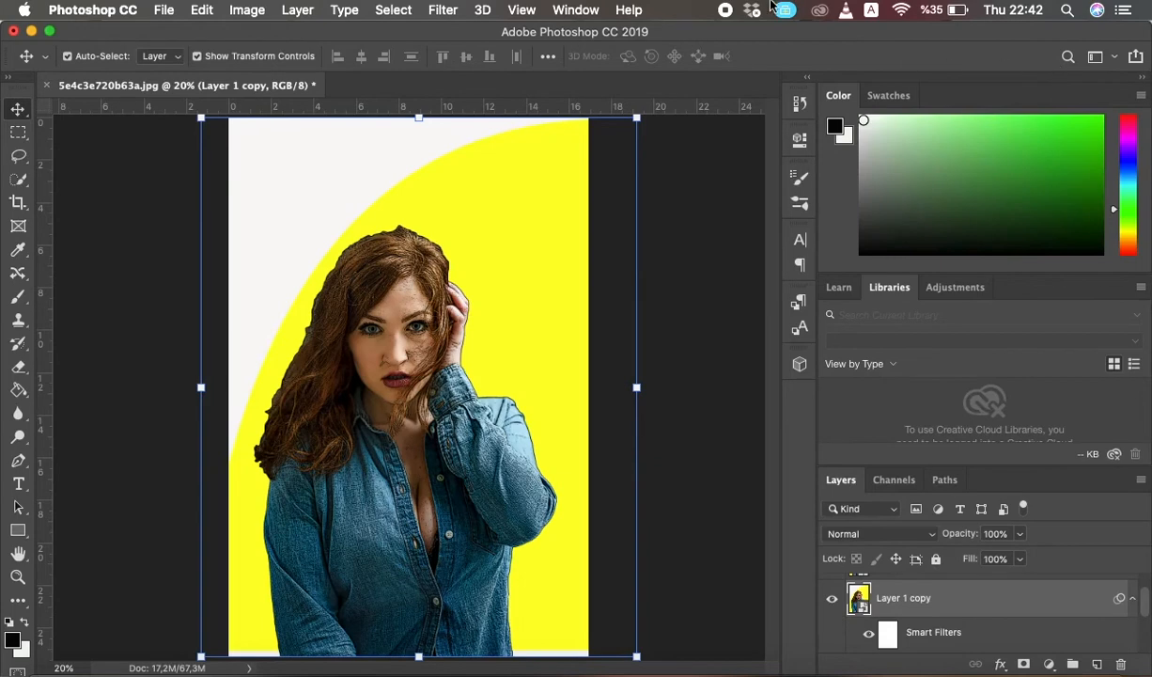
# Apply Oil Paint to Layer 1 copy: stylization 4, cleanliness 3, scale 0.1, shine 0.
pyautogui.click(443, 10)
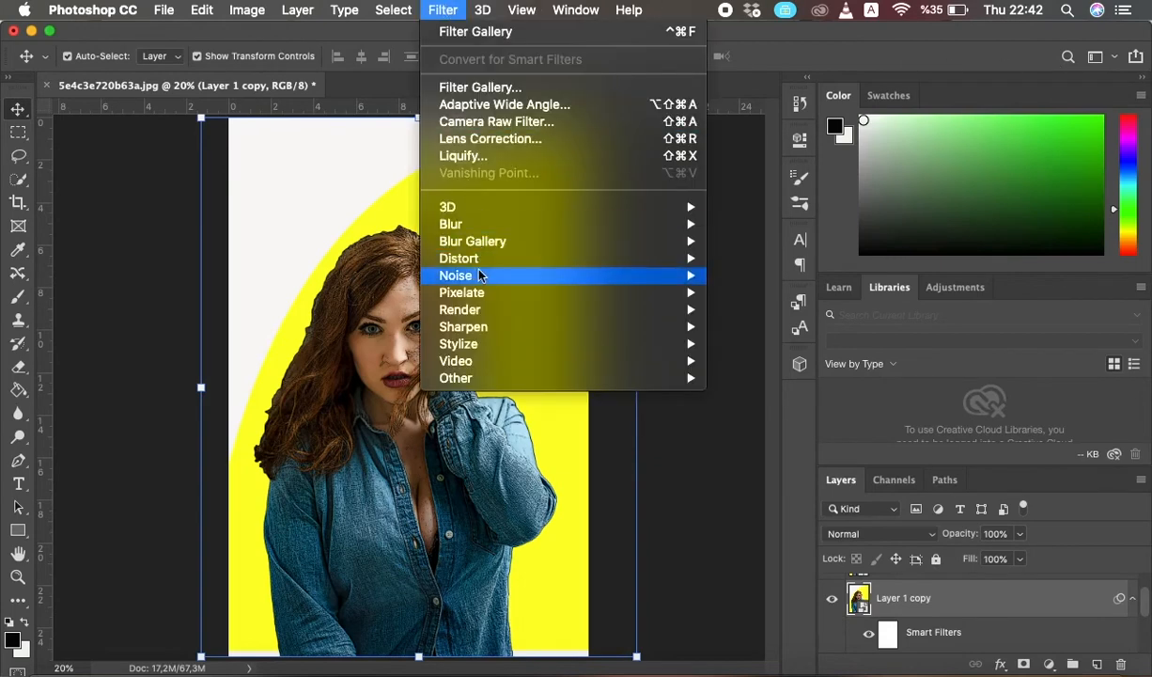
pyautogui.moveTo(458, 343)
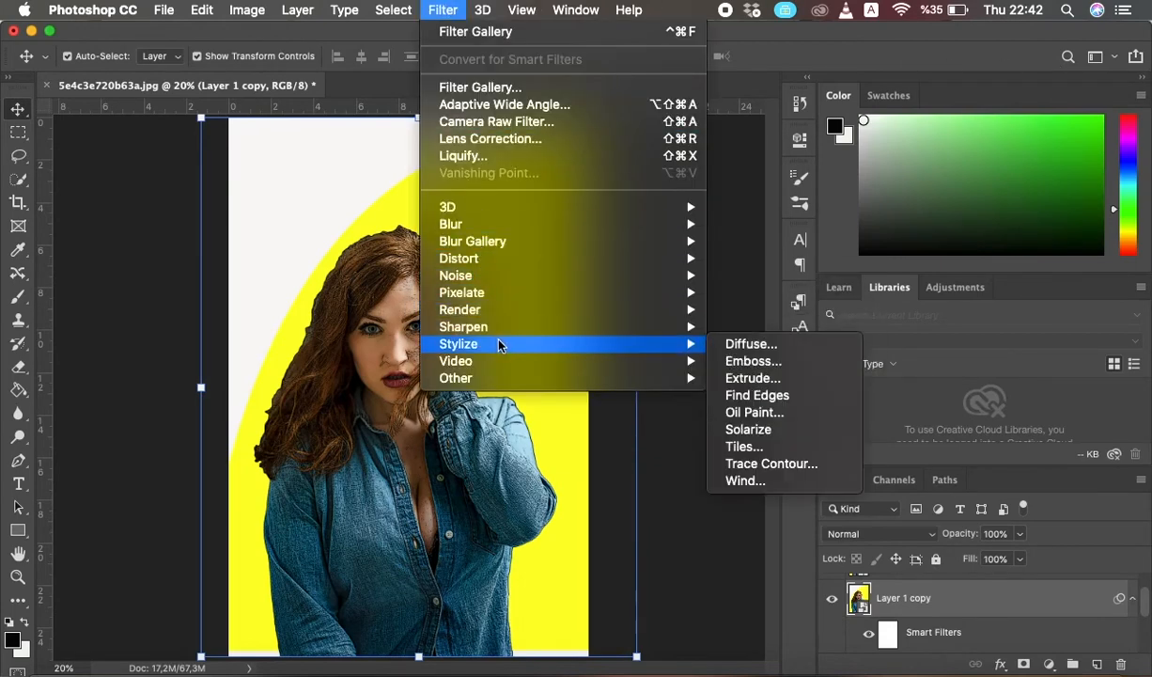
pyautogui.moveTo(748, 429)
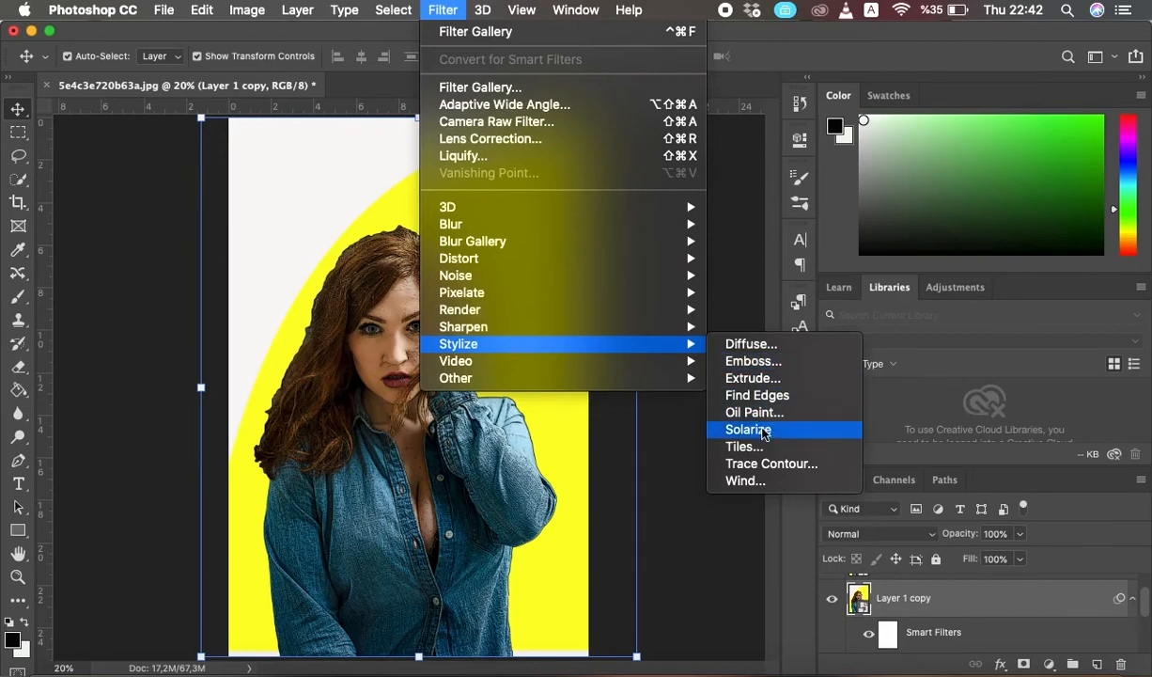
pyautogui.moveTo(755, 412)
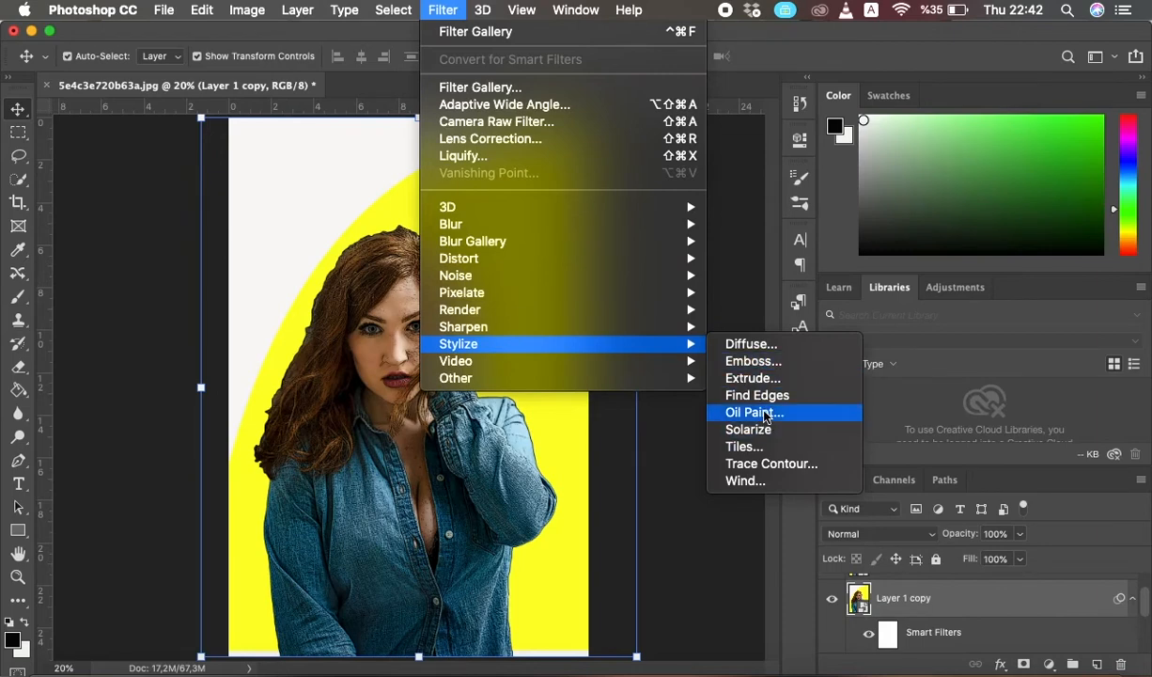
pyautogui.click(753, 412)
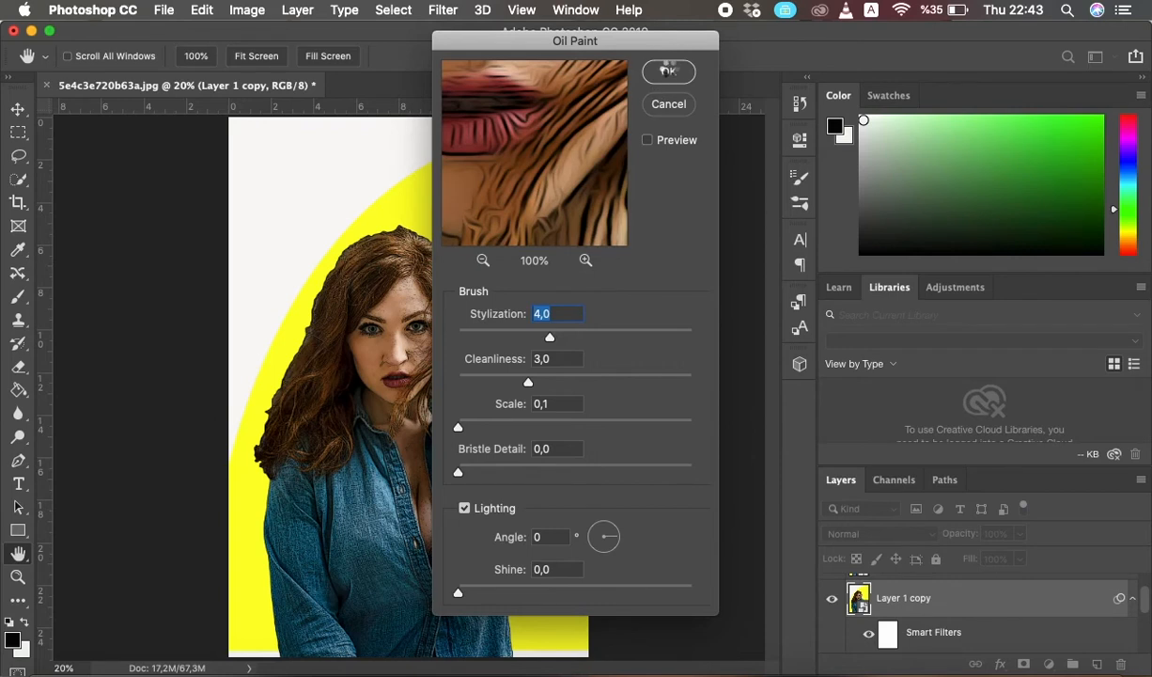
pyautogui.click(668, 72)
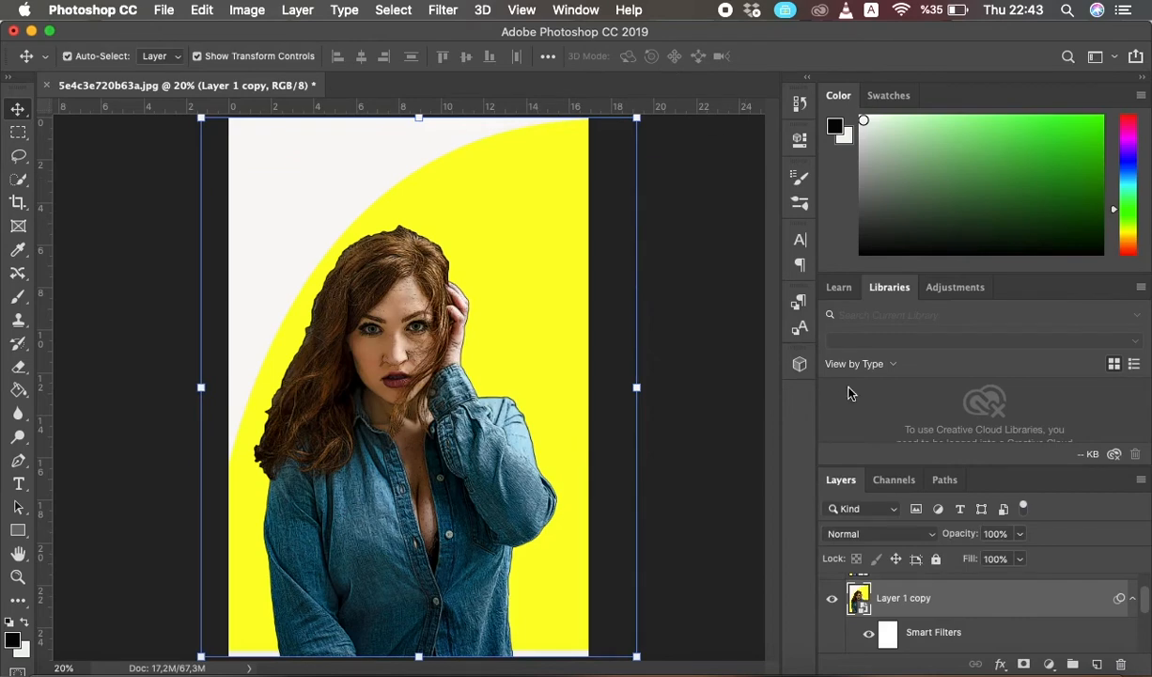
# Set the oil-painted layer to Overlay blending at 25% opacity.
pyautogui.click(878, 533)
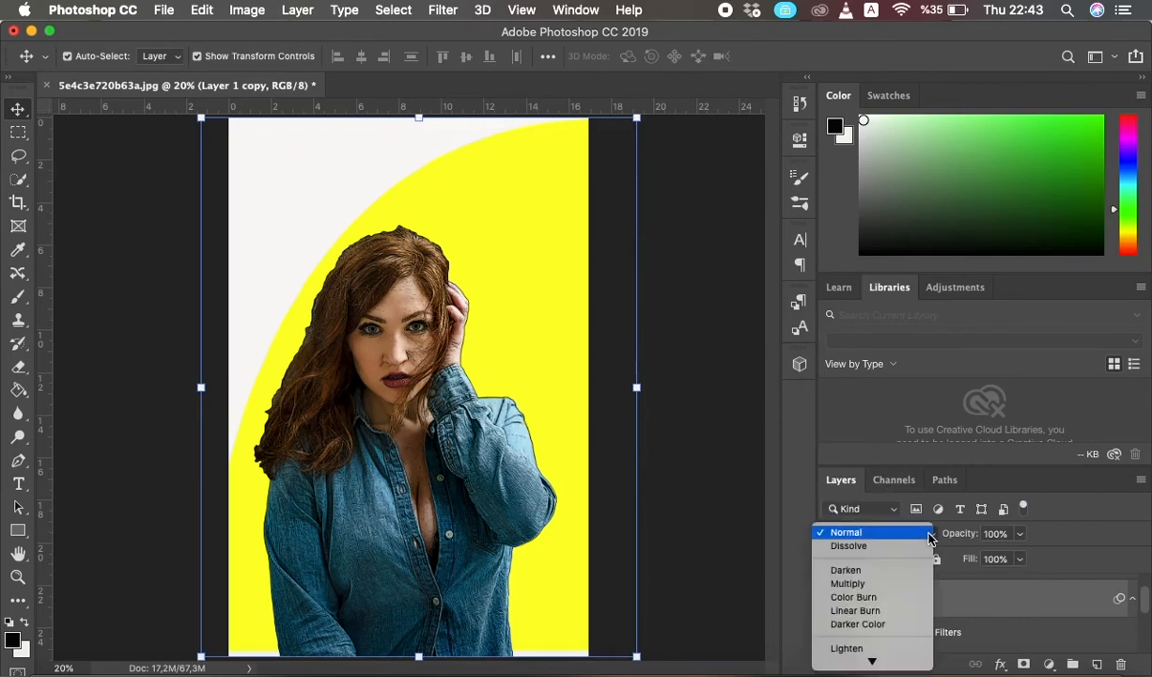
pyautogui.moveTo(859, 567)
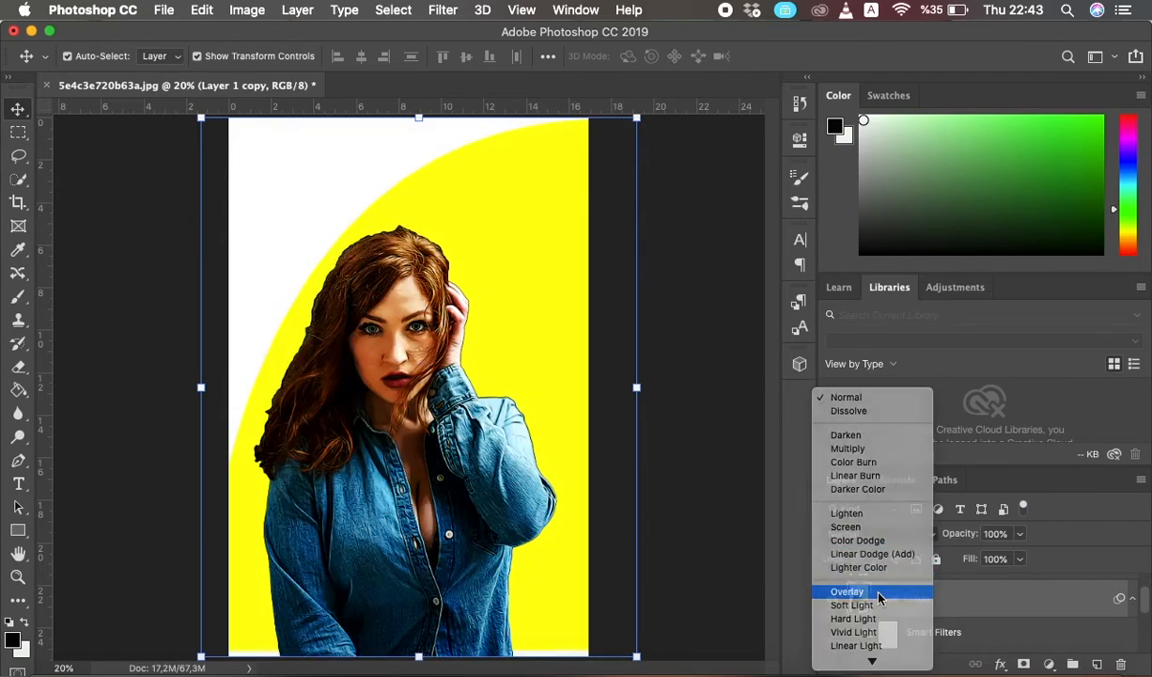
pyautogui.click(846, 591)
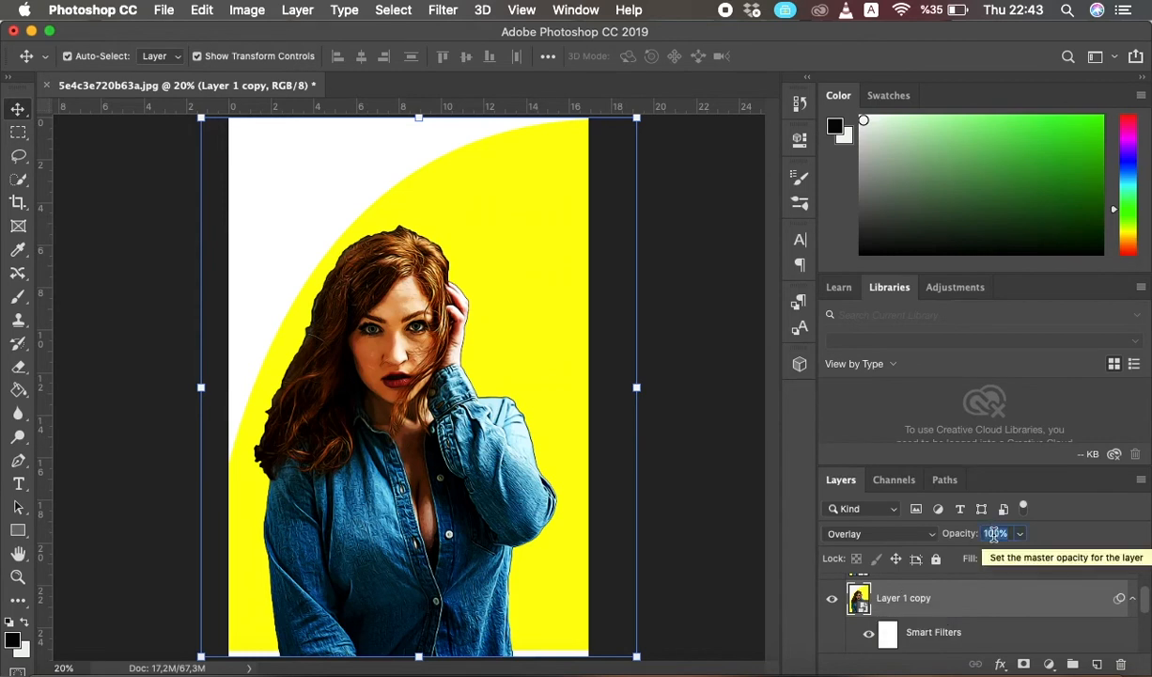
pyautogui.write('25%')
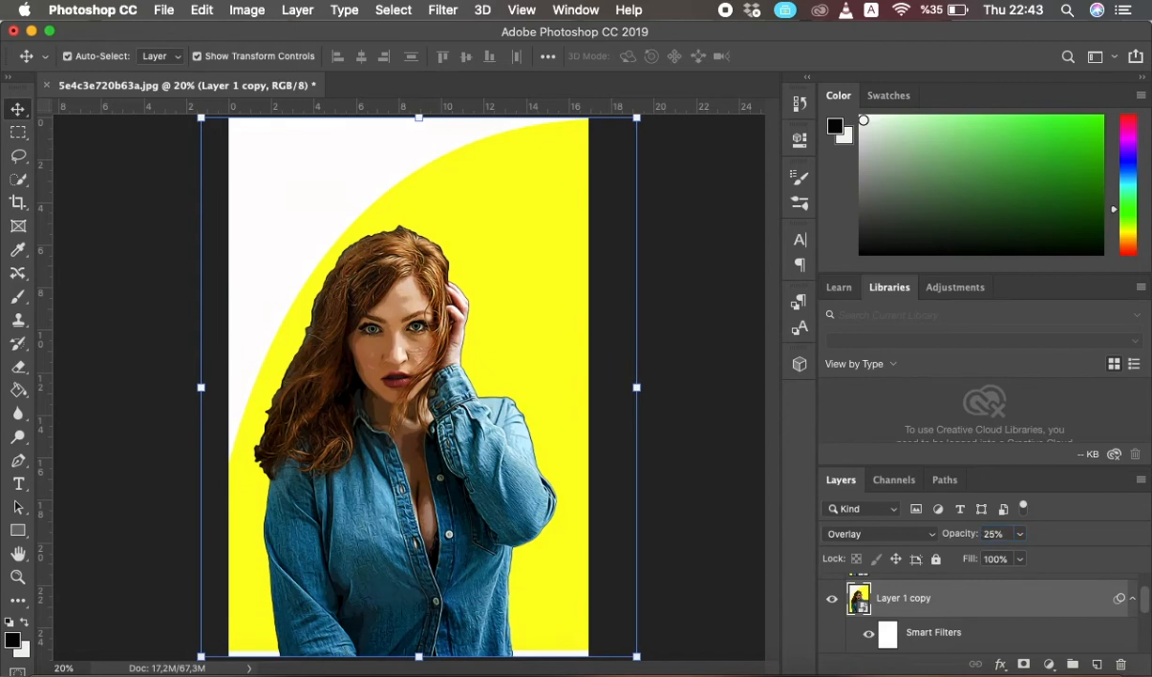
pyautogui.moveTo(940, 604)
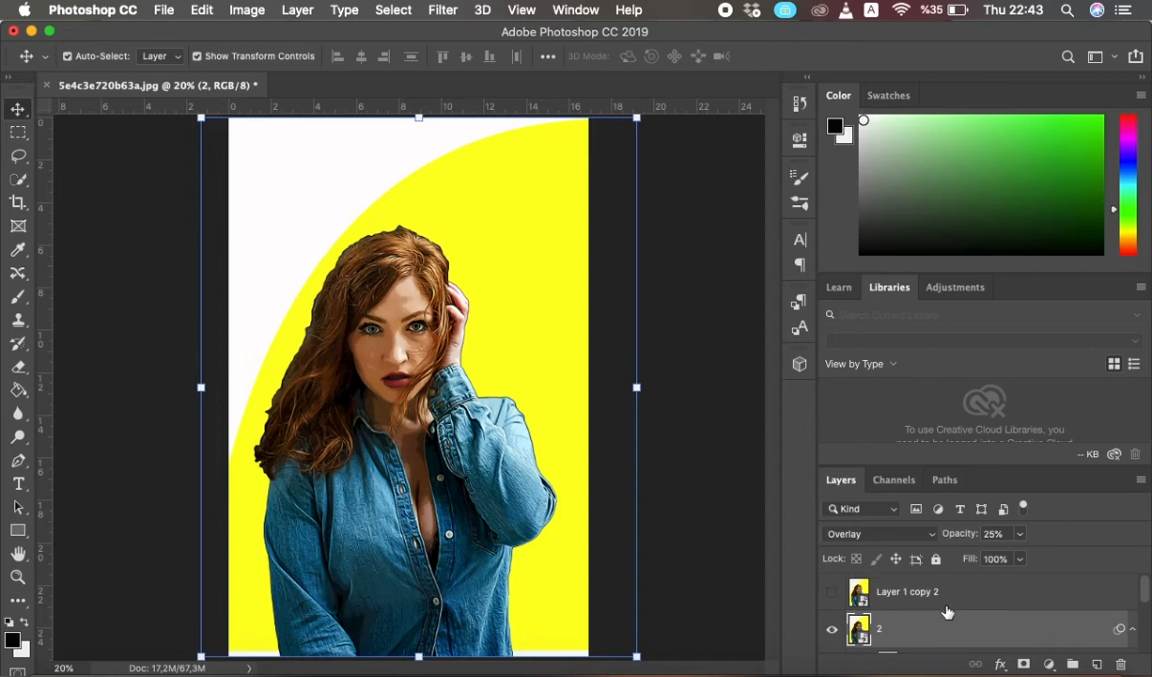
# Make Layer 1 copy 2 visible and rename it '3'.
pyautogui.click(907, 591)
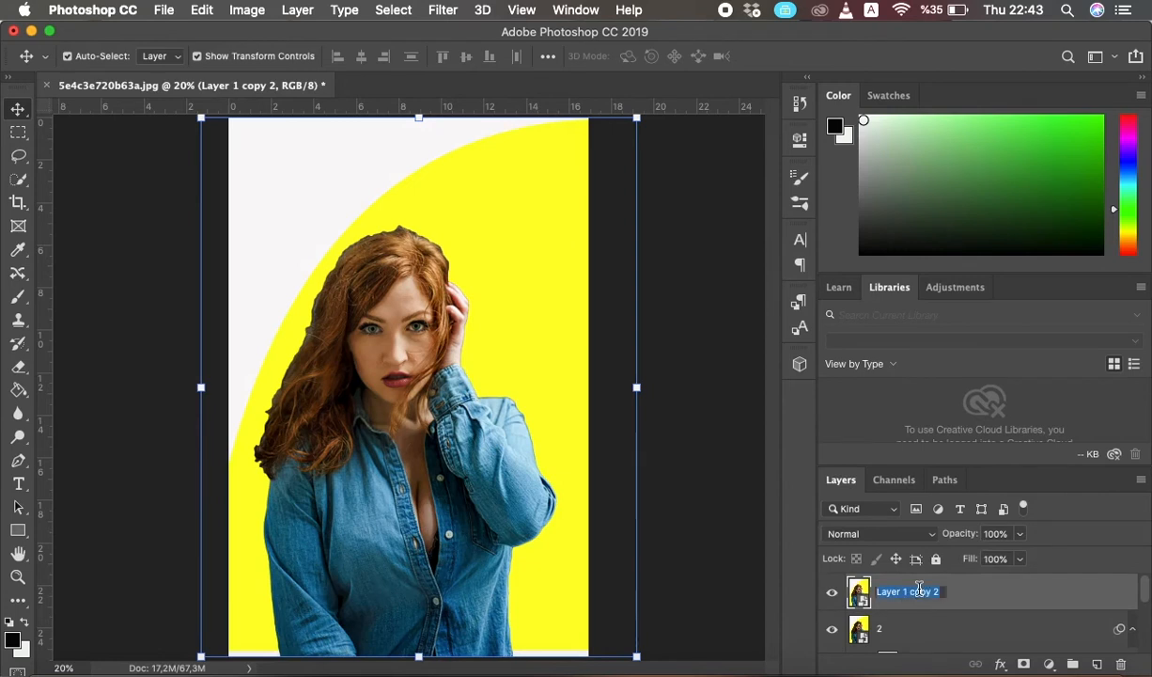
pyautogui.write('3')
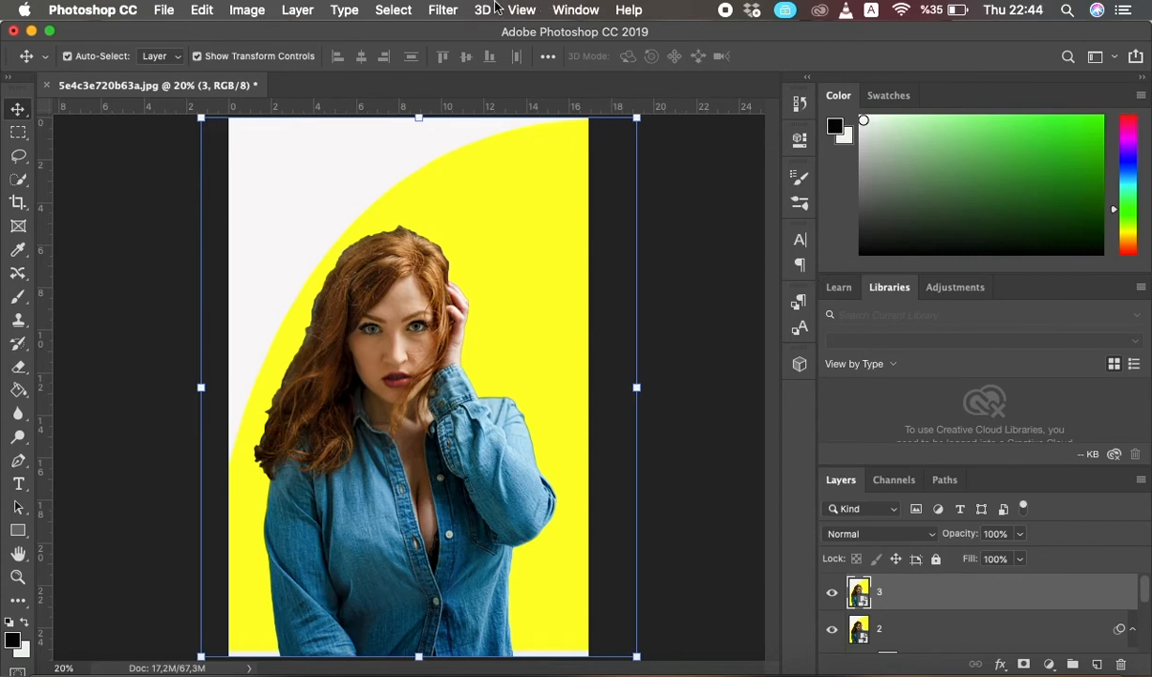
# Apply a 2 px High Pass filter to layer 3 and blend it in Overlay.
pyautogui.click(443, 10)
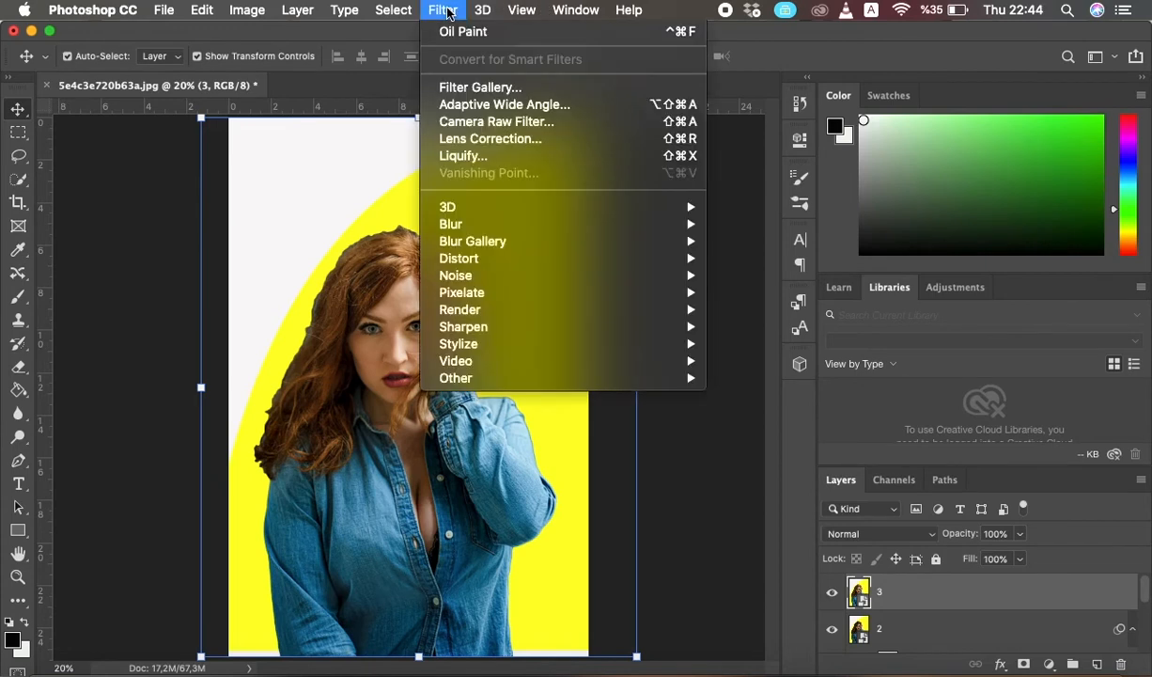
pyautogui.moveTo(692, 540)
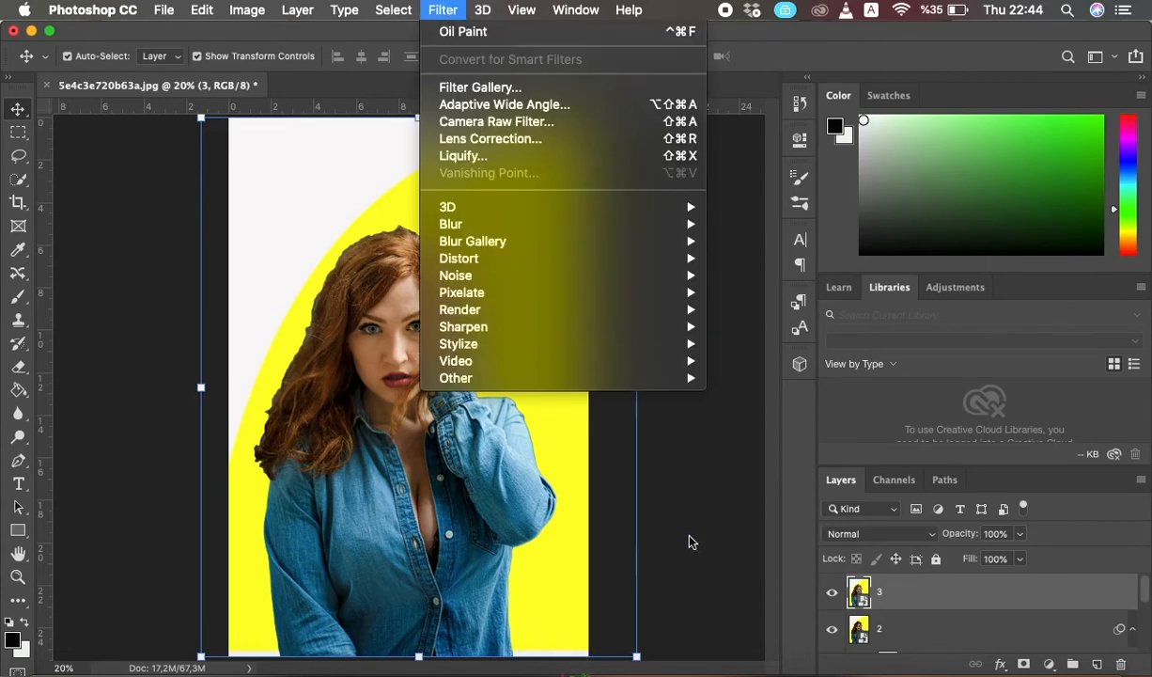
pyautogui.moveTo(890, 600)
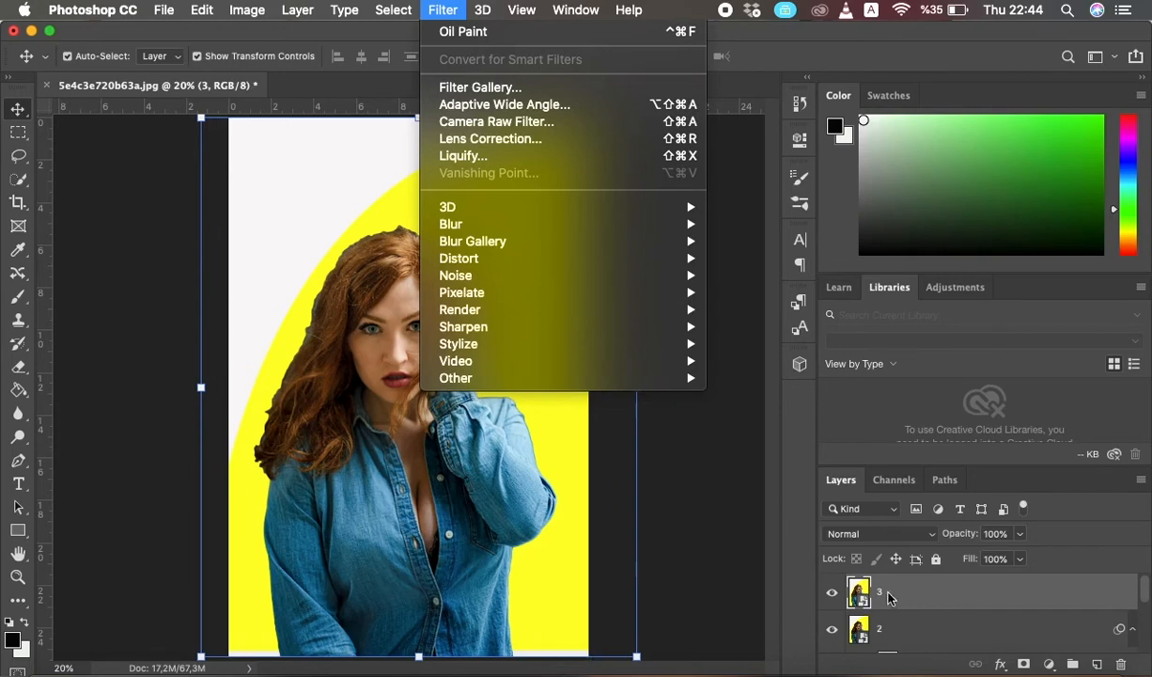
pyautogui.moveTo(819, 549)
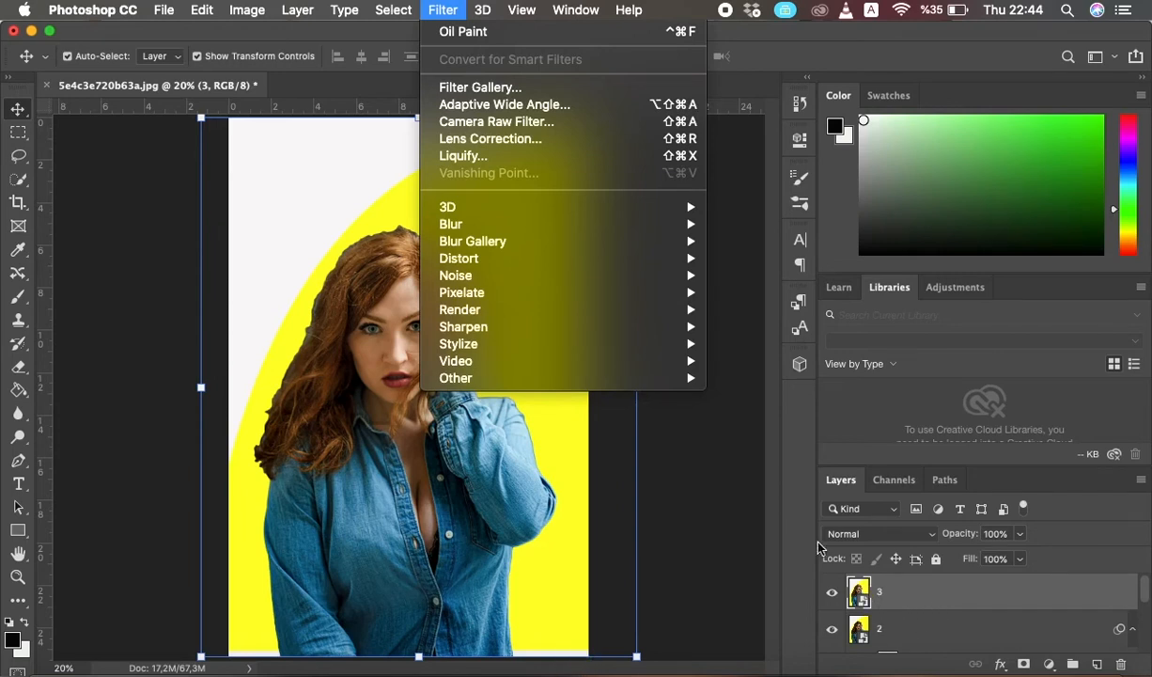
pyautogui.moveTo(479, 86)
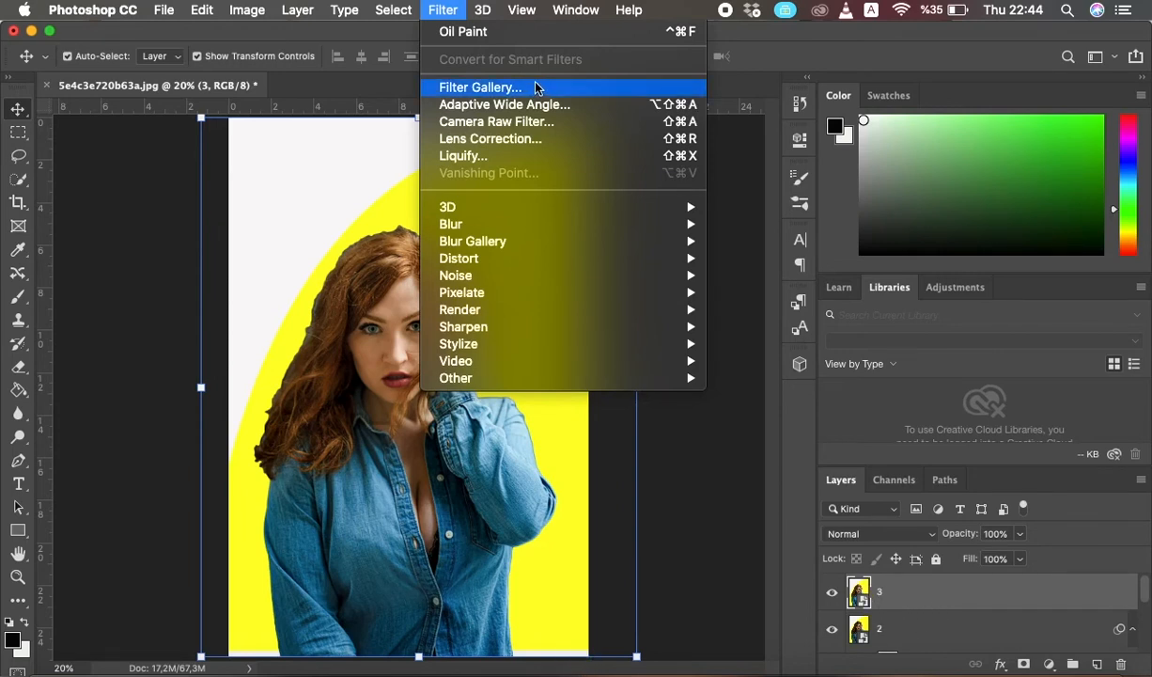
pyautogui.moveTo(529, 392)
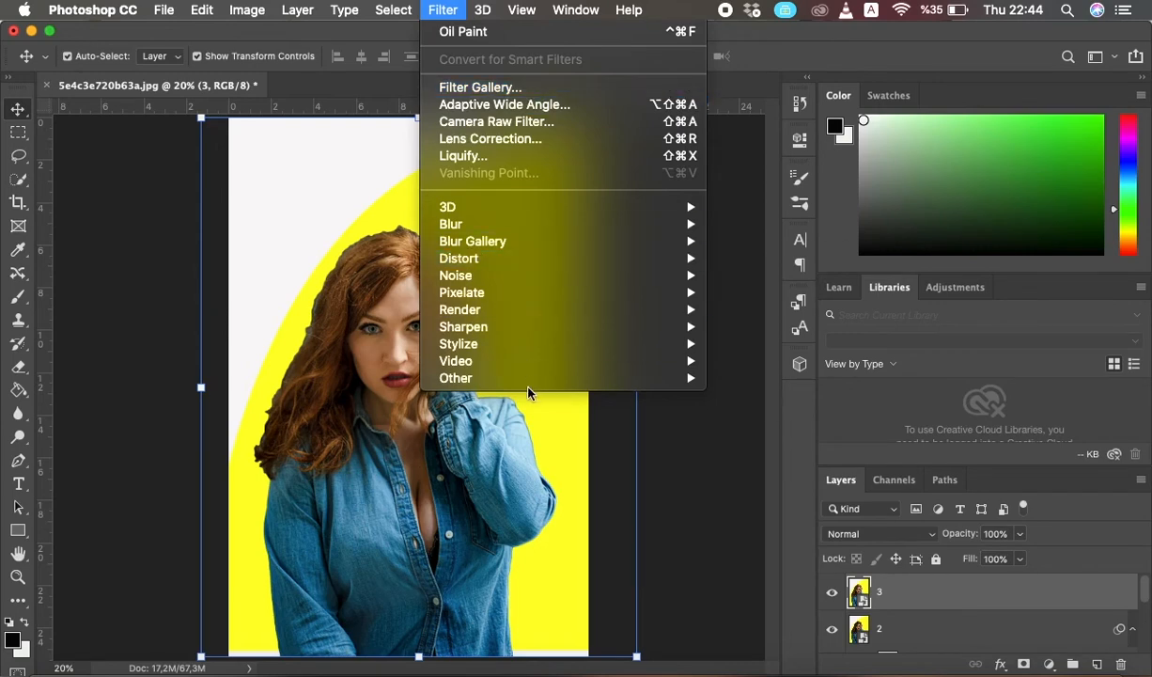
pyautogui.moveTo(456, 378)
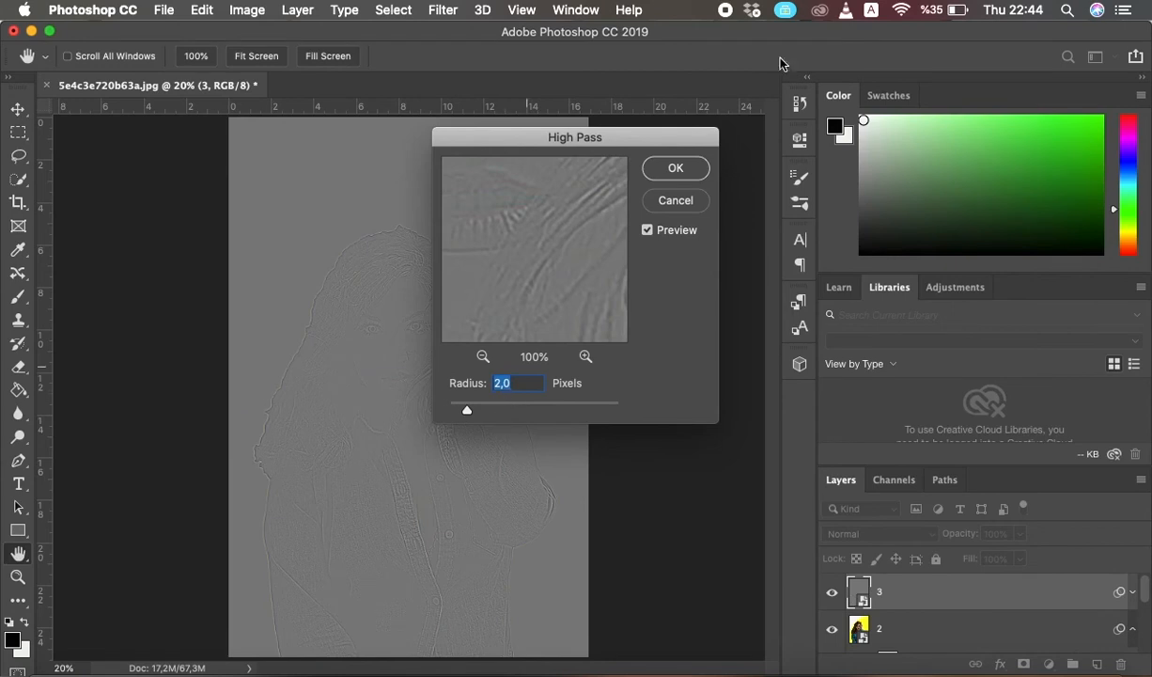
pyautogui.click(675, 168)
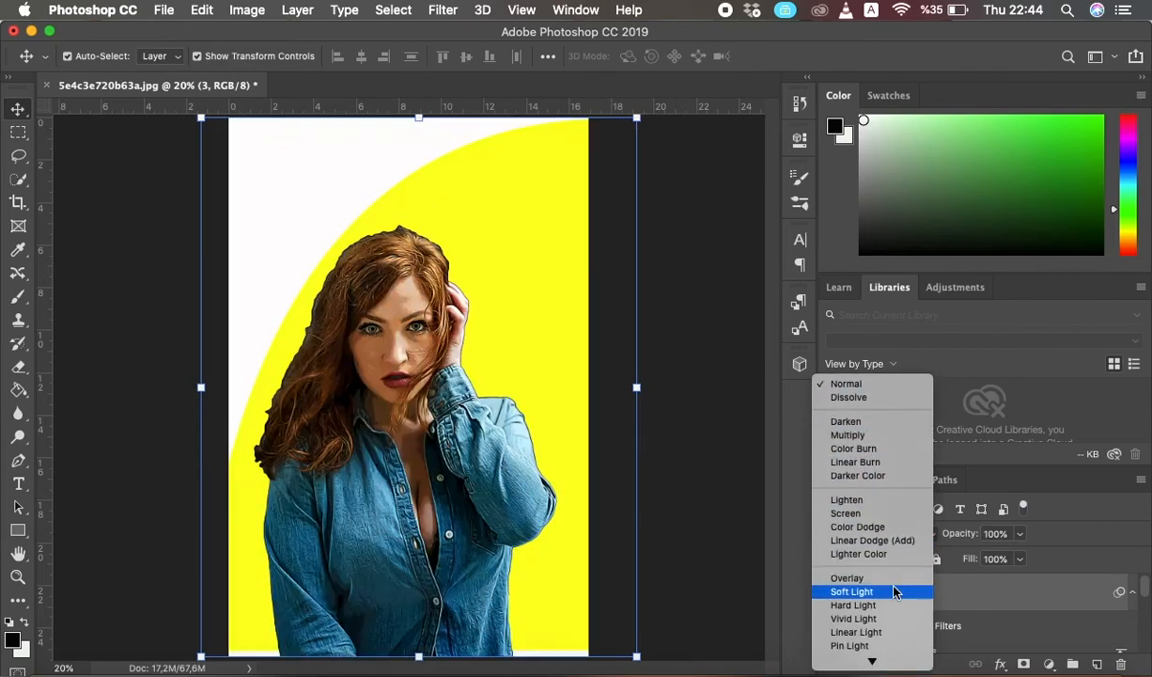
pyautogui.click(847, 577)
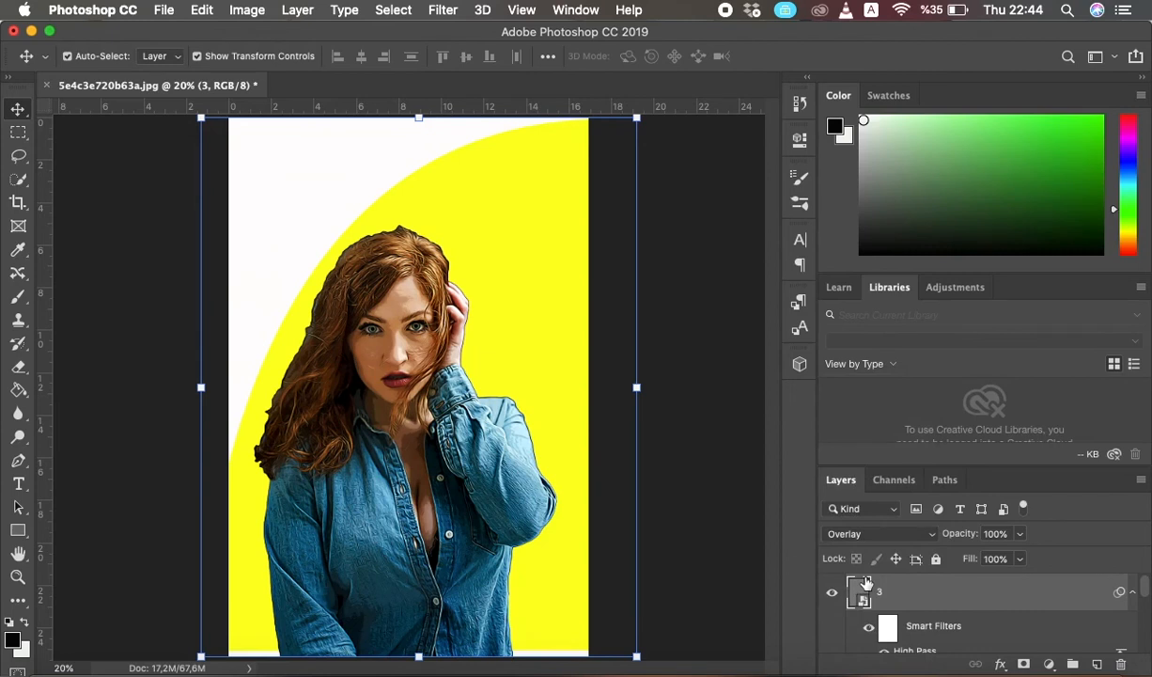
pyautogui.moveTo(1044, 632)
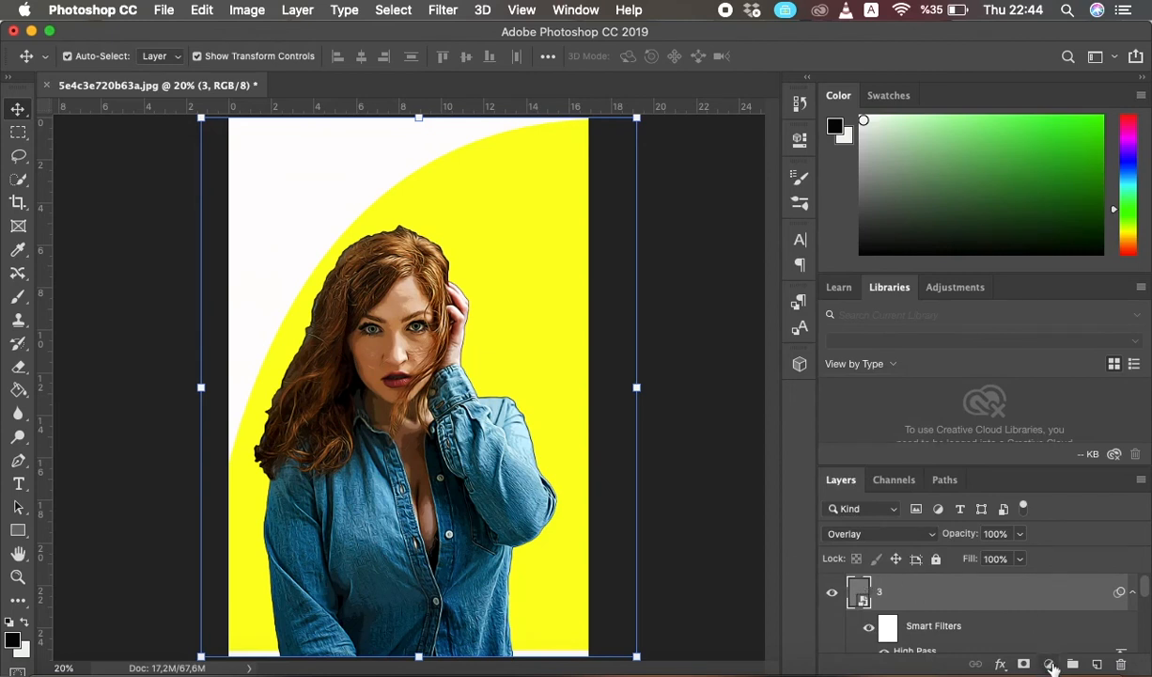
# Add a Levels adjustment with white input at 230, then start a Vibrance adjustment at 10.
pyautogui.click(1050, 663)
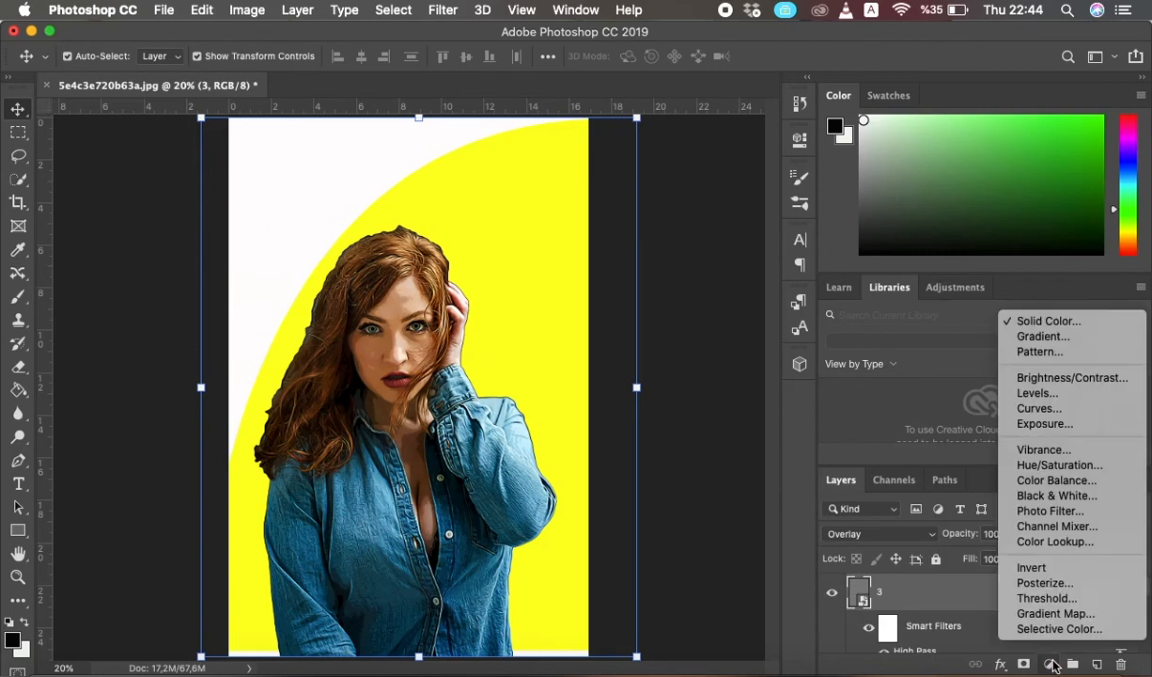
pyautogui.moveTo(1039, 442)
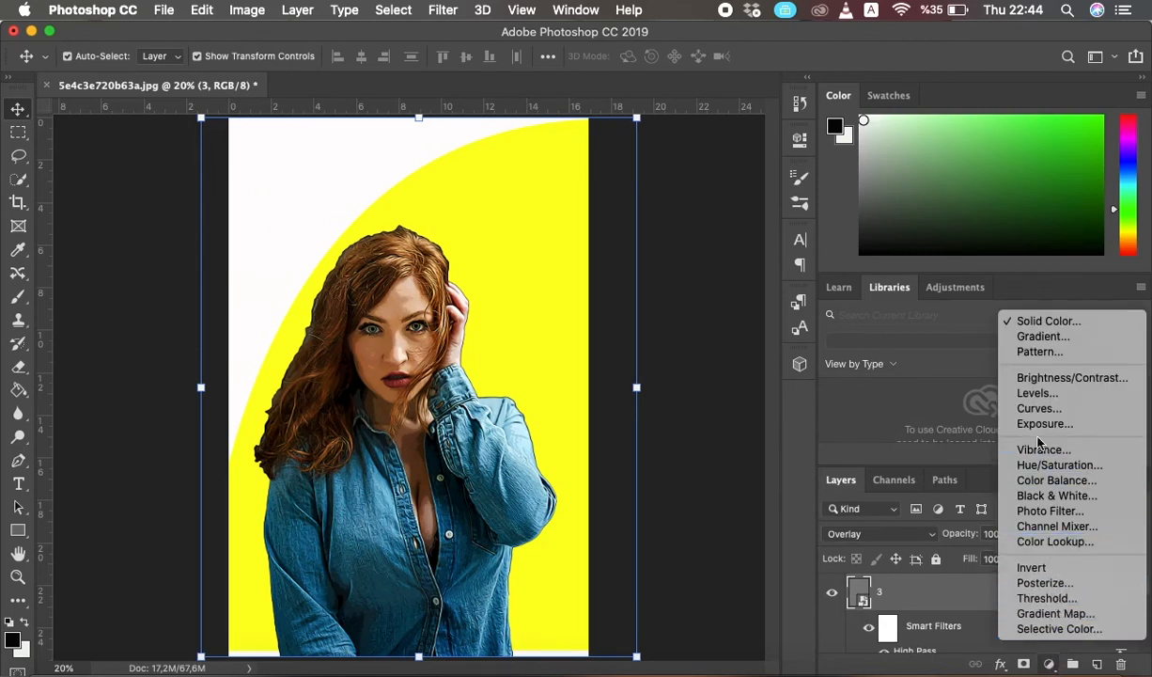
pyautogui.click(1036, 393)
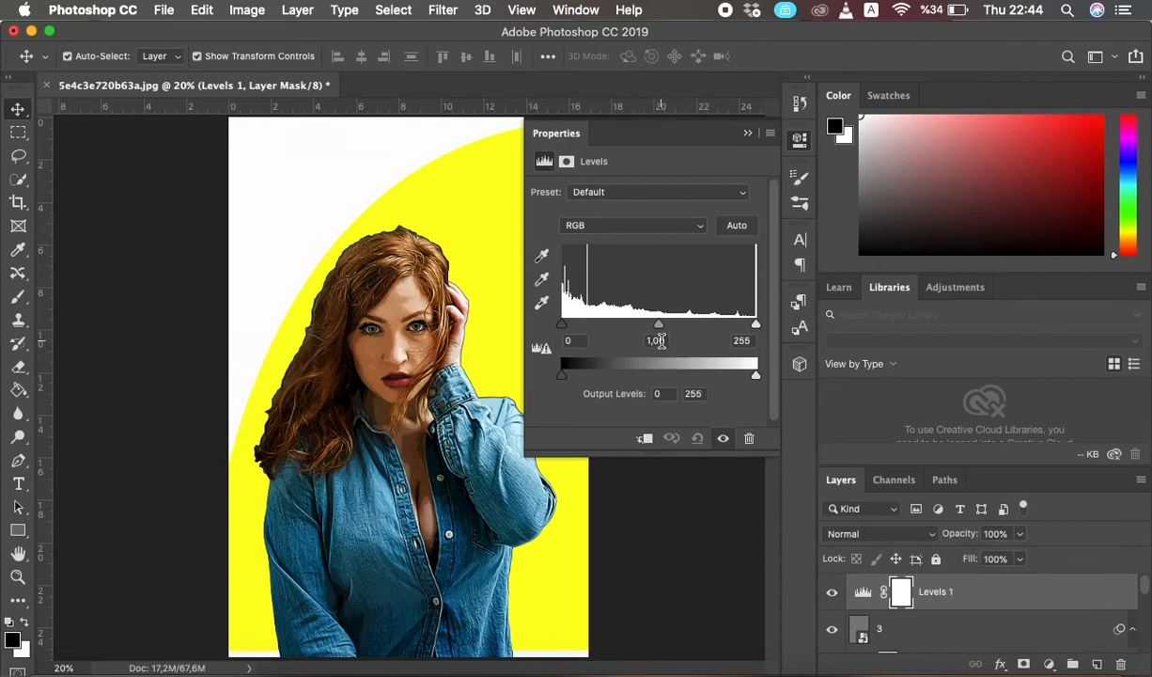
pyautogui.moveTo(655, 341)
pyautogui.write('0,9')
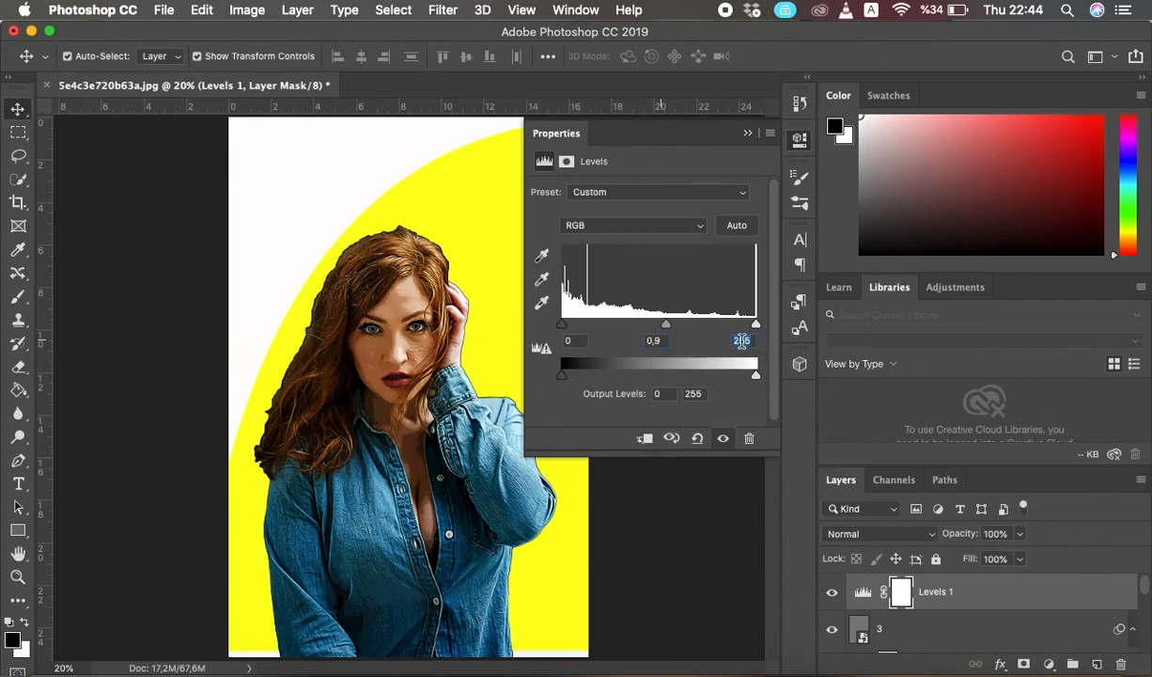
pyautogui.moveTo(755, 323); pyautogui.dragTo(737, 324)
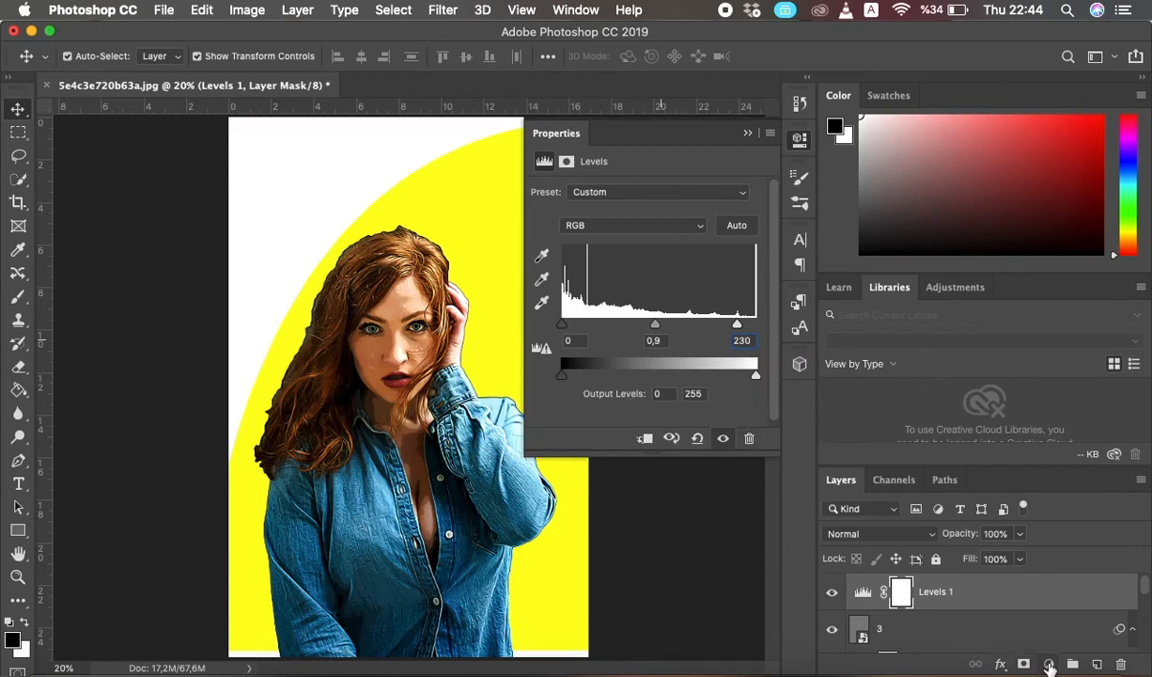
pyautogui.click(1048, 664)
pyautogui.write('10')
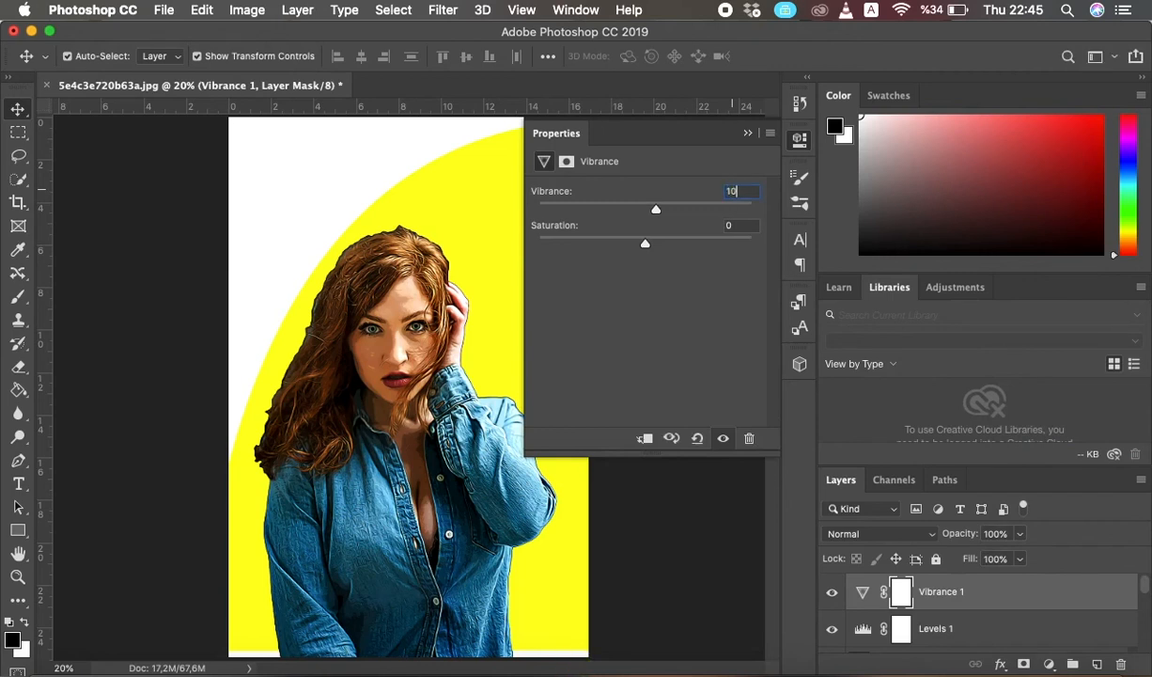
# Raise the Vibrance layer's saturation to 5 and close its properties.
pyautogui.click(733, 224)
pyautogui.write('5')
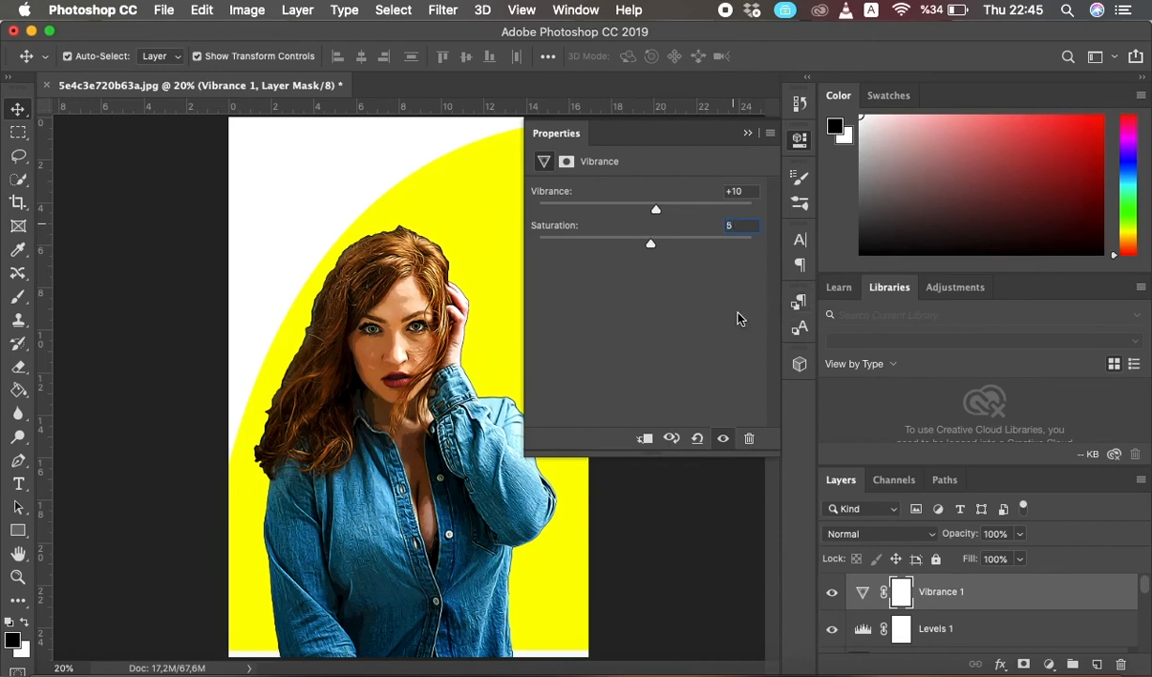
pyautogui.click(748, 132)
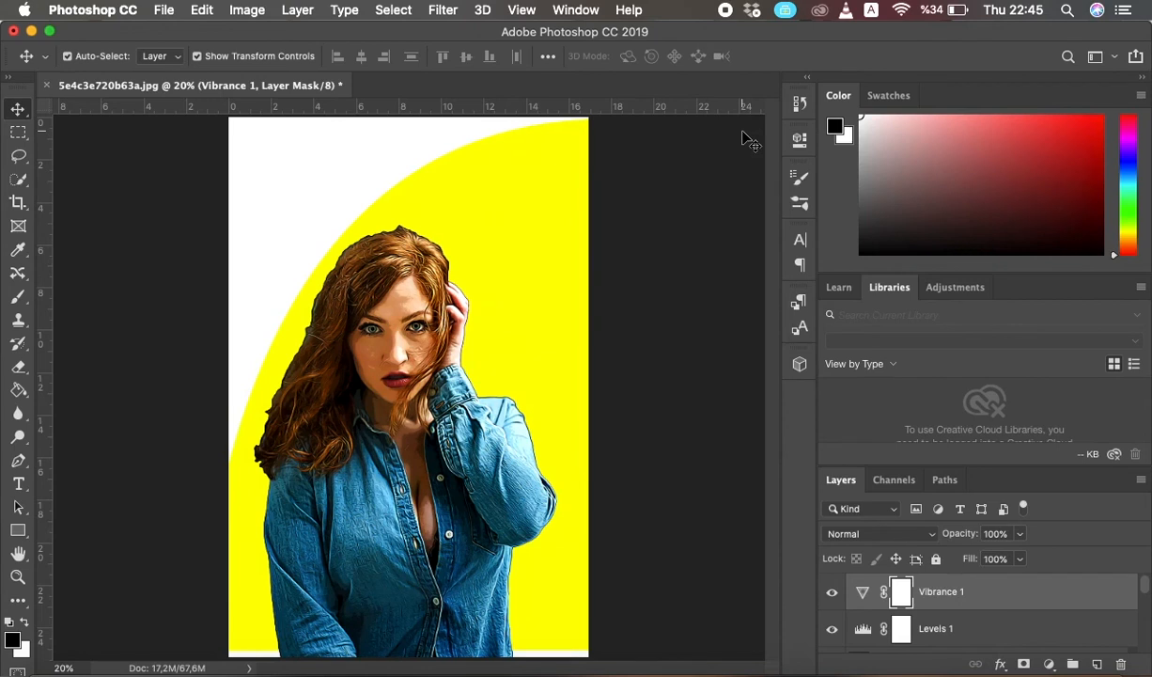
pyautogui.moveTo(974, 641)
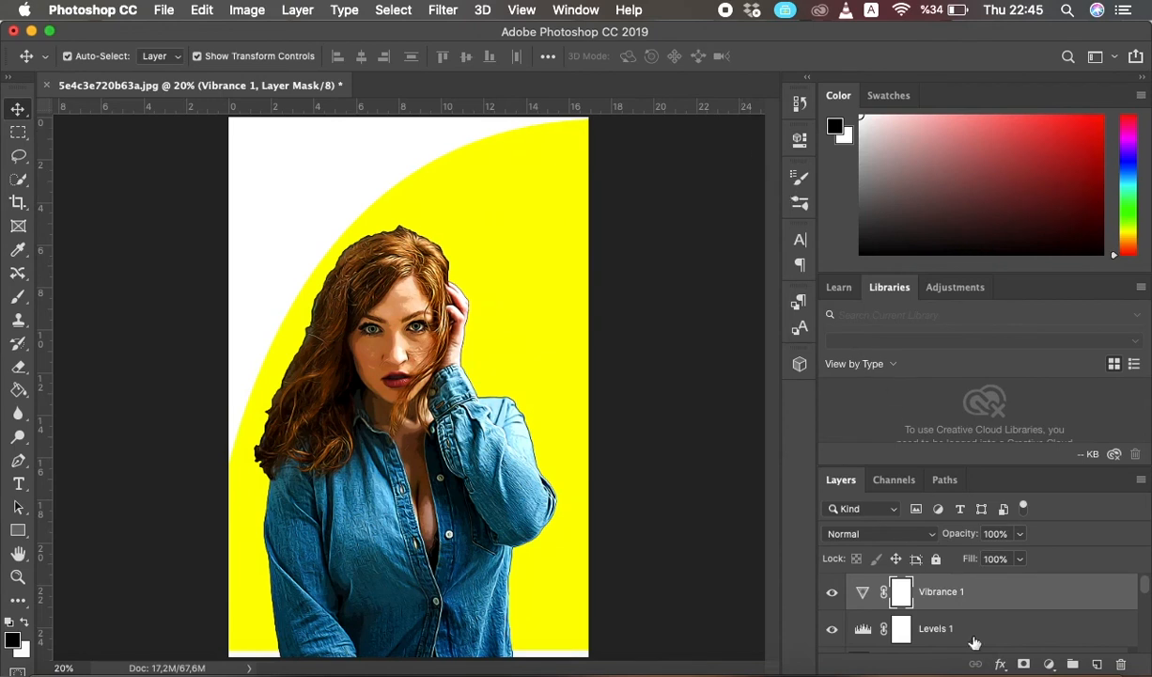
pyautogui.click(1049, 663)
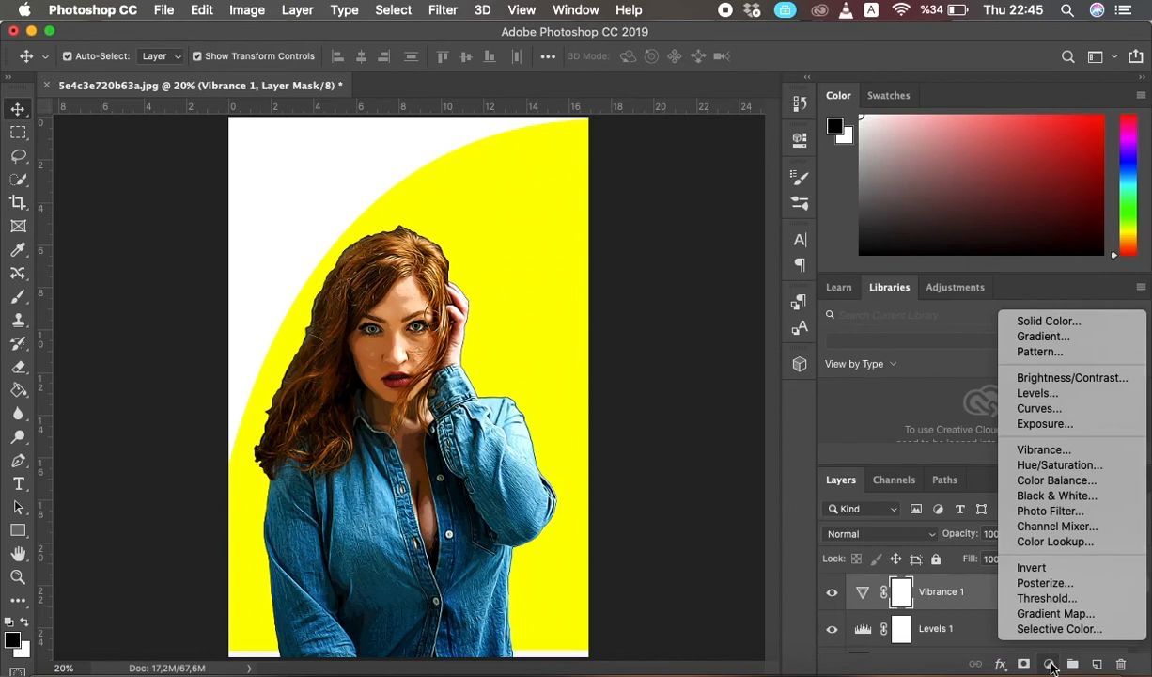
pyautogui.moveTo(1052, 541)
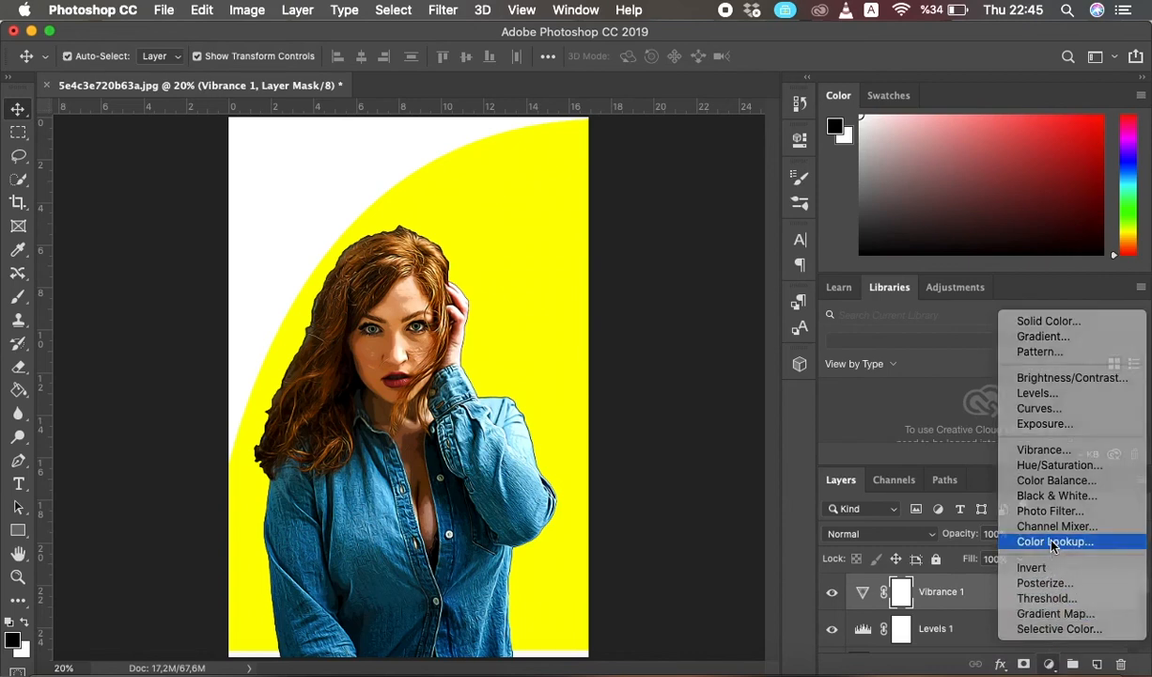
# Add a Color Lookup layer using 3Strip.look and set its opacity to 50%.
pyautogui.click(1054, 541)
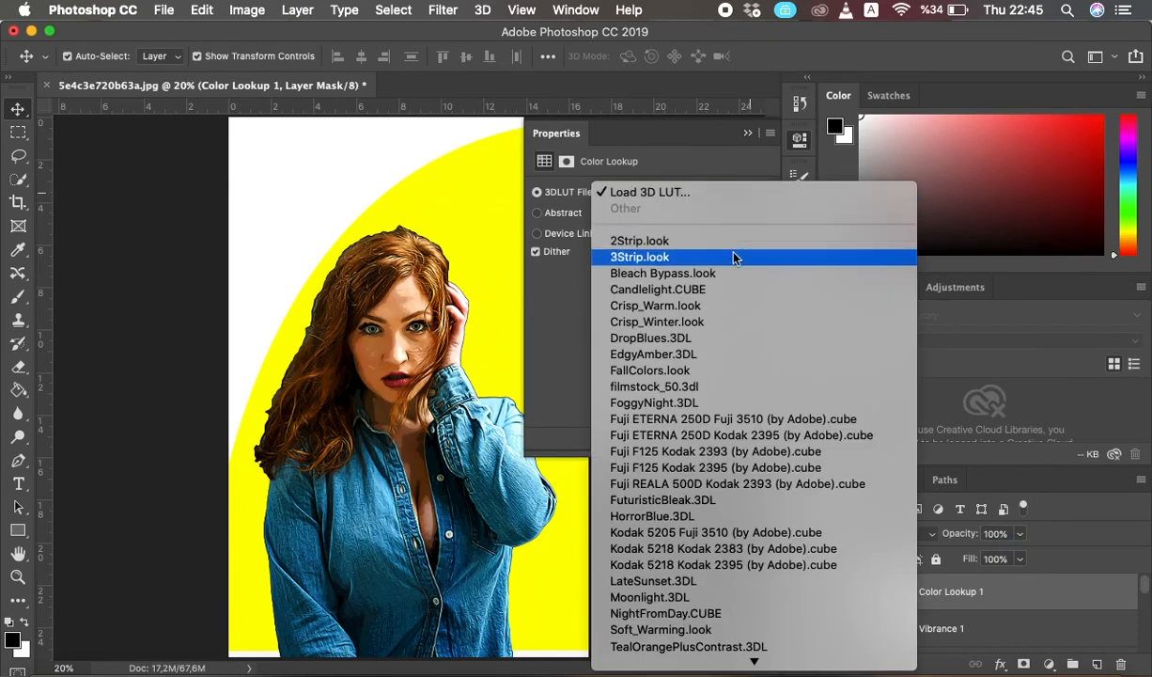
pyautogui.click(640, 257)
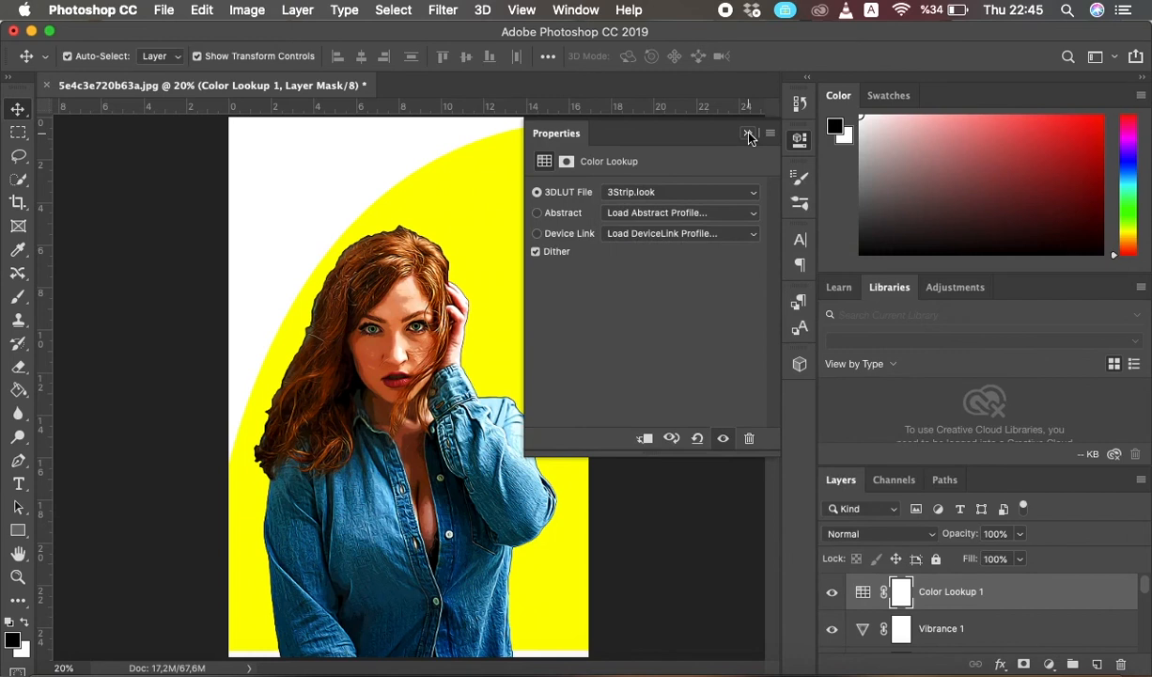
pyautogui.click(749, 134)
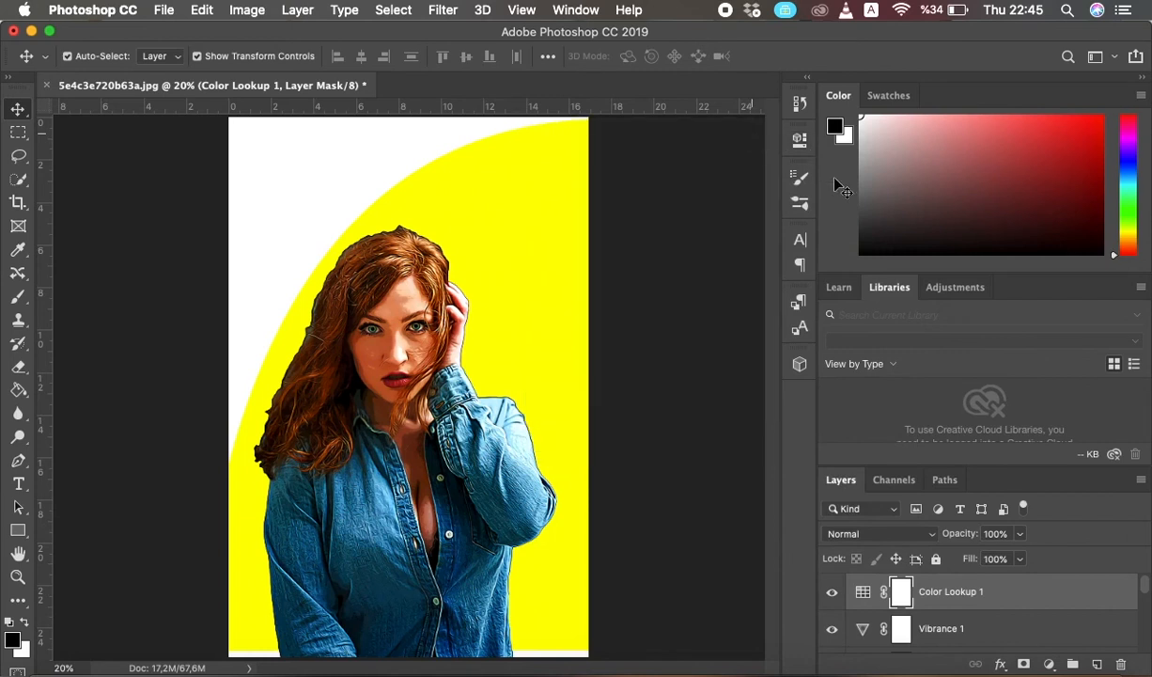
pyautogui.tripleClick(995, 533)
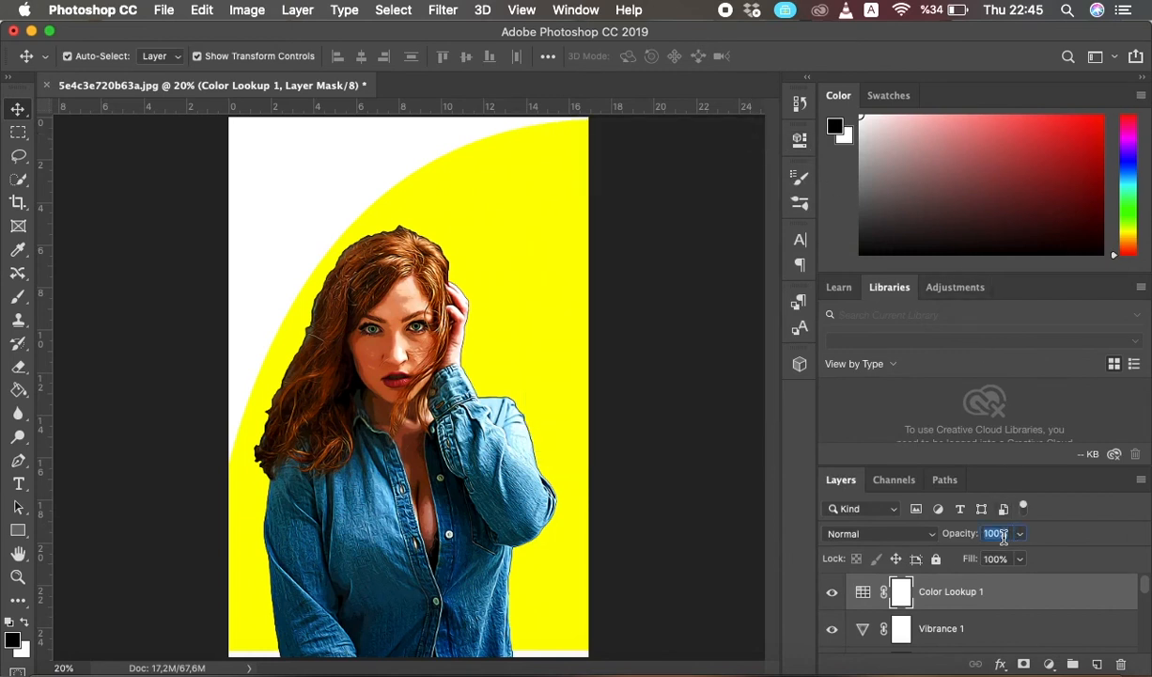
pyautogui.write('50')
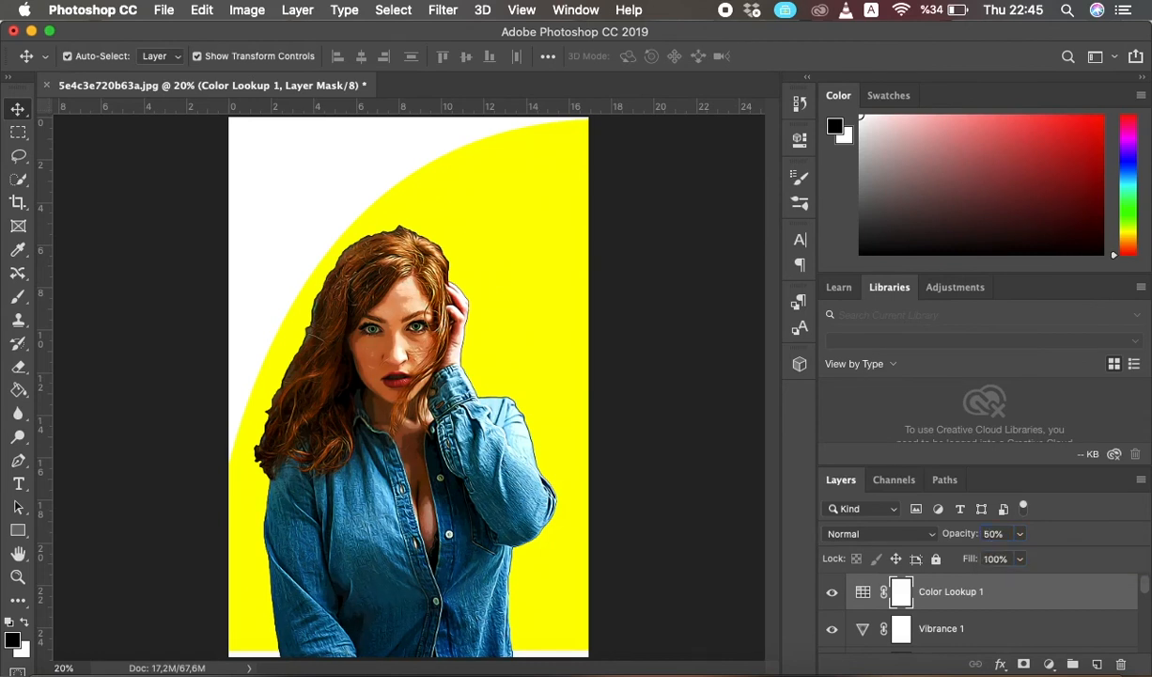
pyautogui.moveTo(1046, 604)
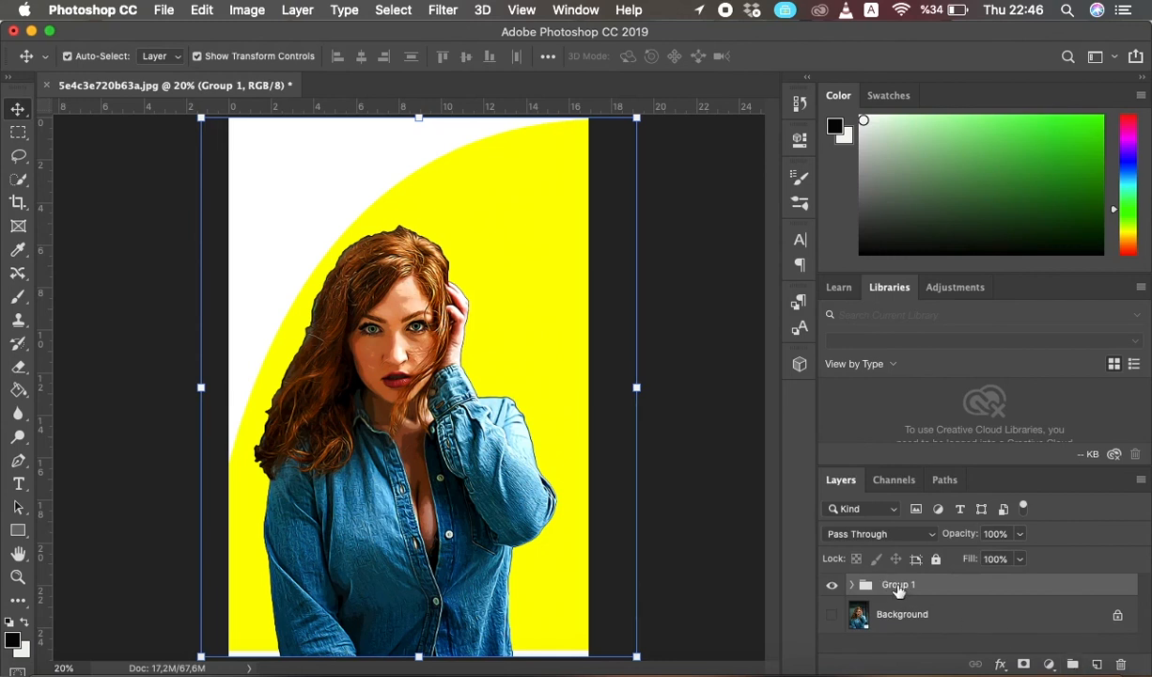
pyautogui.moveTo(898, 584)
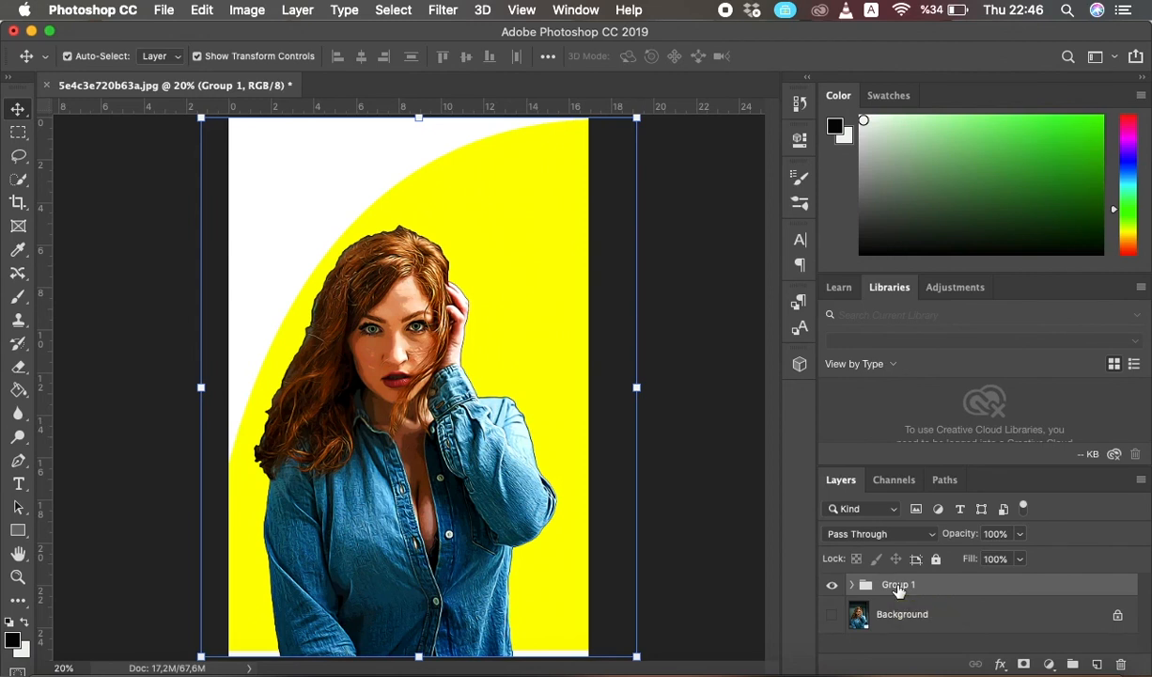
# Rename Group 1 in the Layers panel to 'cartoon effect'.
pyautogui.doubleClick(899, 584)
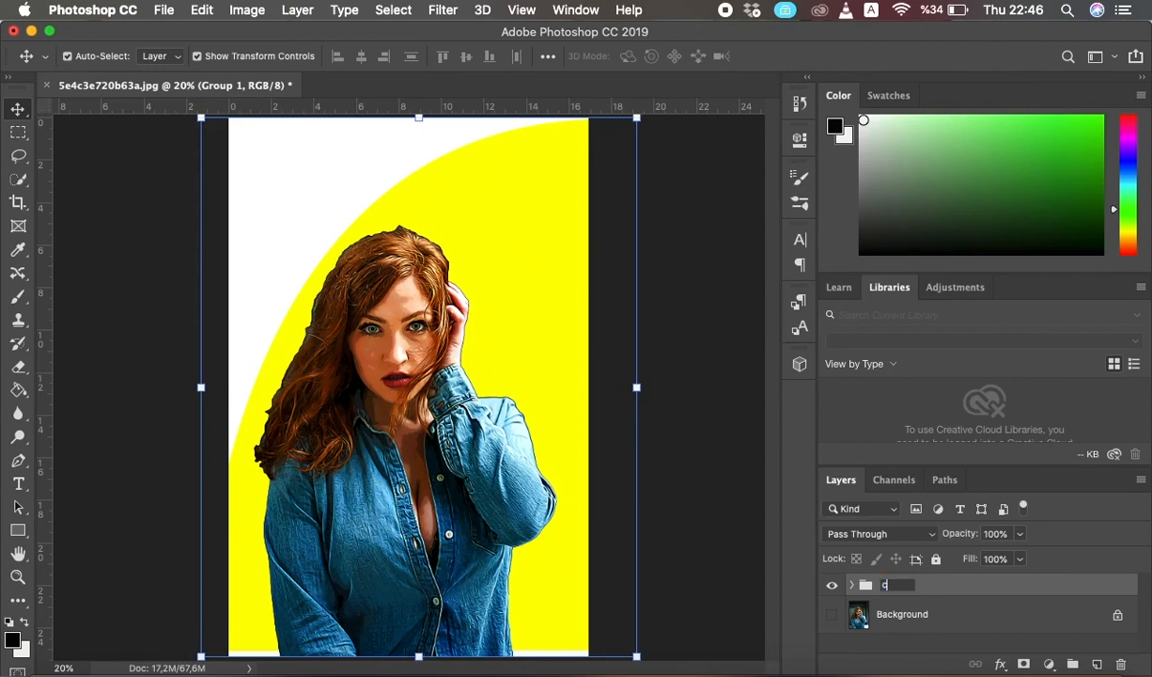
pyautogui.write('cartoon')
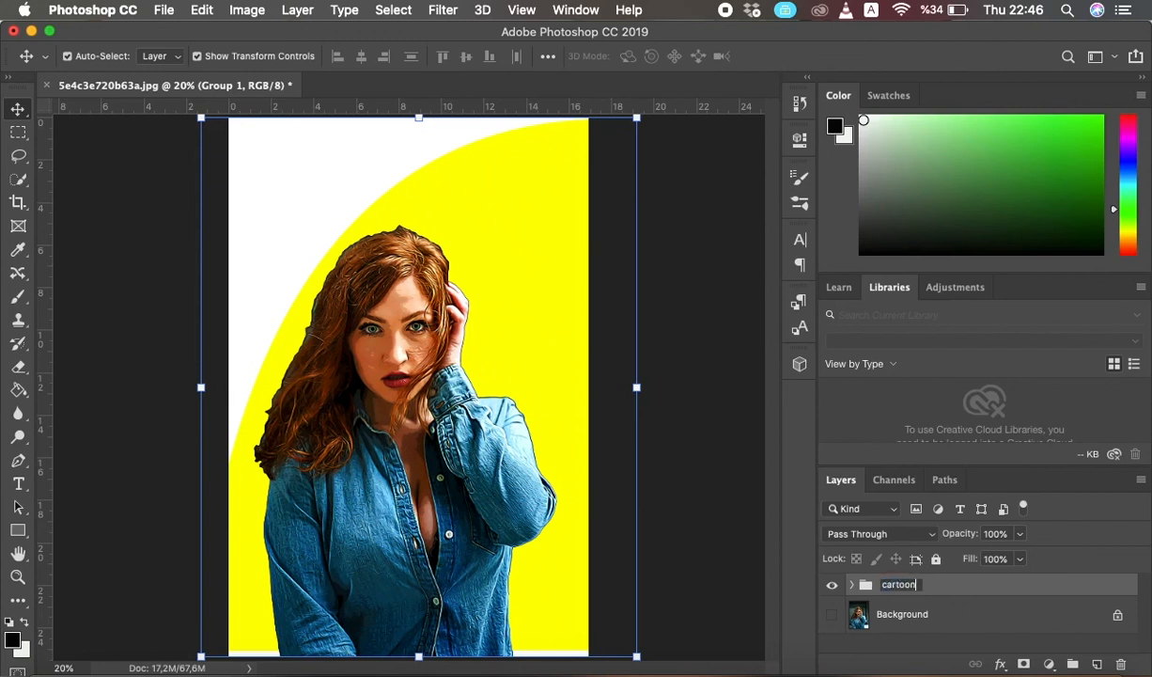
pyautogui.write('effect')
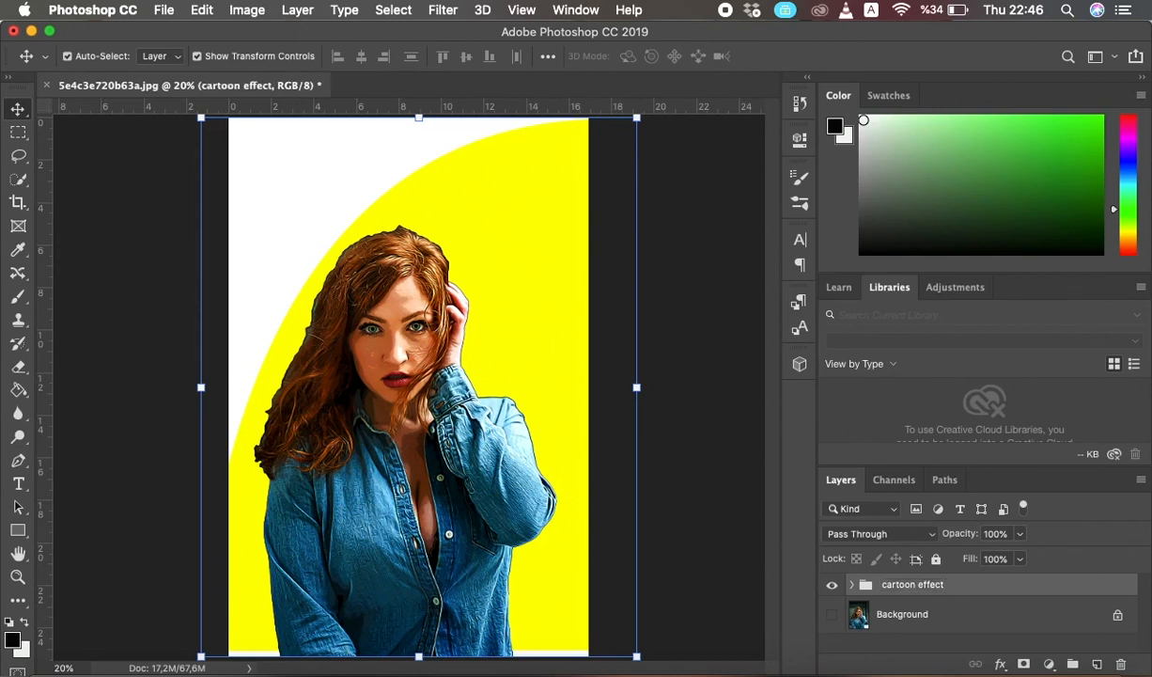
pyautogui.moveTo(591, 640)
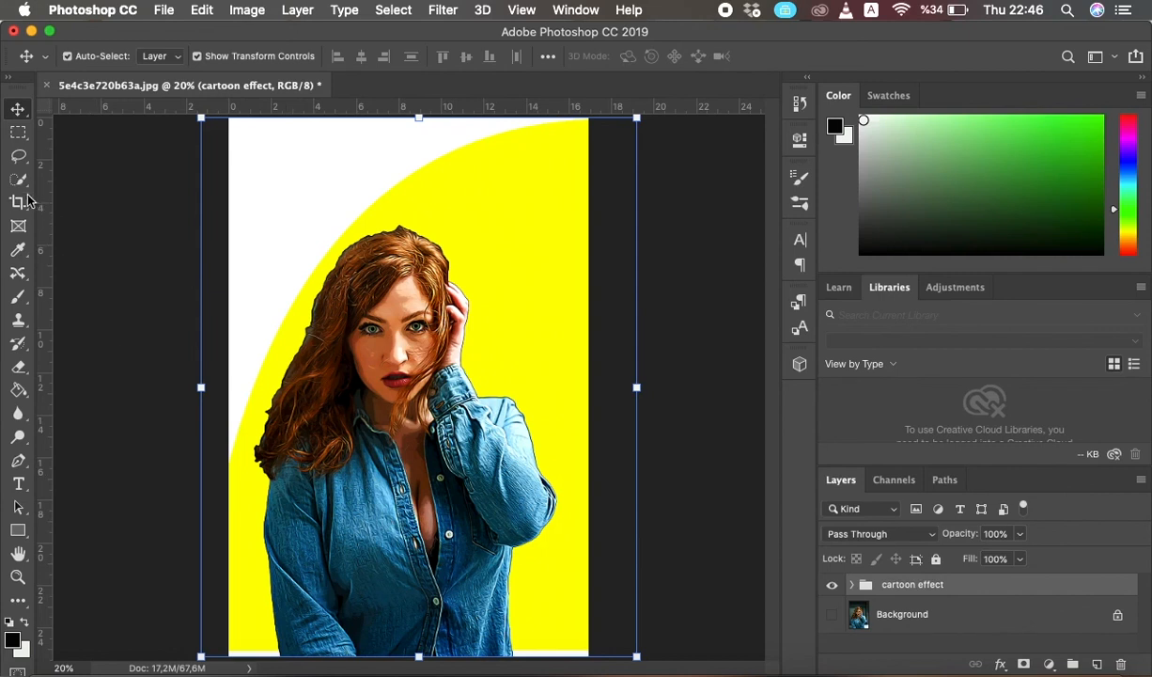
pyautogui.click(18, 181)
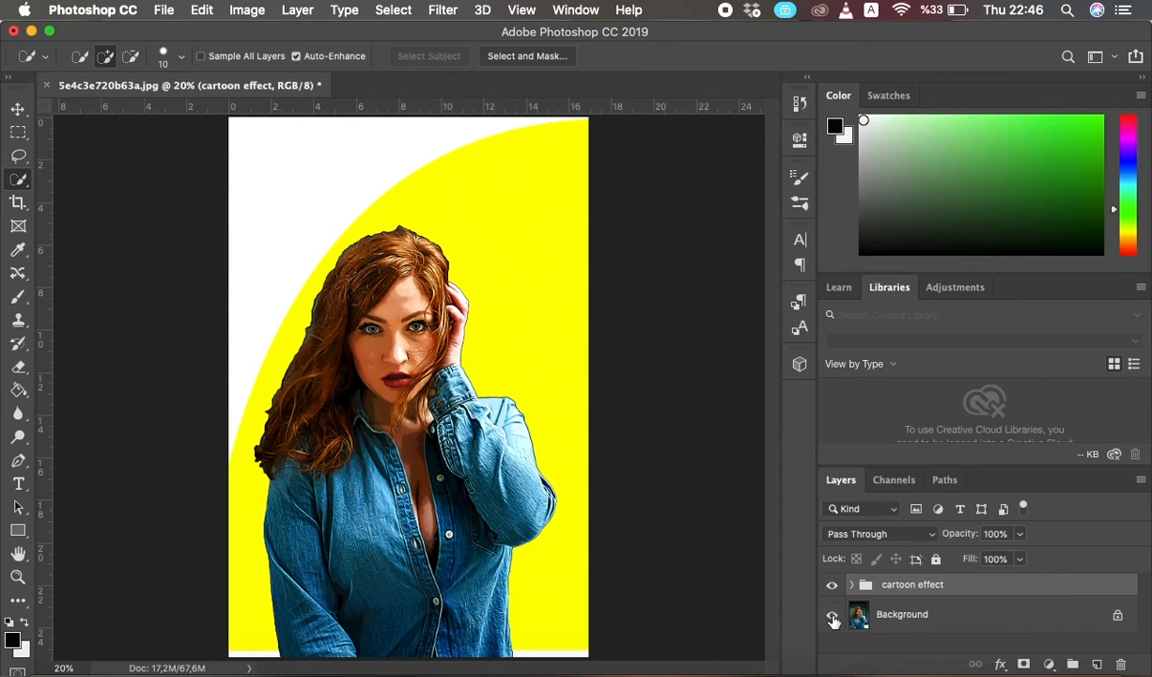
pyautogui.click(831, 584)
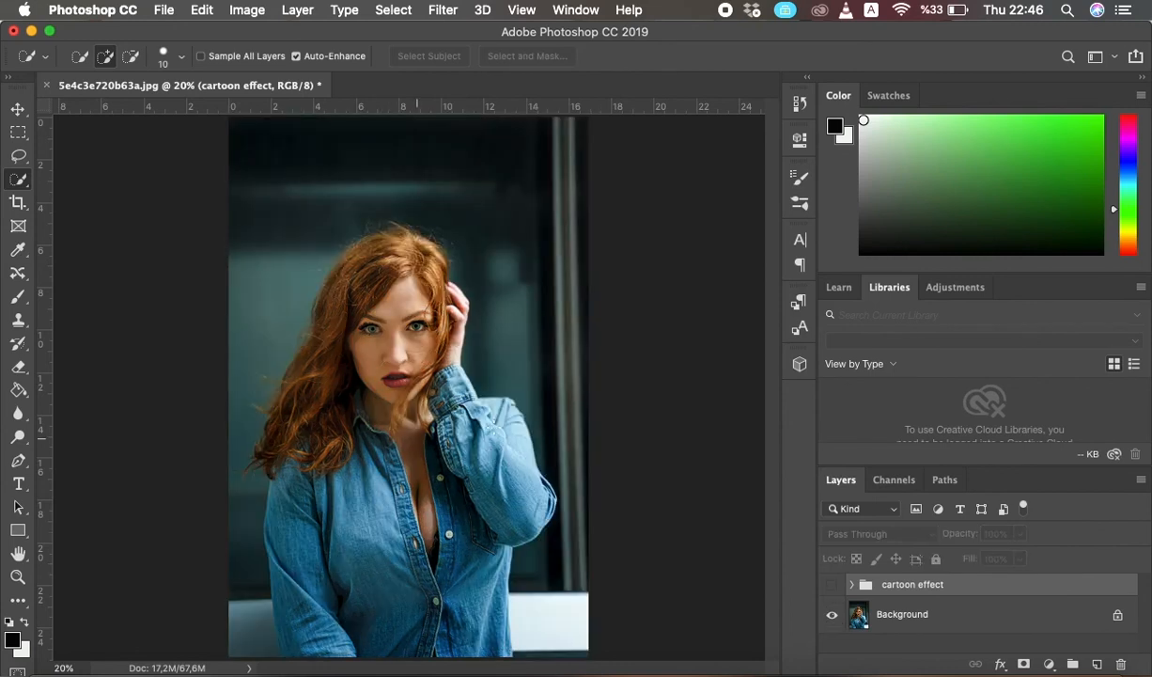
pyautogui.moveTo(673, 491)
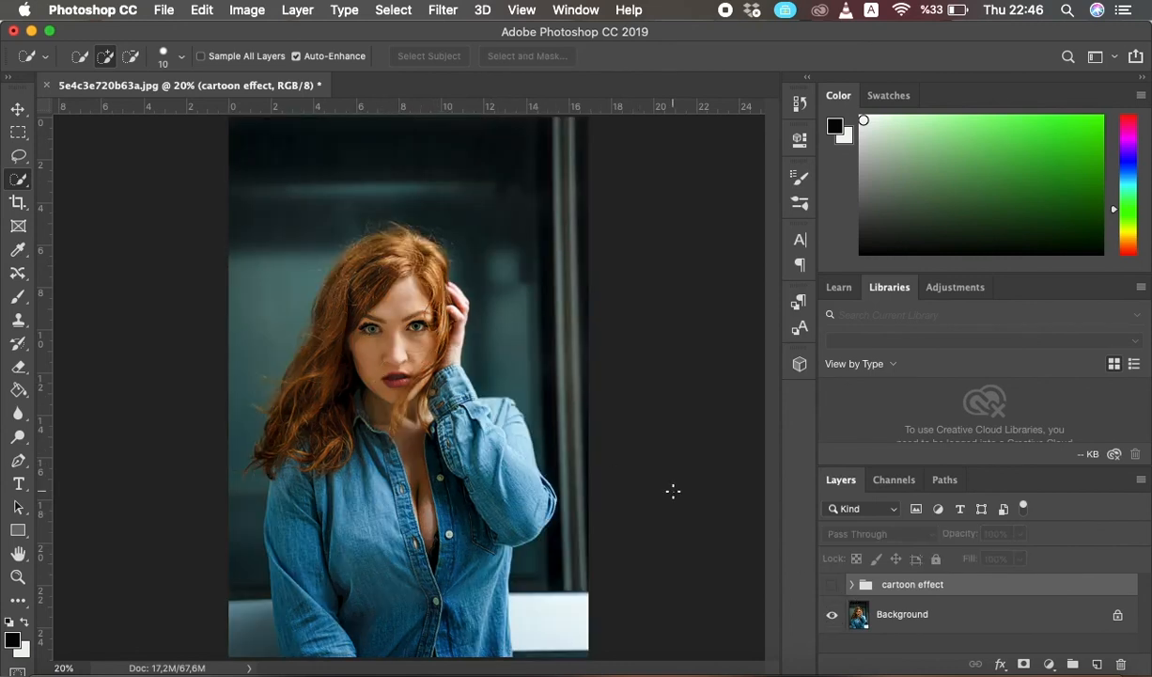
pyautogui.click(831, 615)
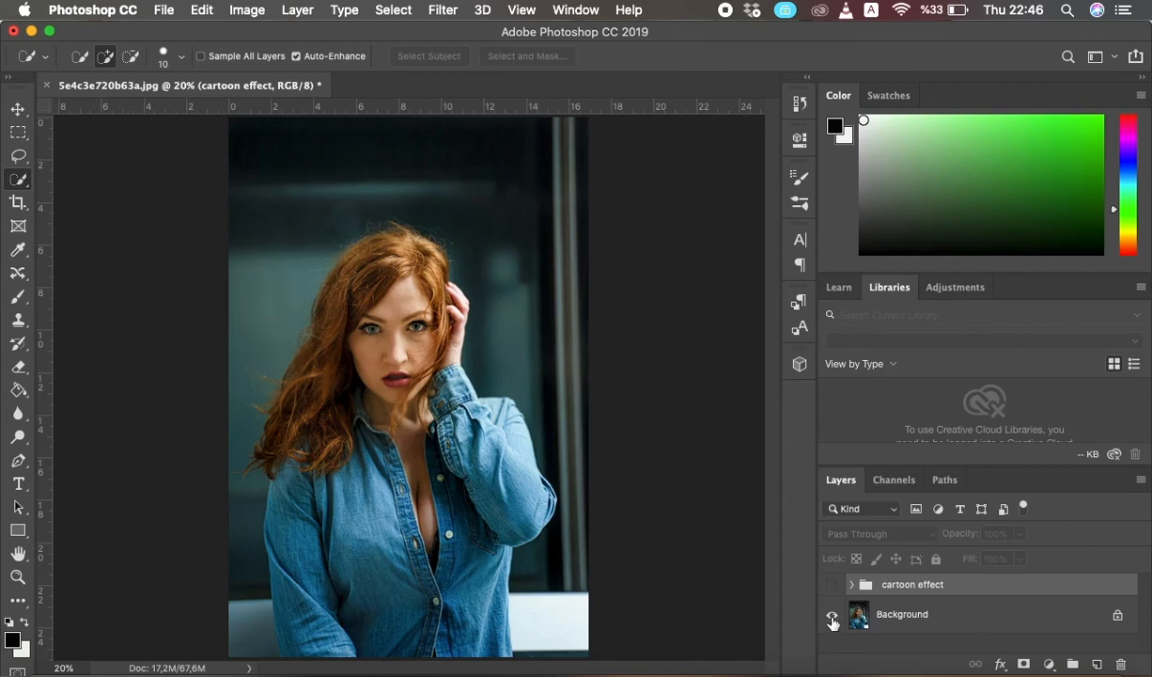
pyautogui.click(831, 583)
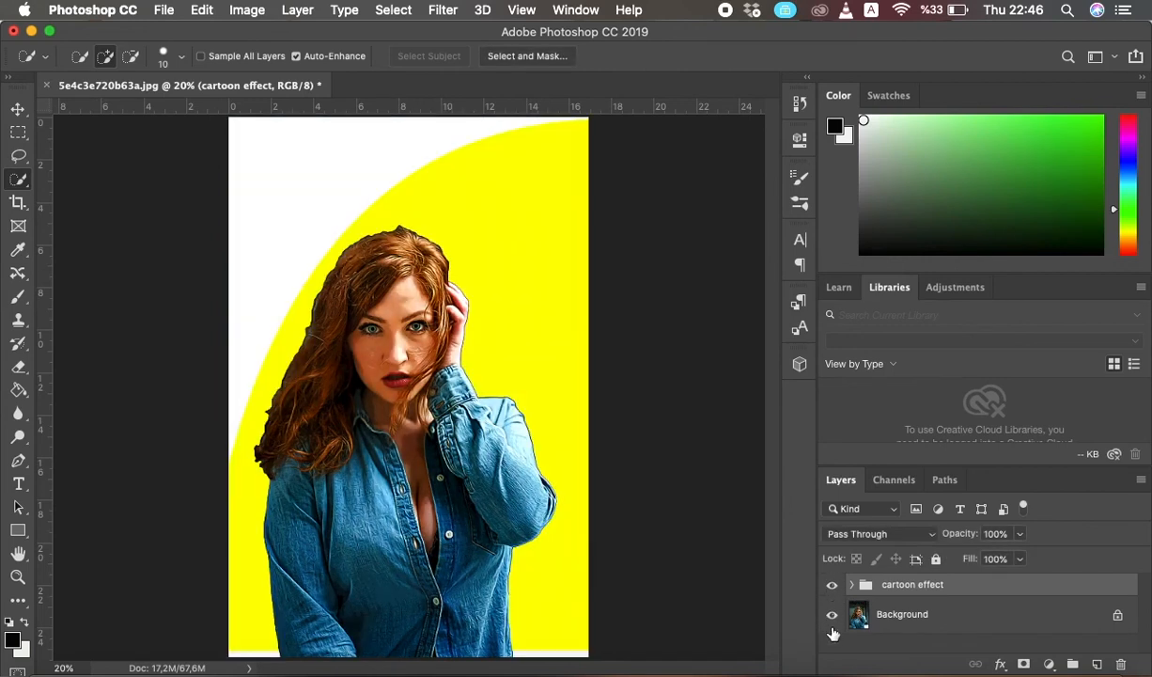
pyautogui.click(831, 613)
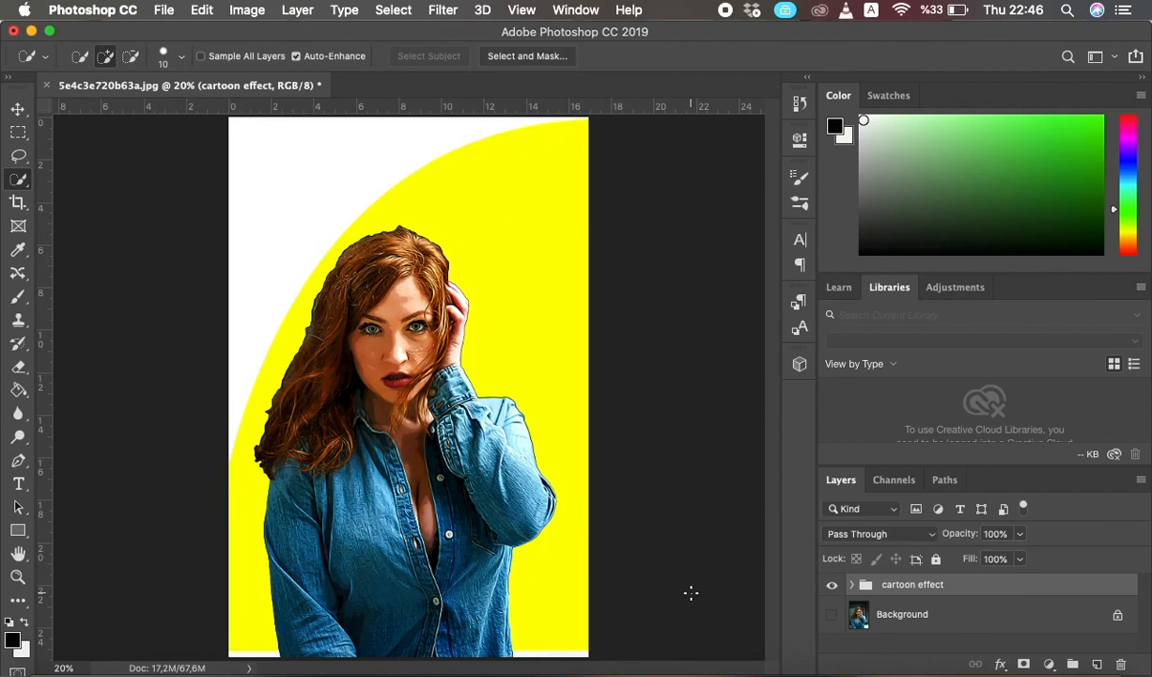